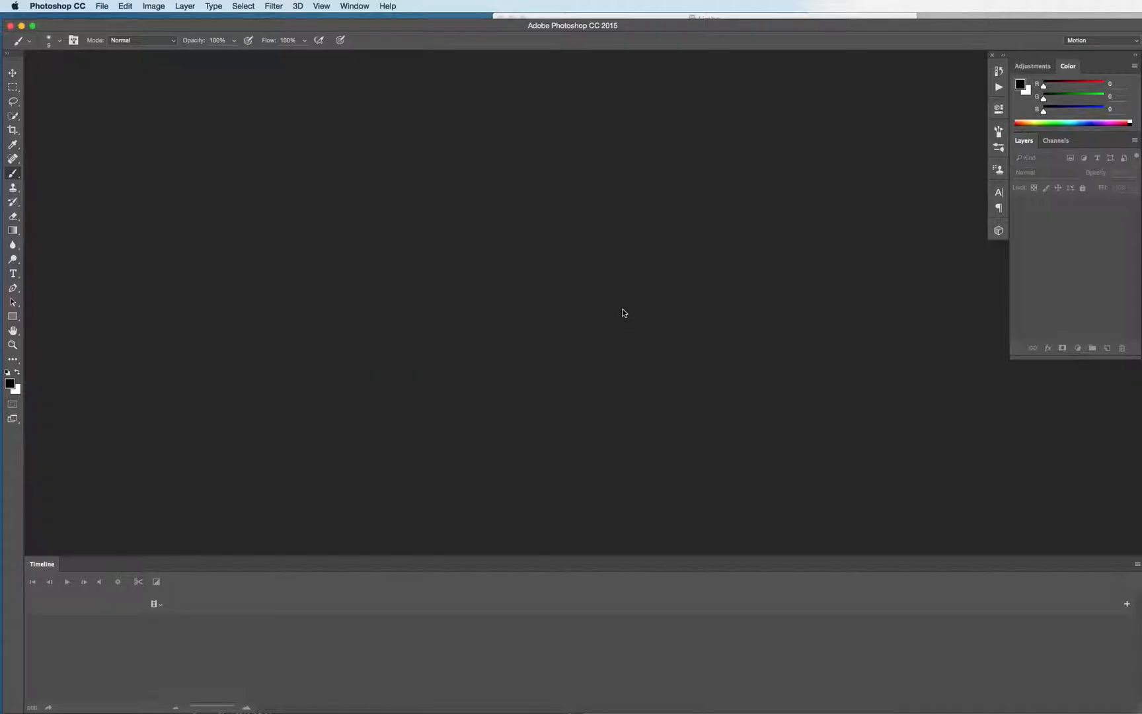
{"action": "mouse_move", "coordinate": [548, 331]}
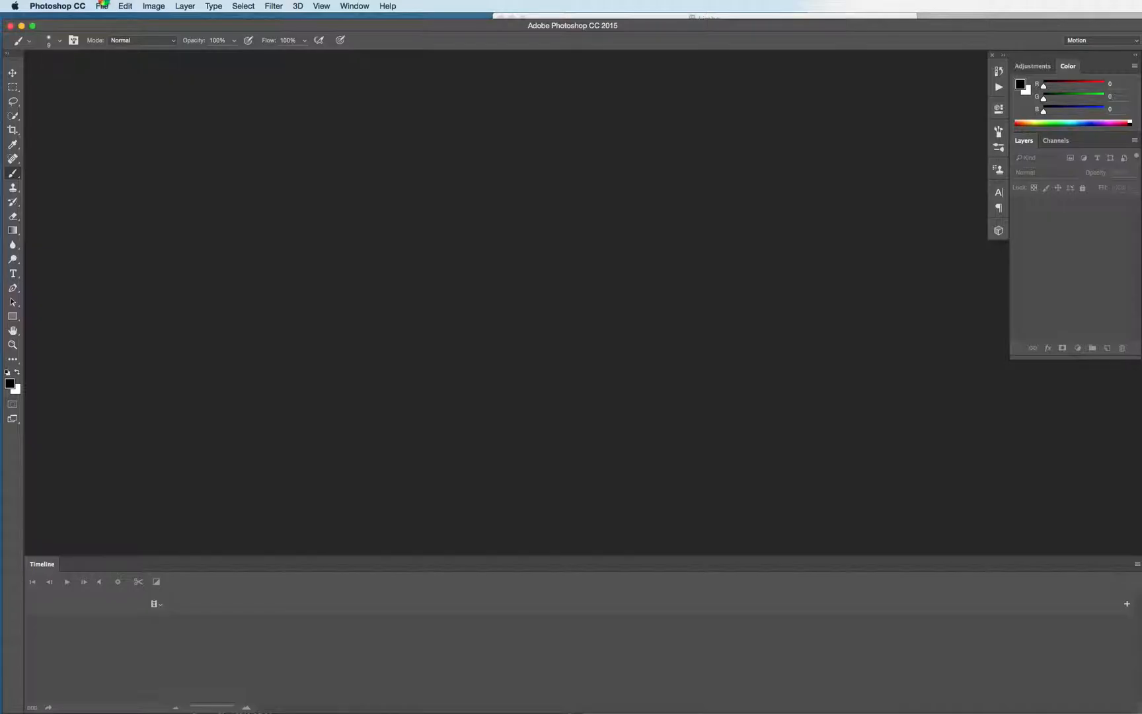
Step: Start opening a file and navigate the dialog to the Desktop folder
{"action": "left_click", "coordinate": [102, 5]}
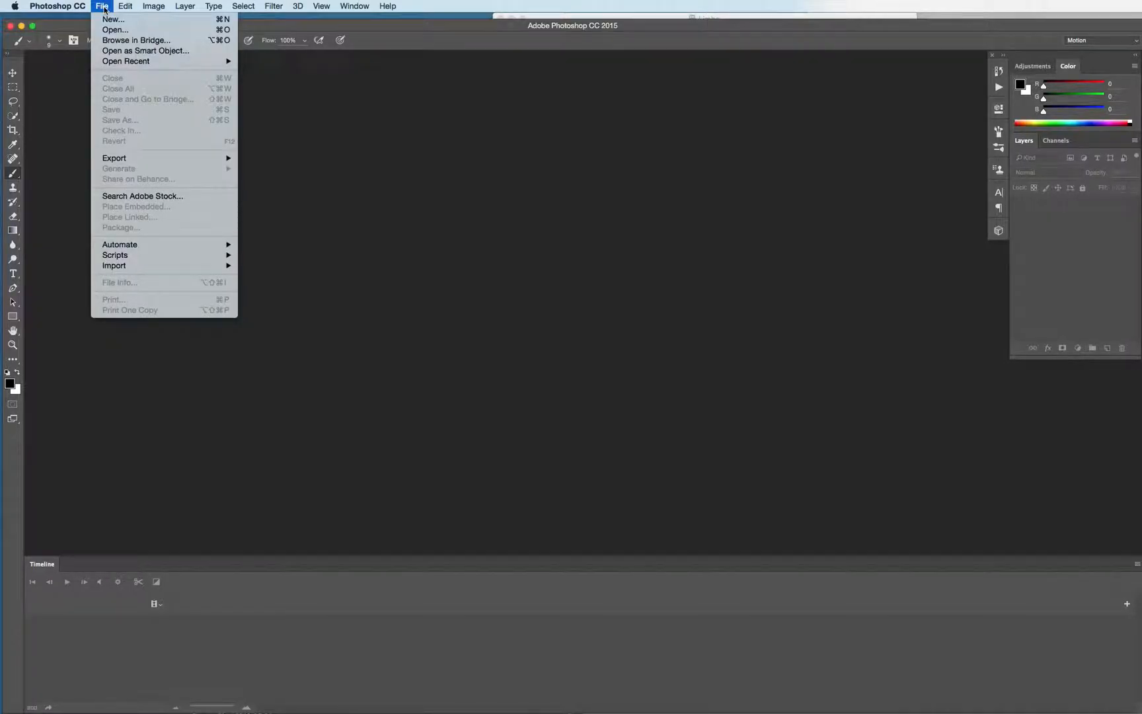
{"action": "left_click", "coordinate": [115, 29]}
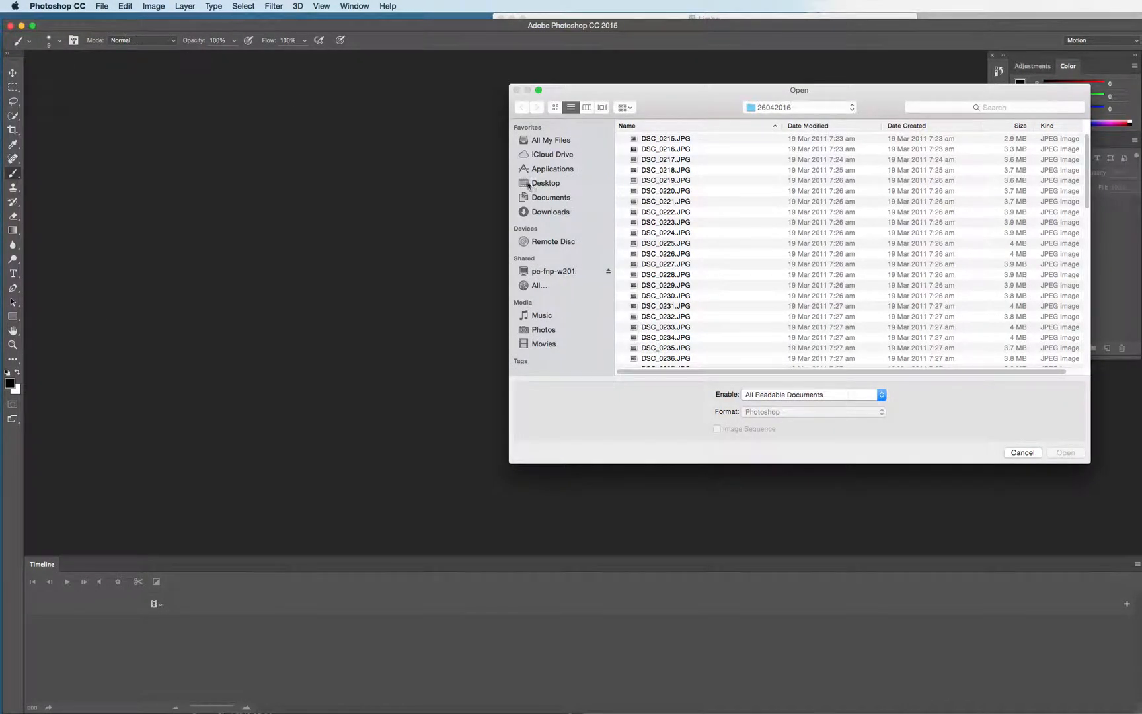
{"action": "left_click", "coordinate": [798, 107]}
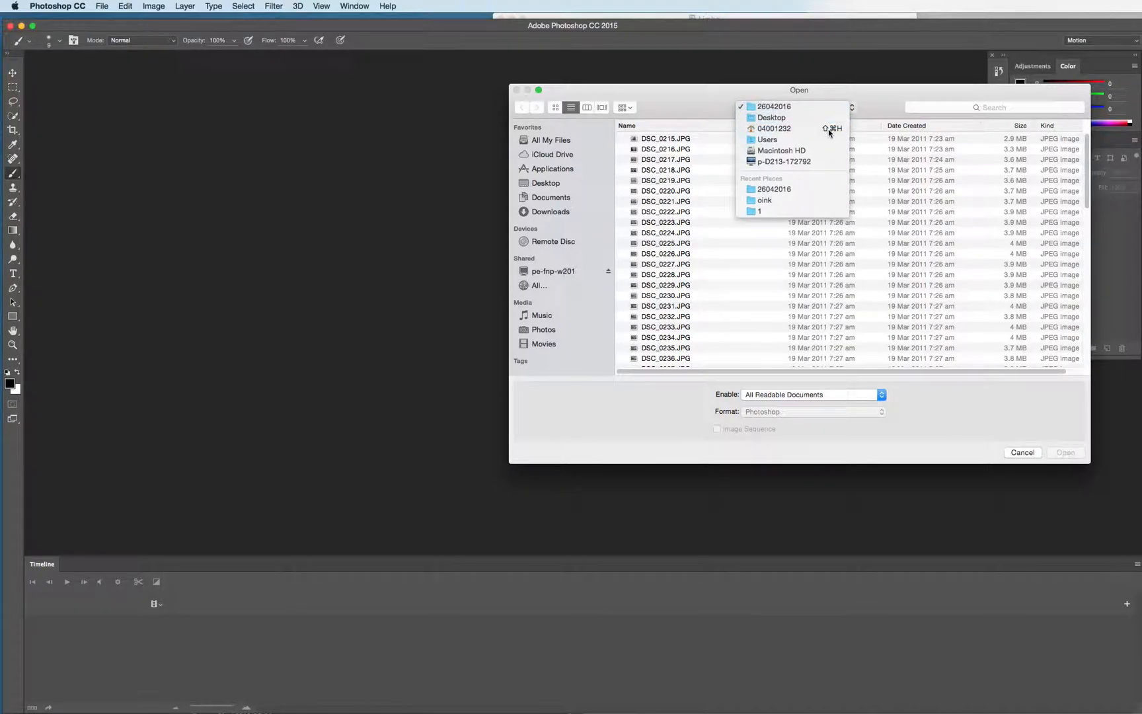
{"action": "left_click", "coordinate": [772, 118]}
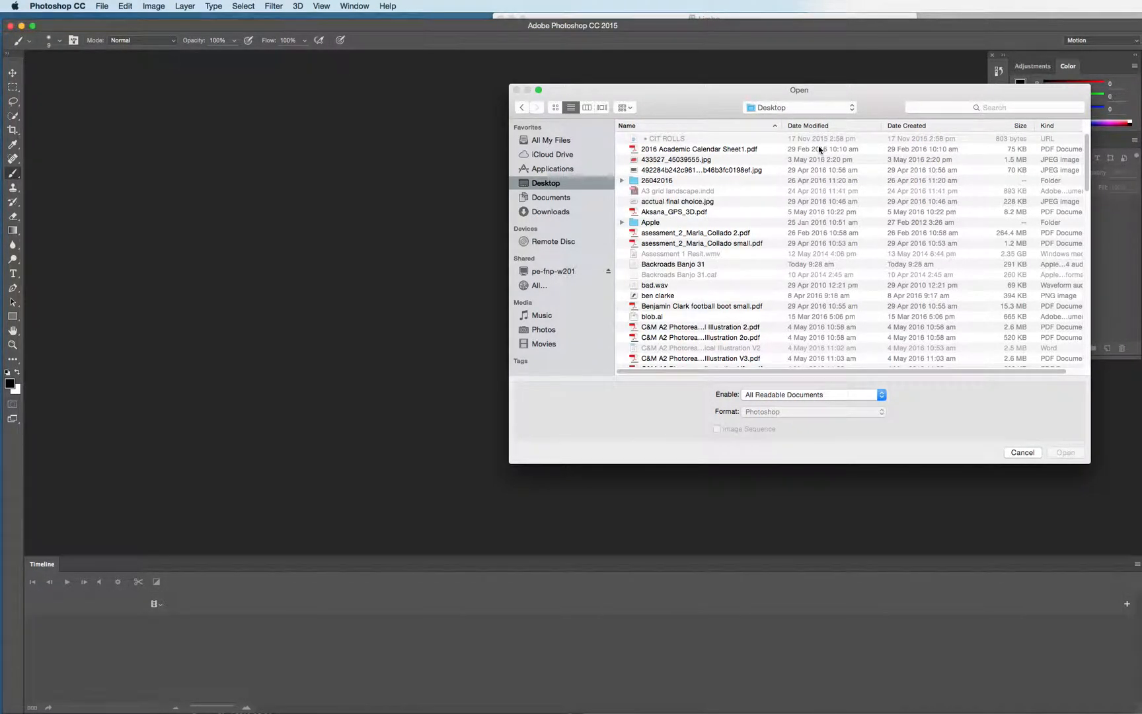
Step: Enter stop motion sample files, reveal folder 1's frames and enable Image Sequence
{"action": "left_click", "coordinate": [680, 362]}
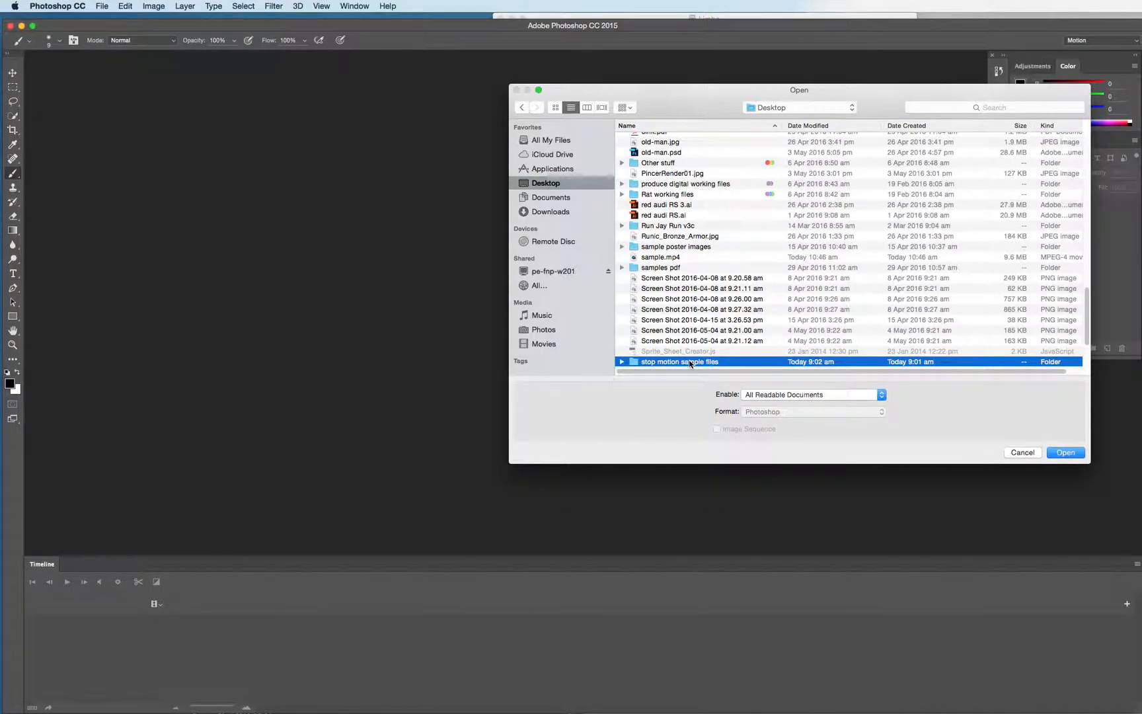
{"action": "double_click", "coordinate": [678, 361]}
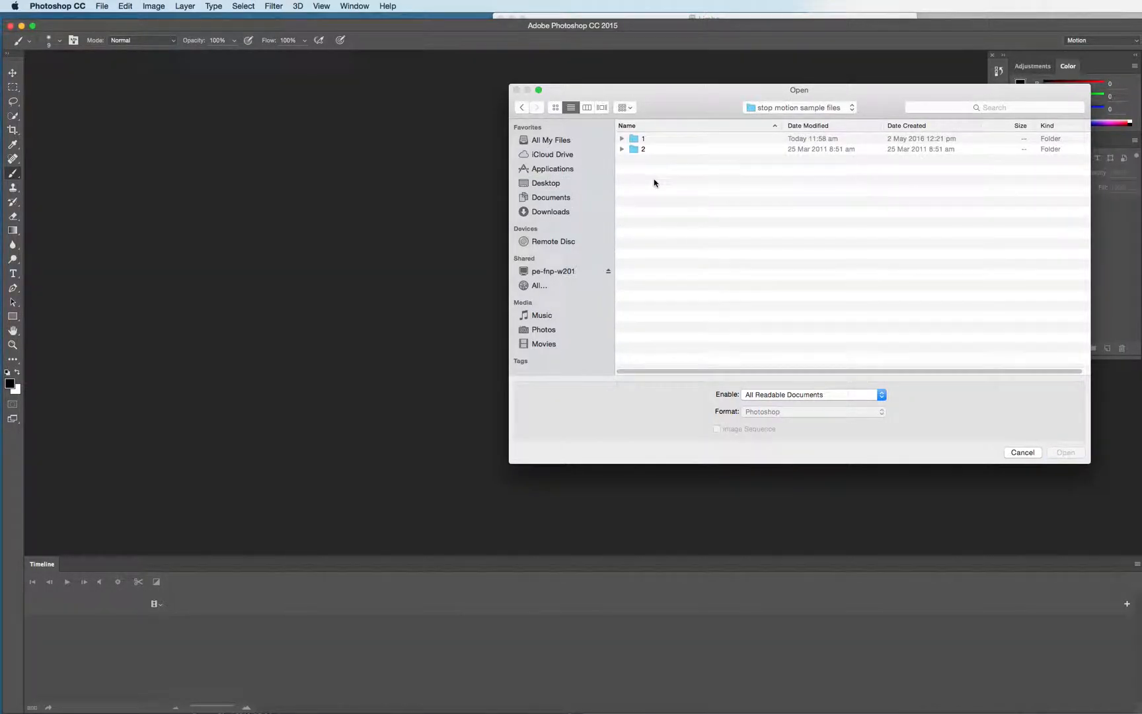
{"action": "left_click", "coordinate": [643, 138]}
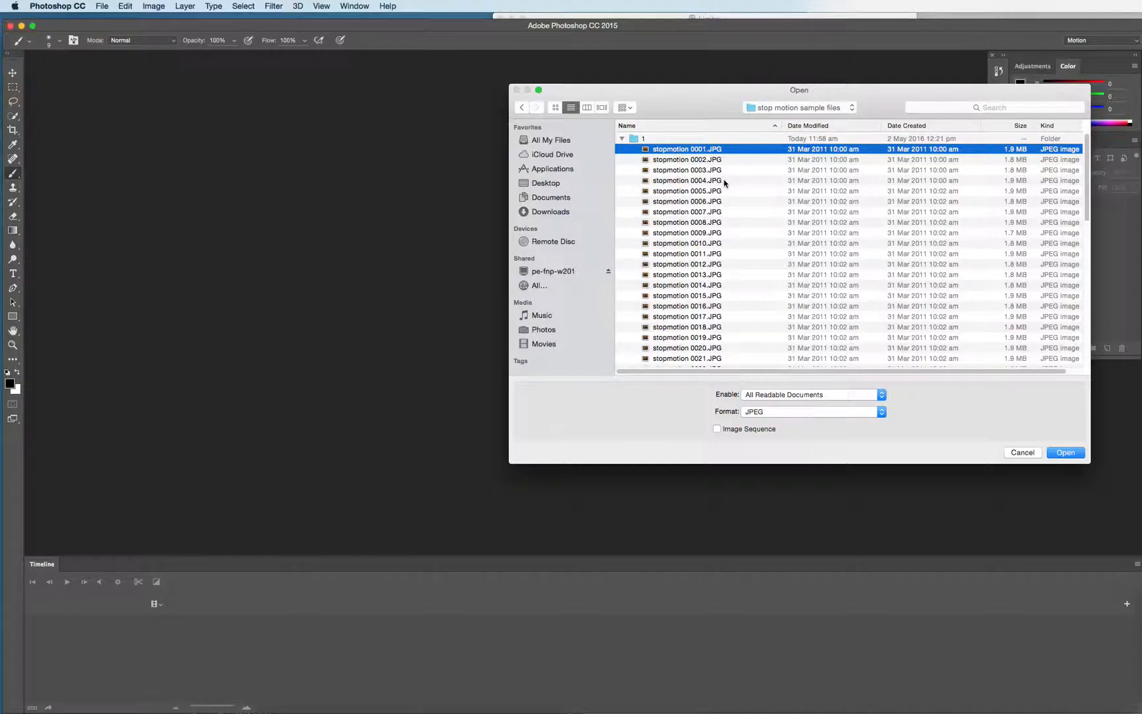
{"action": "mouse_move", "coordinate": [747, 464]}
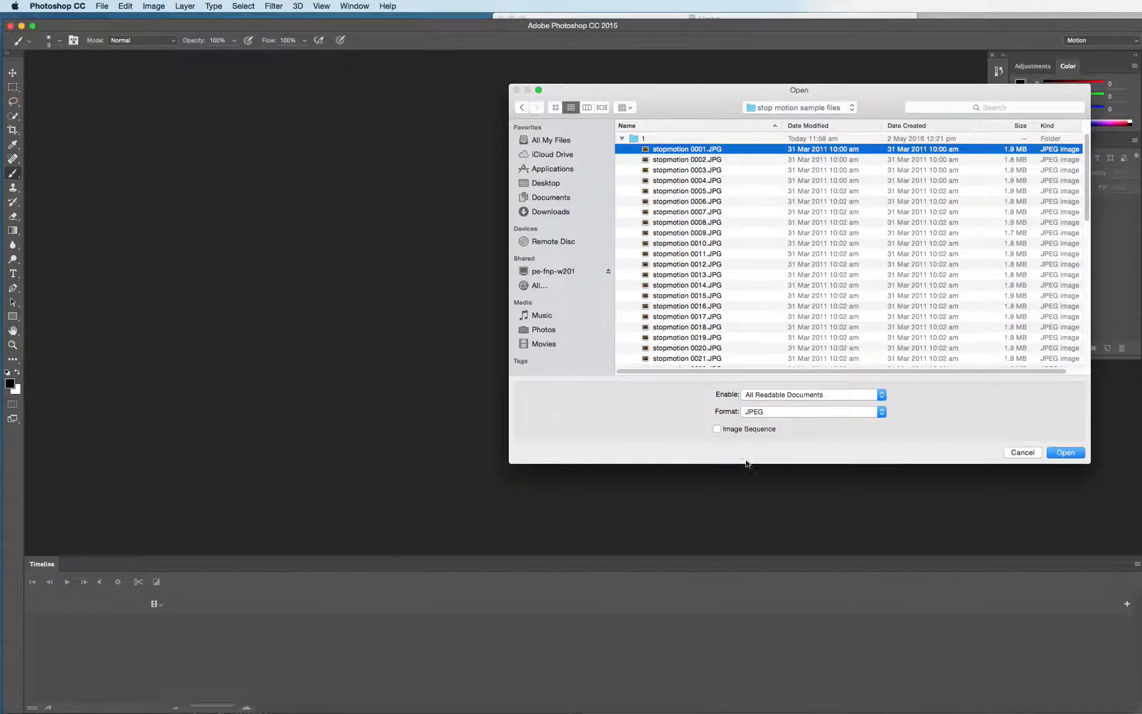
{"action": "left_click", "coordinate": [717, 429]}
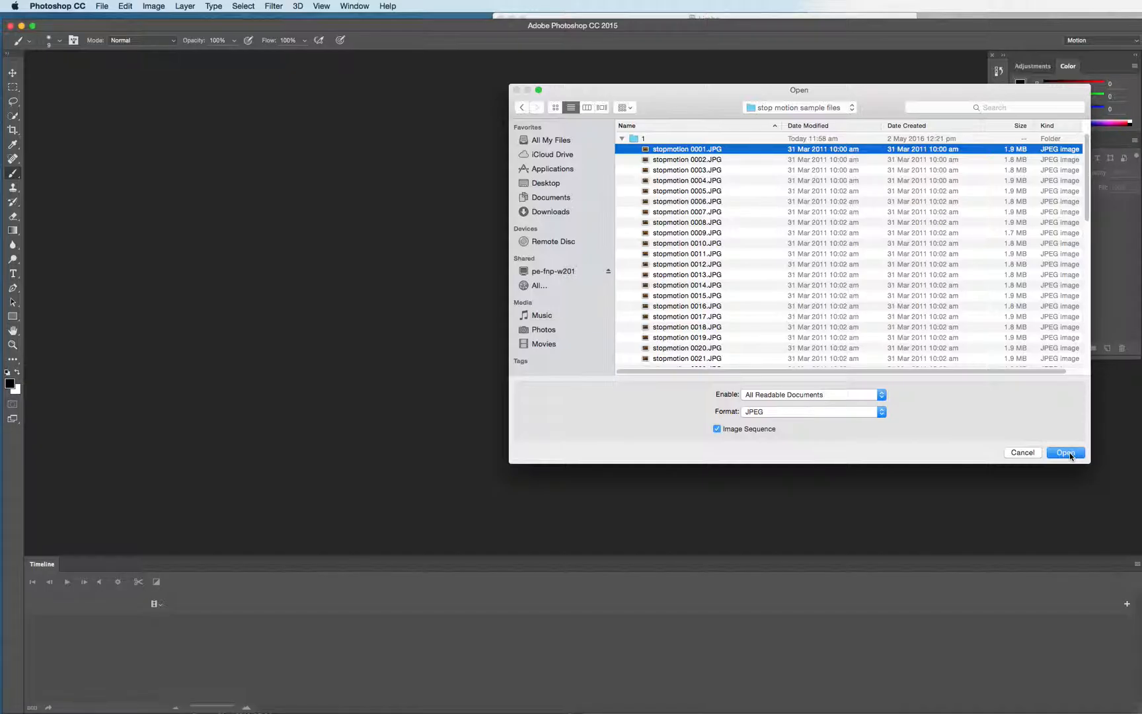
Step: Open the frames as a sequence and accept the 24 fps frame rate
{"action": "left_click", "coordinate": [1066, 452]}
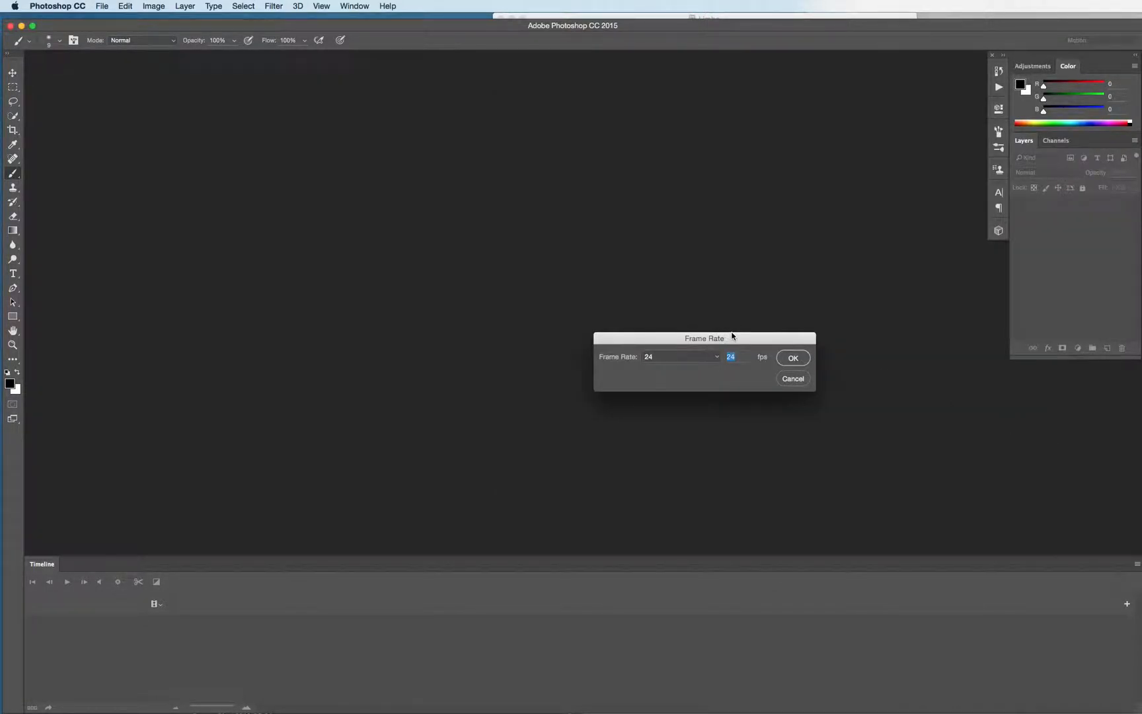
{"action": "left_click_drag", "start_coordinate": [703, 338], "coordinate": [569, 296]}
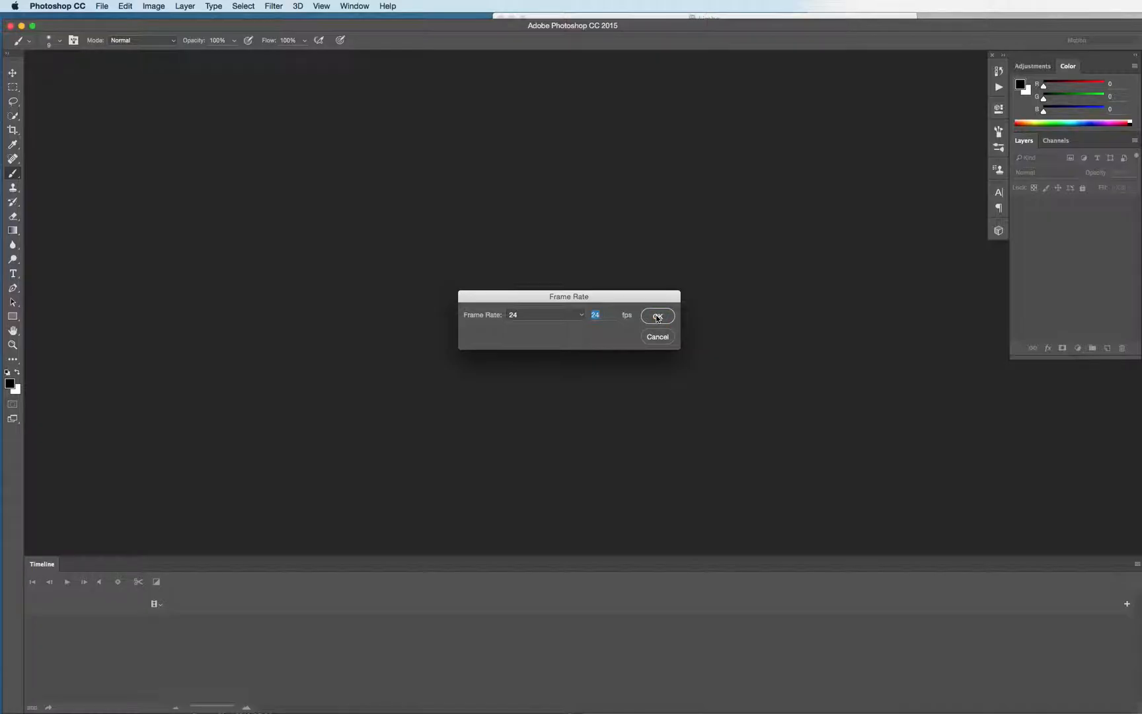
{"action": "left_click", "coordinate": [656, 316]}
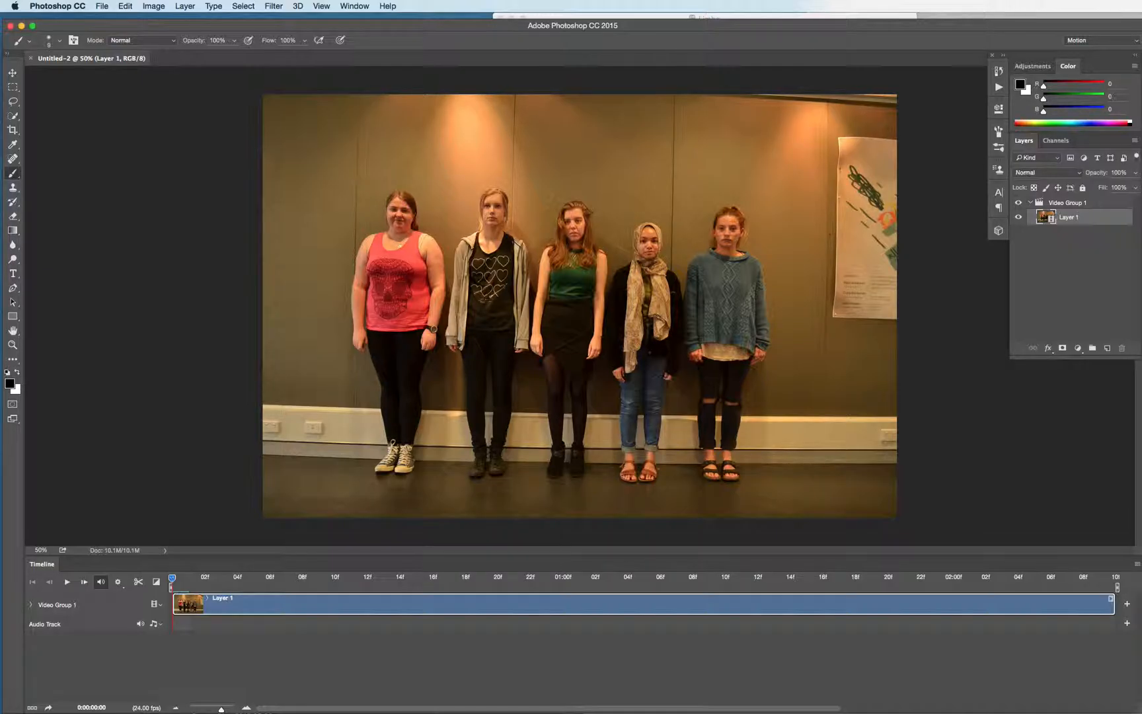
Step: Play back the stop-motion clip and fit the timeline view to the clip
{"action": "left_click", "coordinate": [66, 582]}
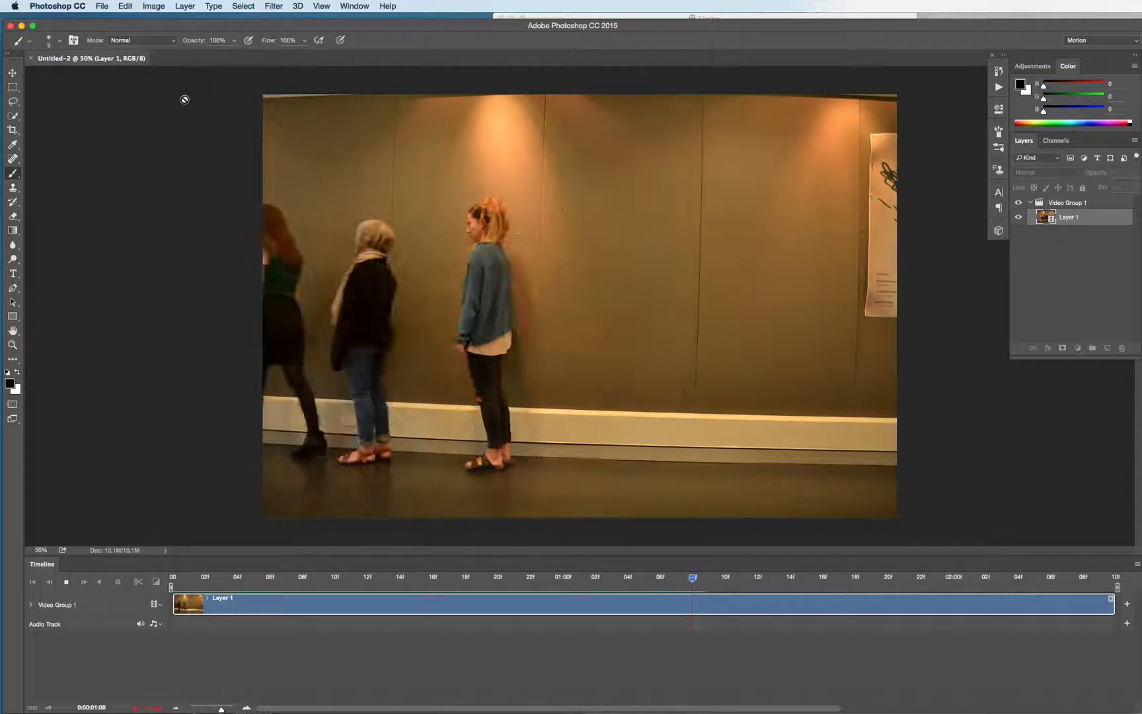
{"action": "left_click_drag", "start_coordinate": [692, 577], "coordinate": [903, 577]}
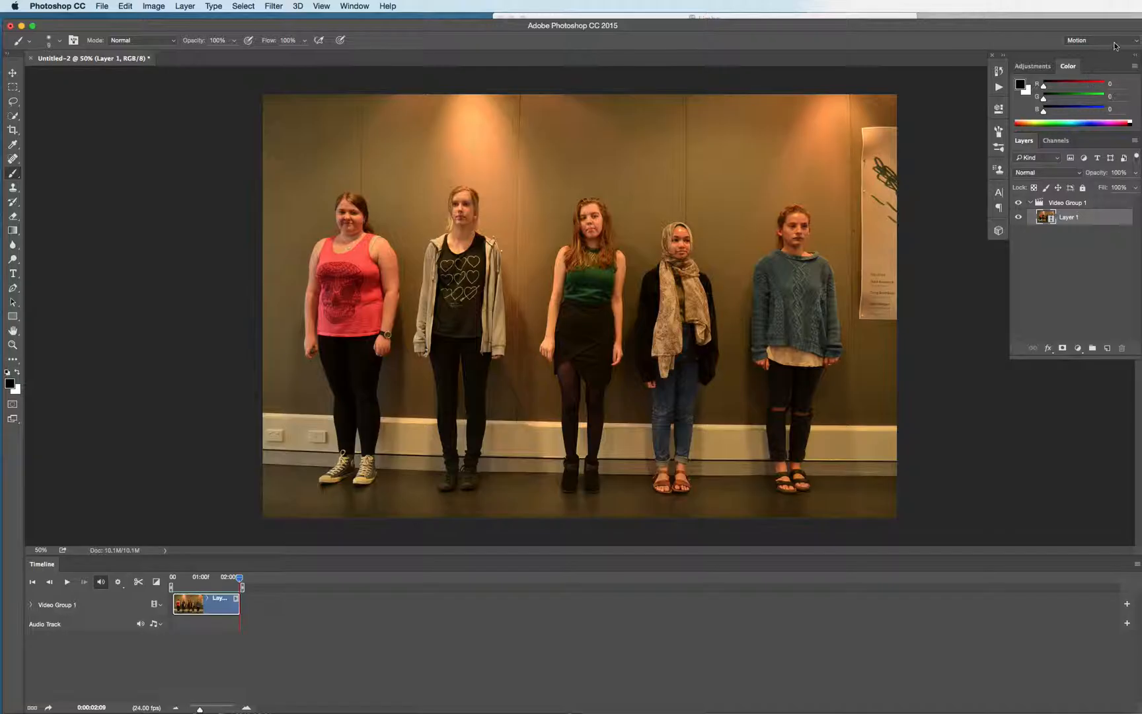
{"action": "left_click", "coordinate": [1085, 39]}
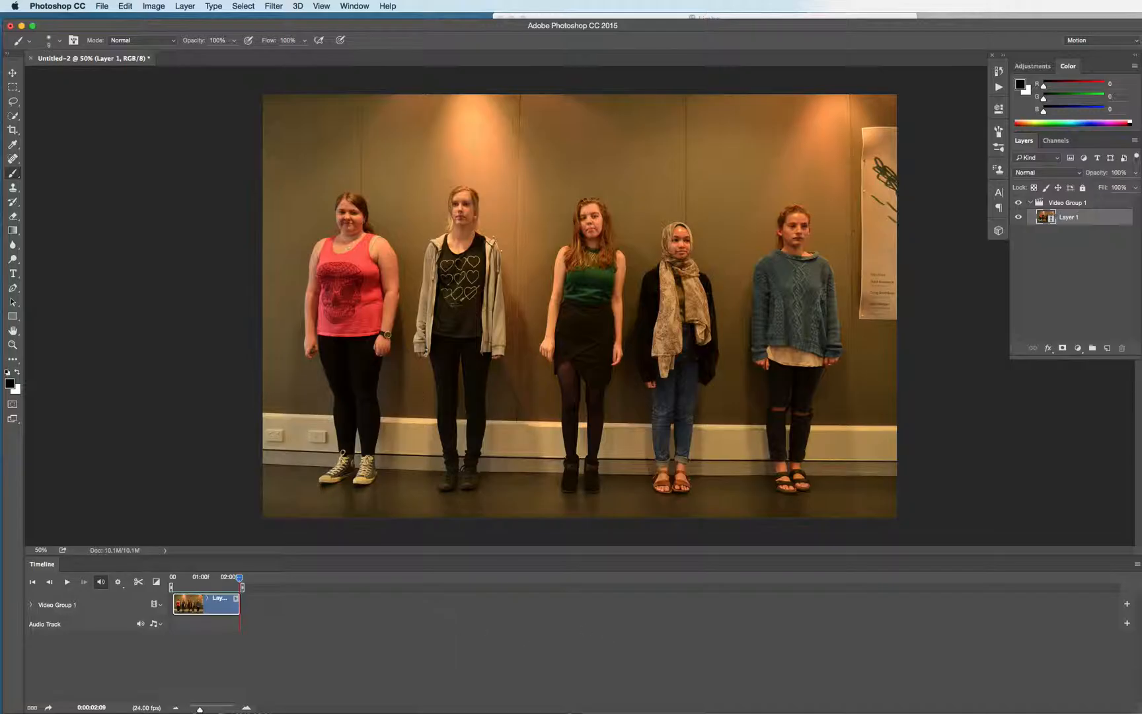
Step: Add folder 2's images as a new video layer clip following the first one
{"action": "left_click", "coordinate": [184, 5]}
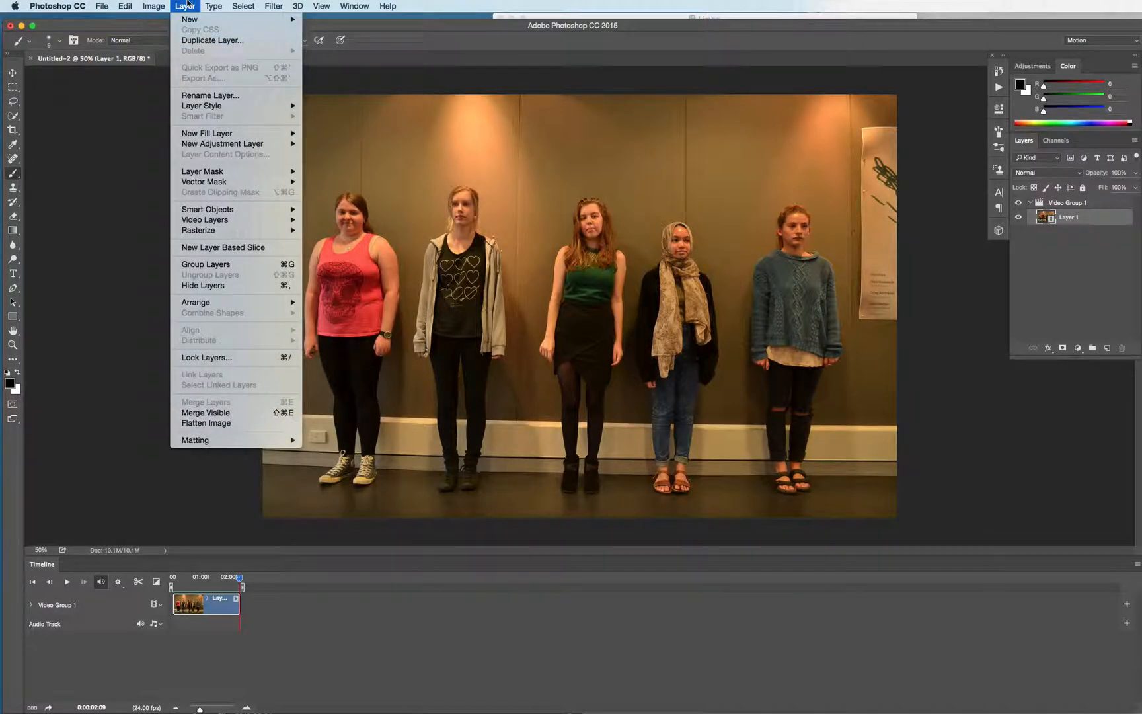
{"action": "mouse_move", "coordinate": [206, 133]}
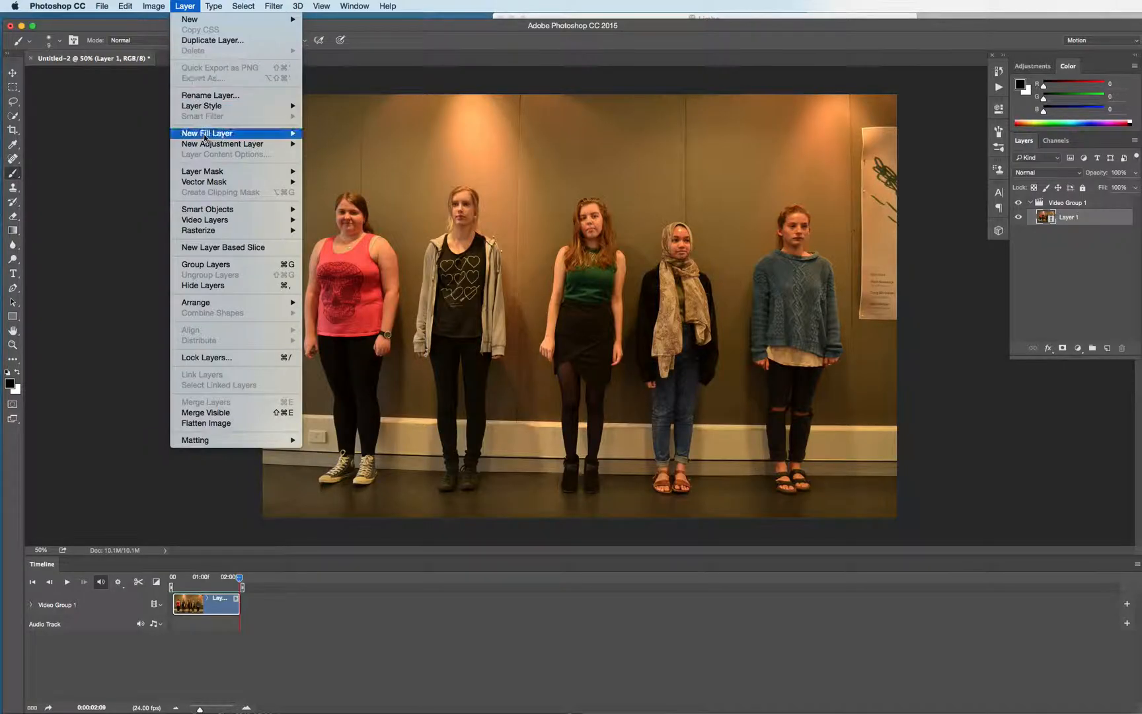
{"action": "mouse_move", "coordinate": [206, 220]}
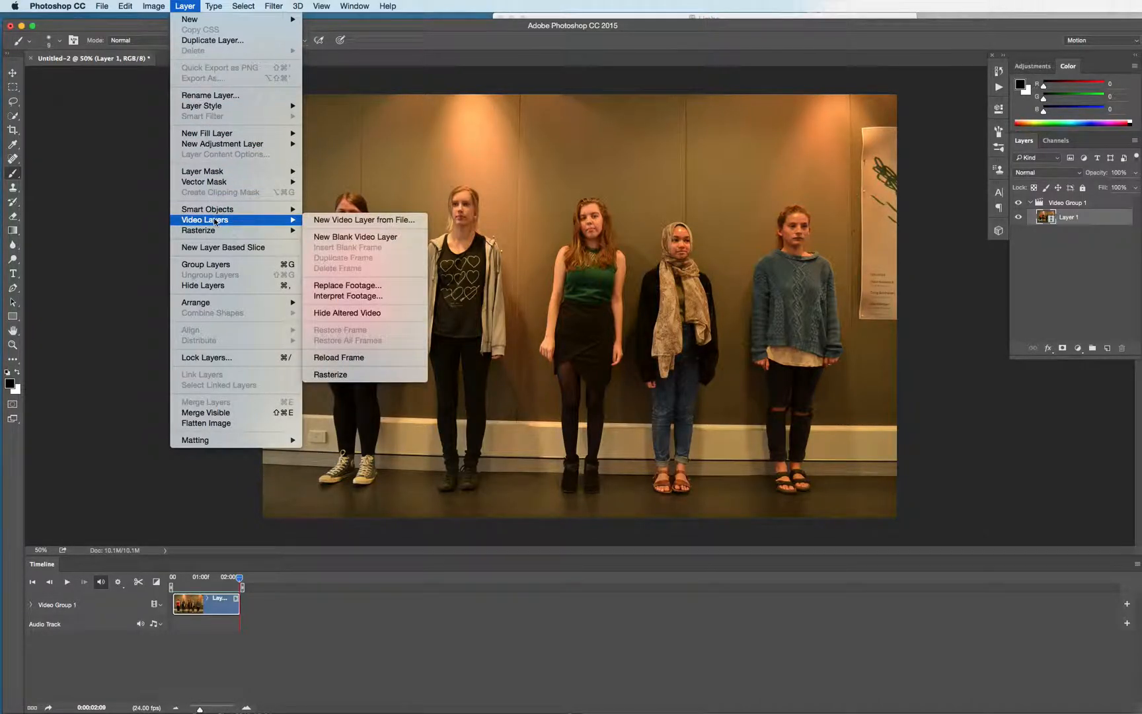
{"action": "mouse_move", "coordinate": [365, 220]}
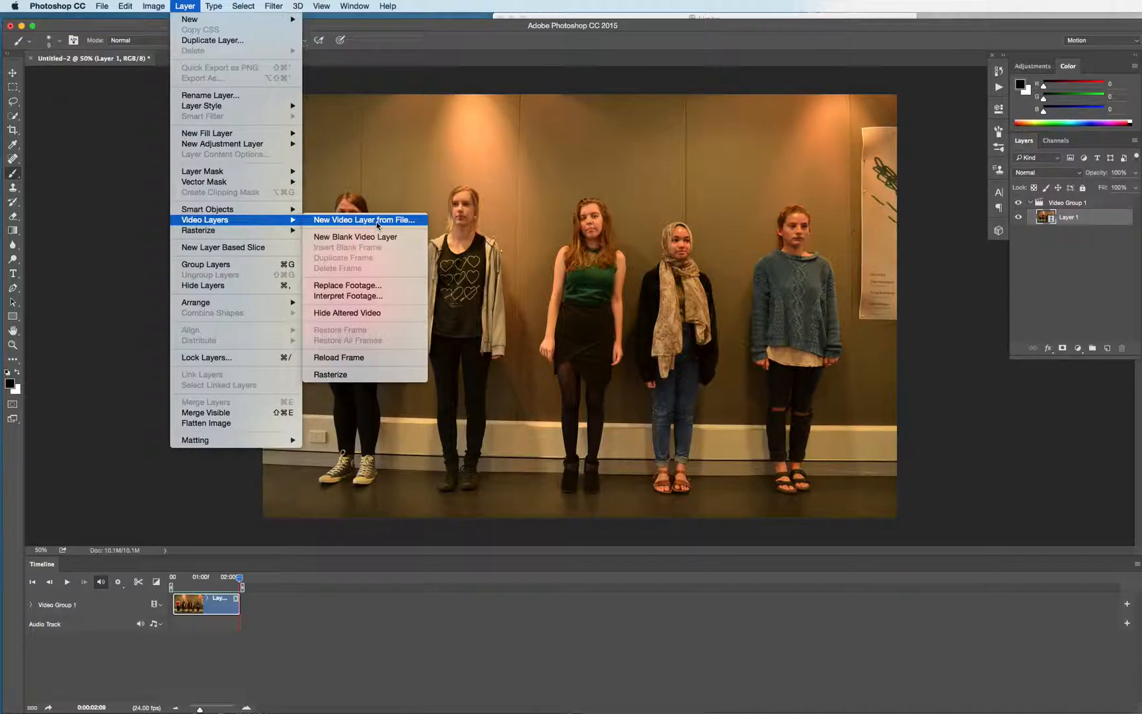
{"action": "left_click", "coordinate": [365, 219]}
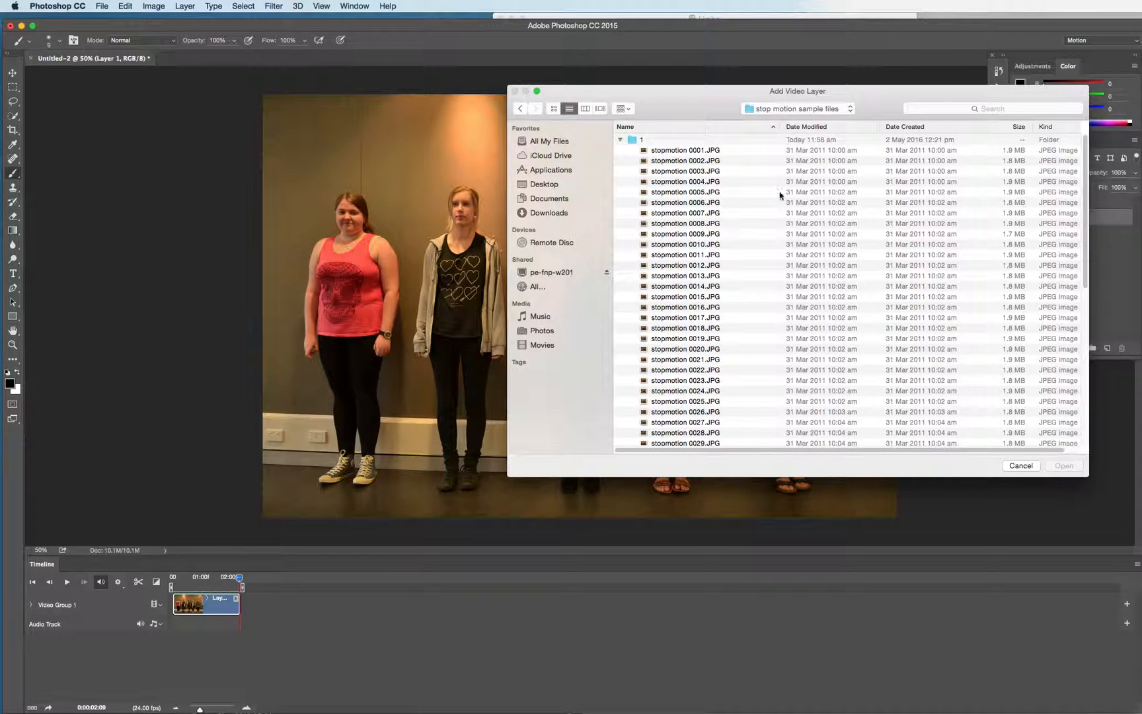
{"action": "left_click", "coordinate": [620, 141]}
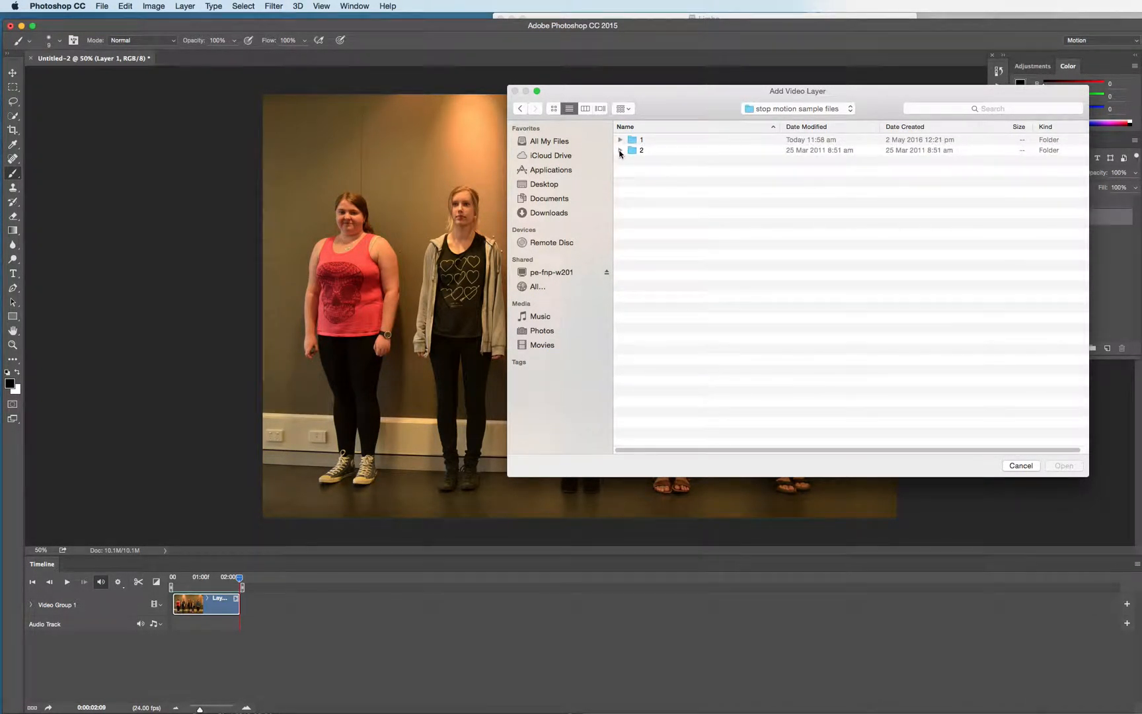
{"action": "left_click", "coordinate": [620, 150]}
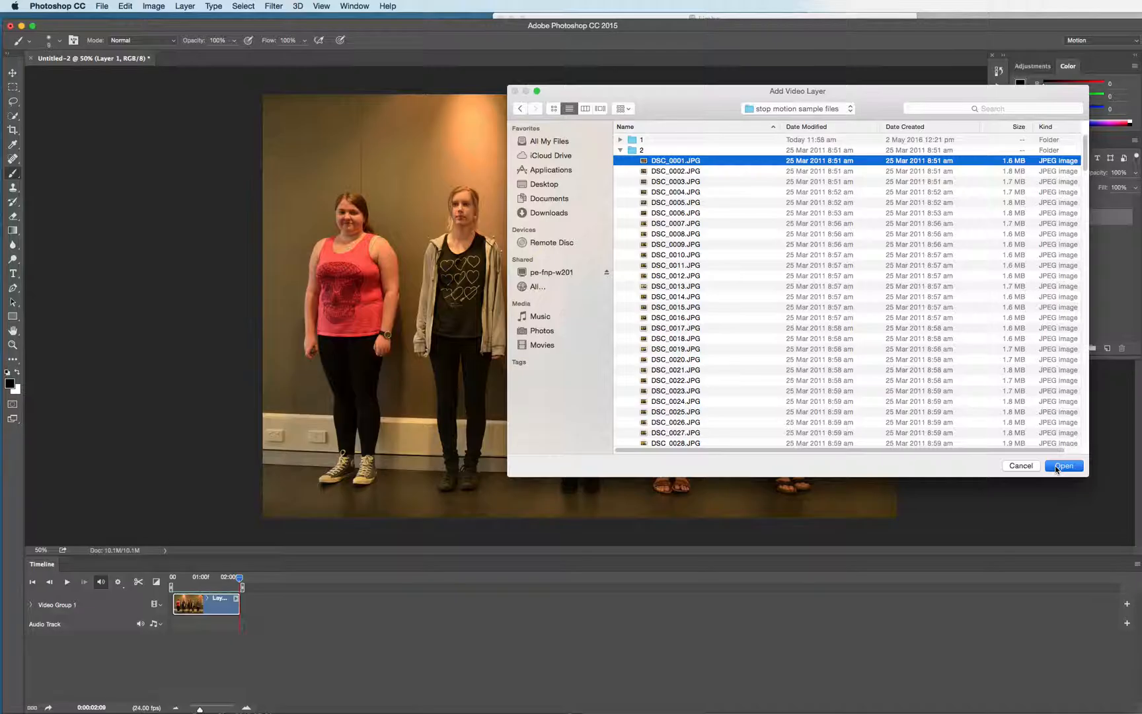
{"action": "left_click", "coordinate": [1063, 465]}
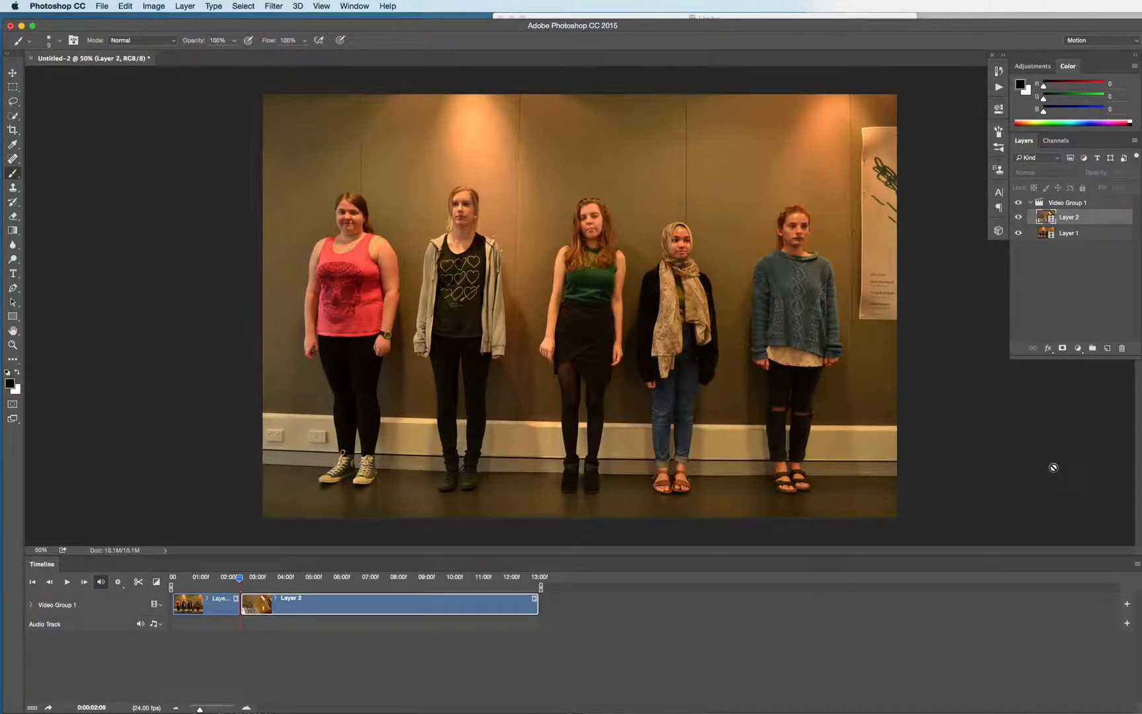
{"action": "mouse_move", "coordinate": [365, 594]}
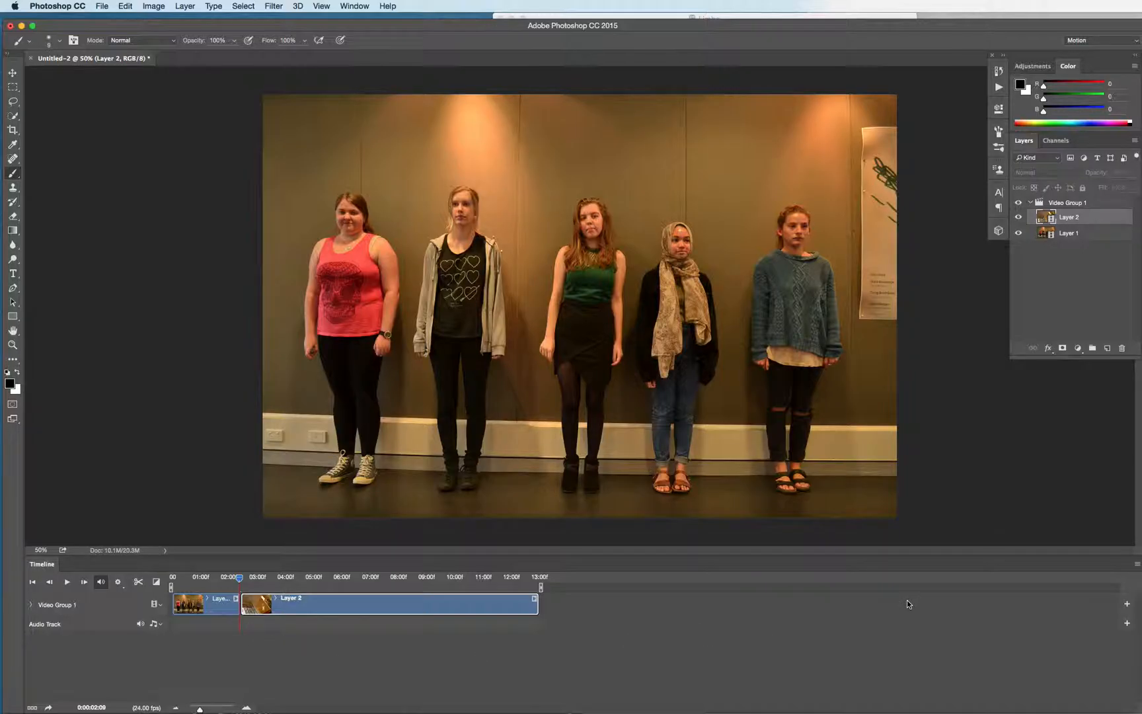
{"action": "mouse_move", "coordinate": [899, 591]}
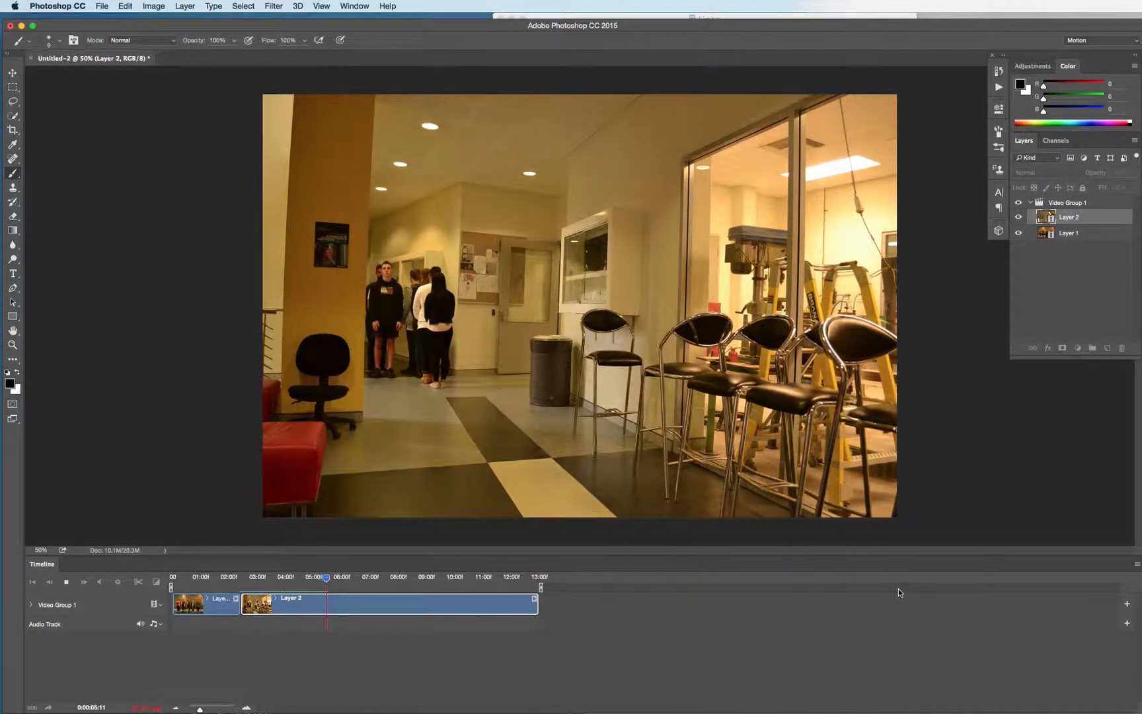
{"action": "left_click", "coordinate": [339, 576]}
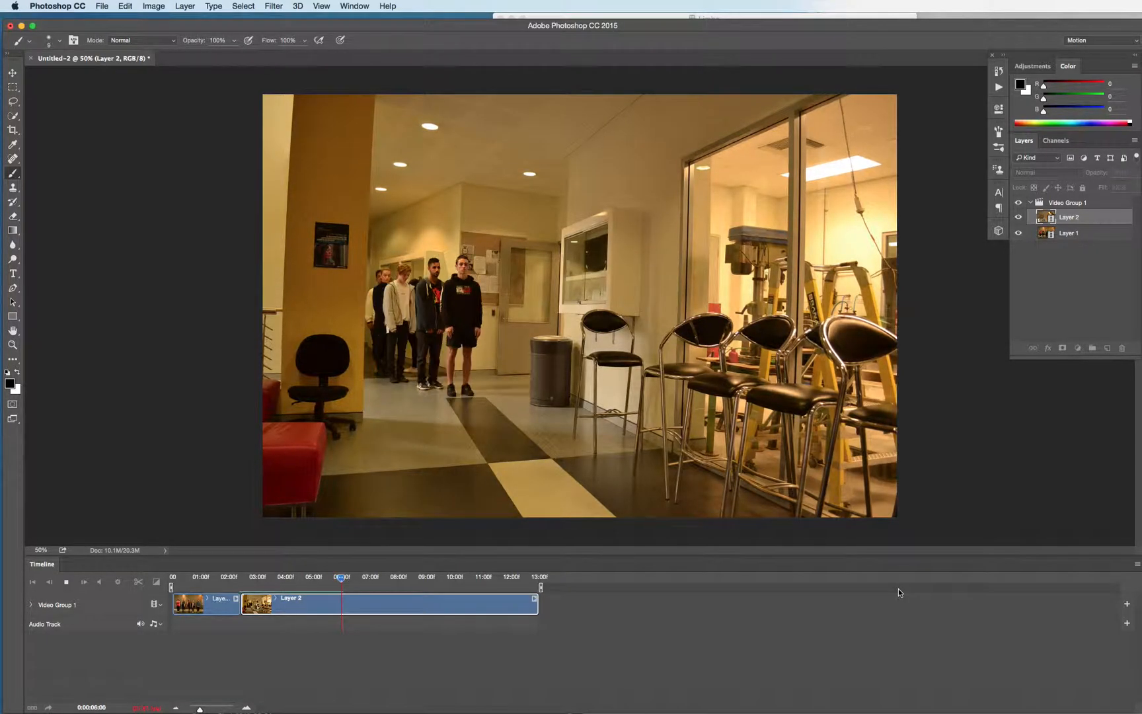
{"action": "left_click", "coordinate": [356, 576]}
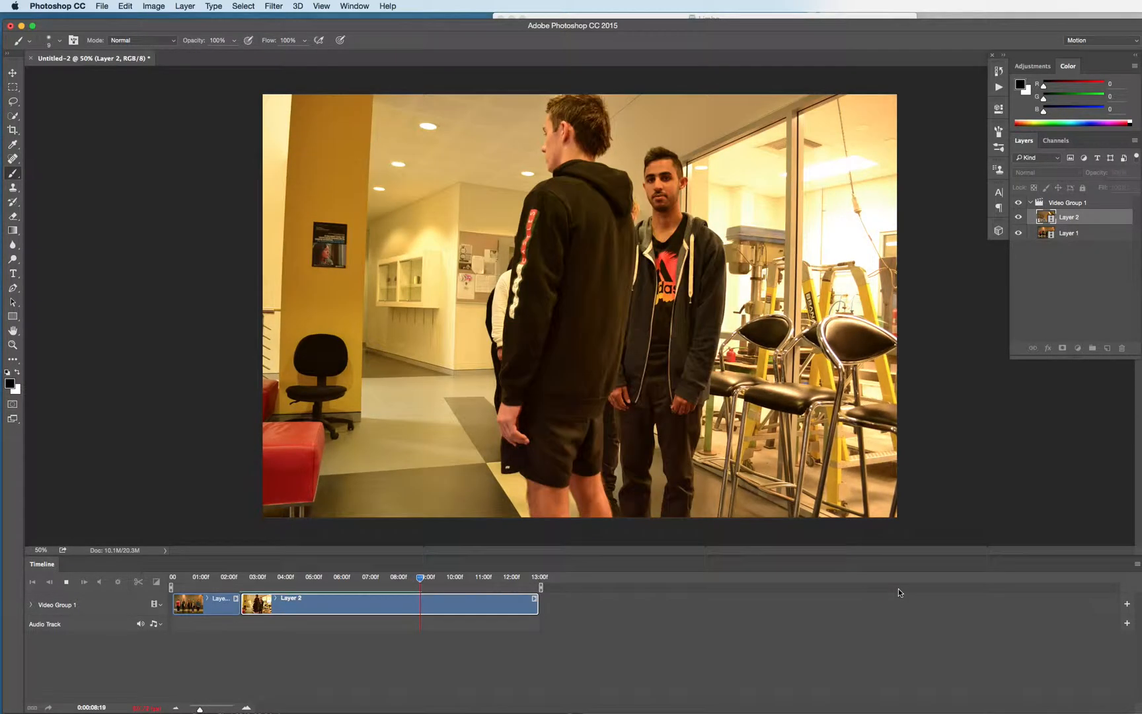
{"action": "left_click", "coordinate": [435, 576]}
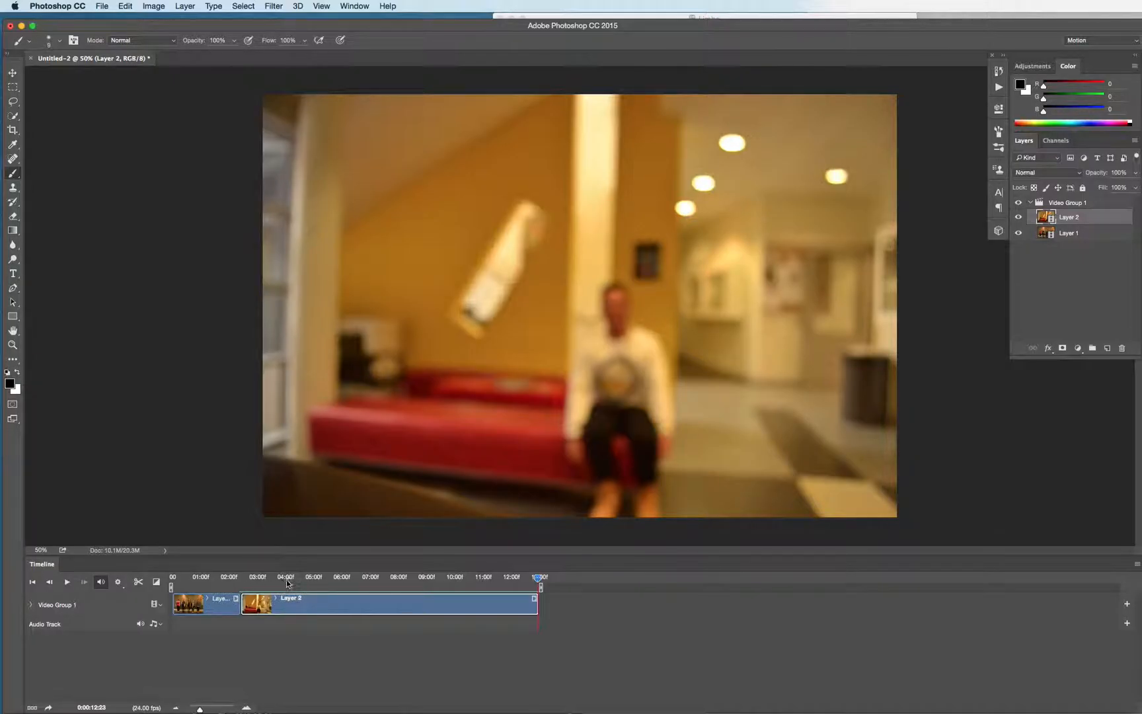
{"action": "mouse_move", "coordinate": [292, 587]}
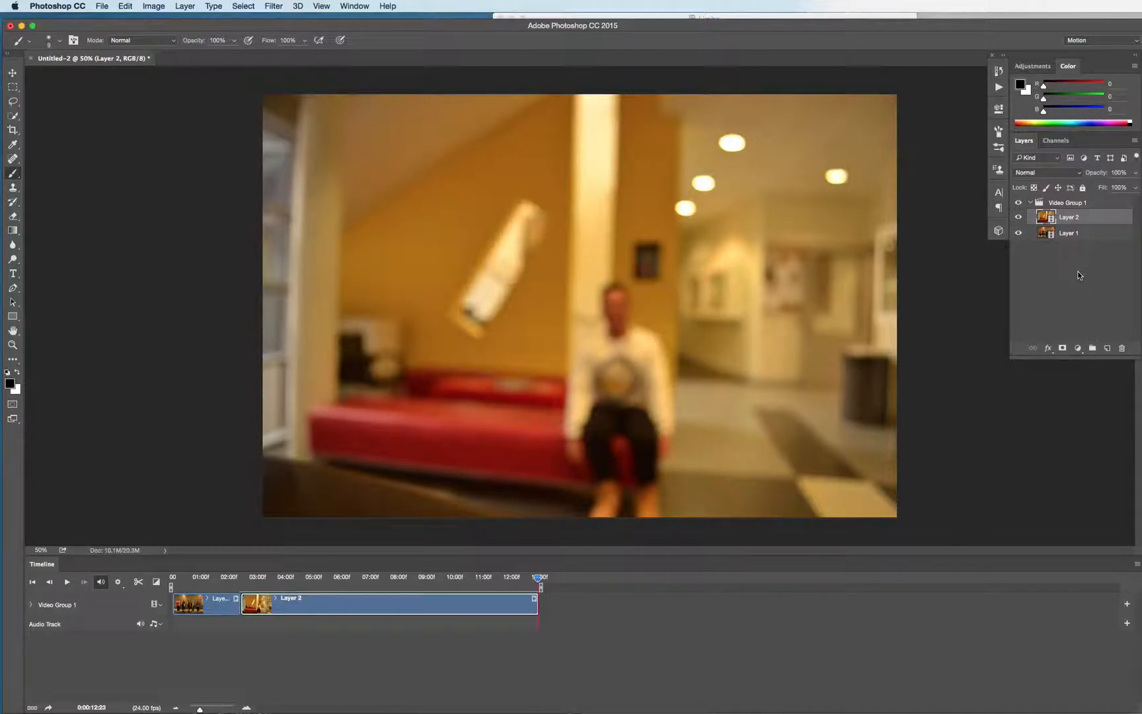
{"action": "mouse_move", "coordinate": [1083, 287]}
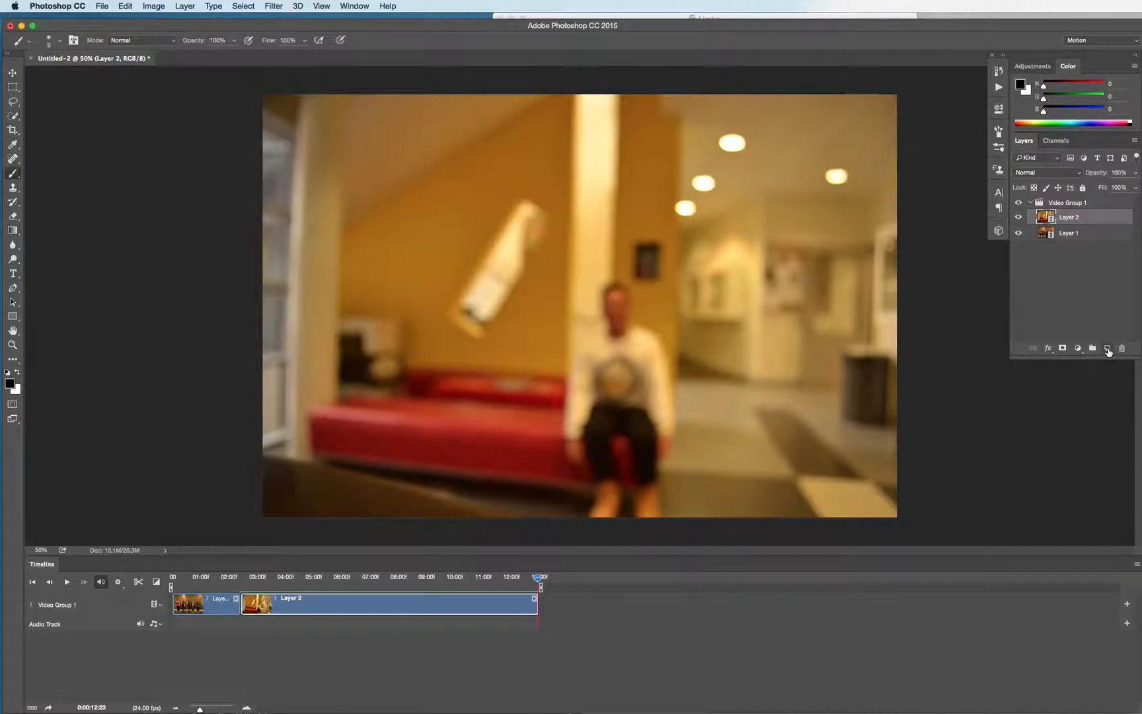
{"action": "mouse_move", "coordinate": [1106, 349]}
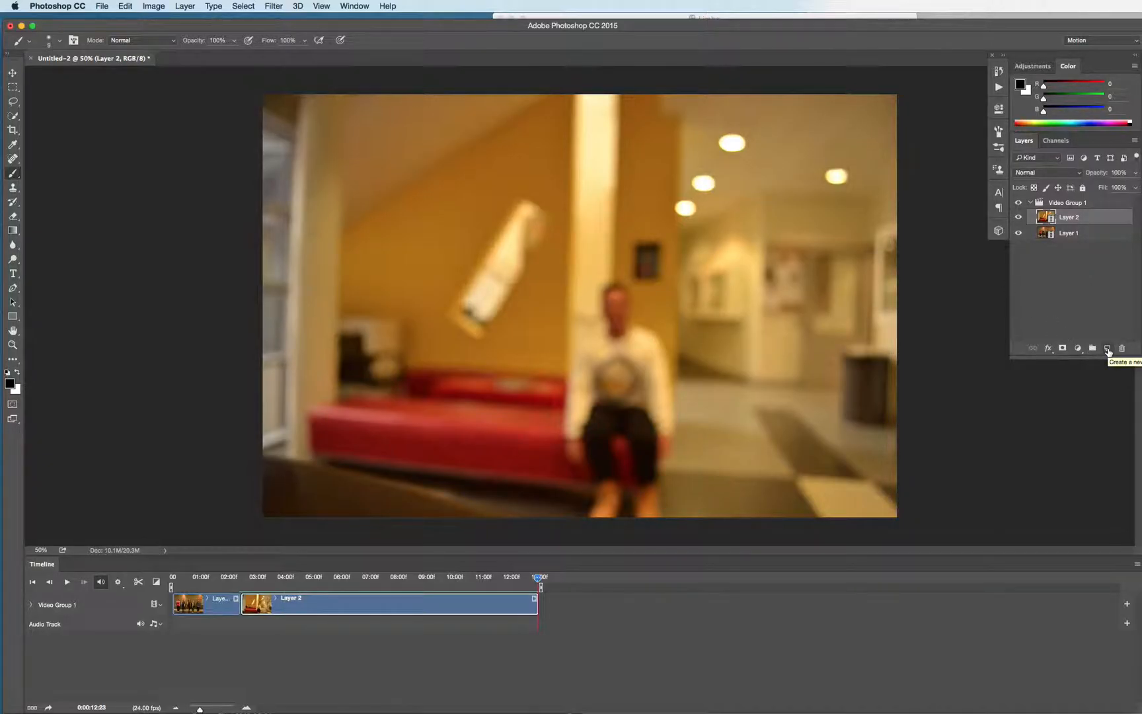
Step: Create a new empty Layer 3 in Video Group 1 and bring up the foreground colour picker
{"action": "left_click", "coordinate": [1107, 348]}
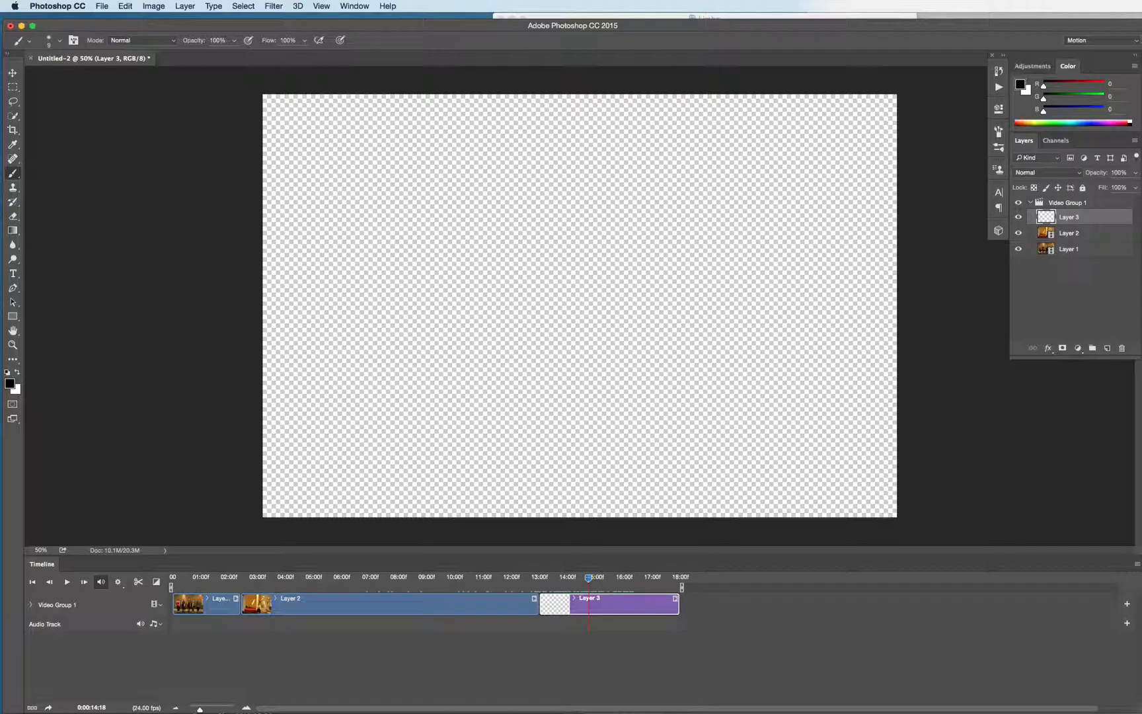
{"action": "left_click", "coordinate": [9, 382]}
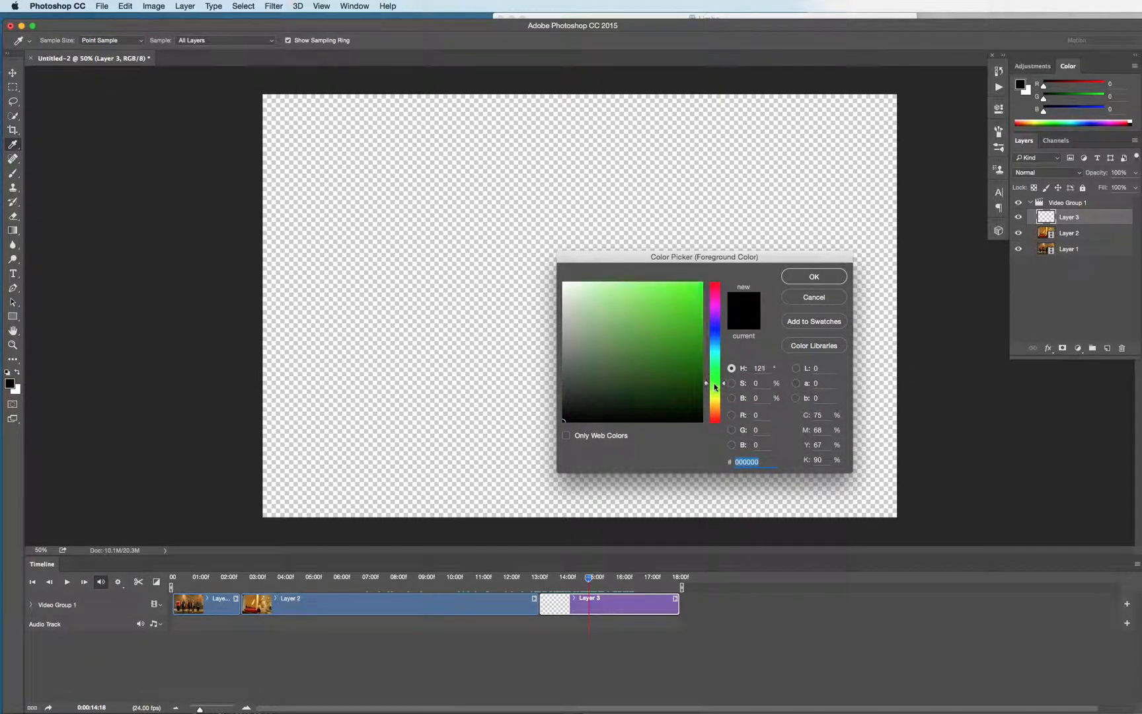
Step: Choose a dark olive green and fill Layer 3 with it
{"action": "left_click", "coordinate": [687, 365]}
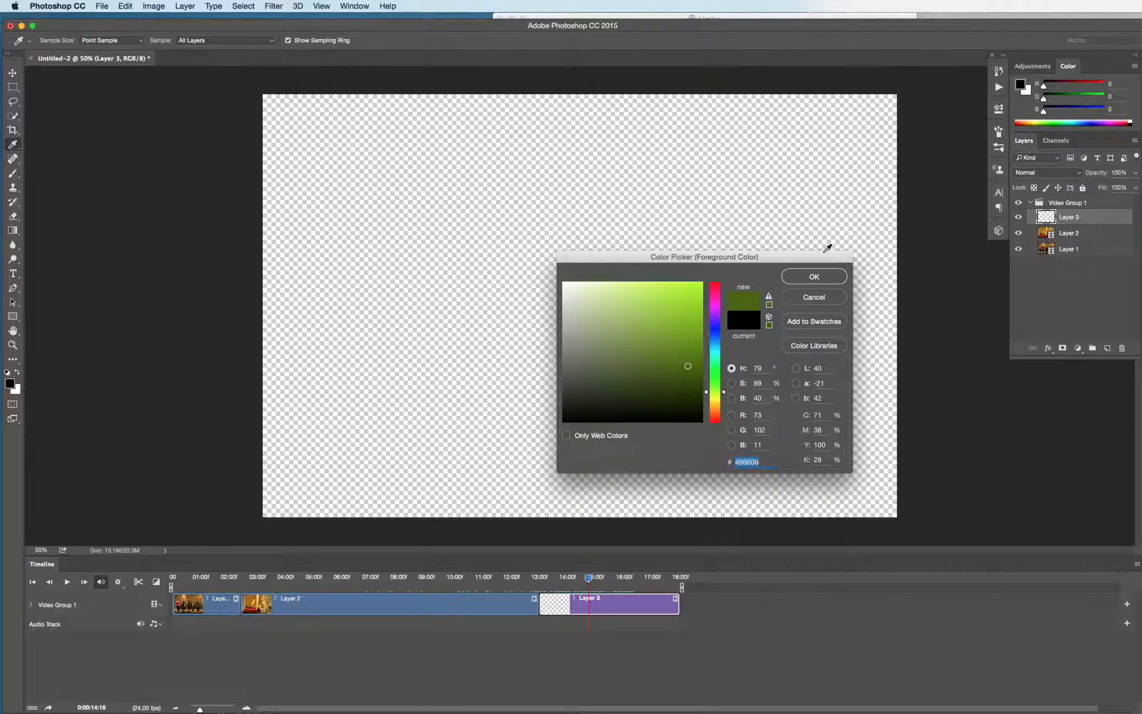
{"action": "left_click", "coordinate": [813, 276]}
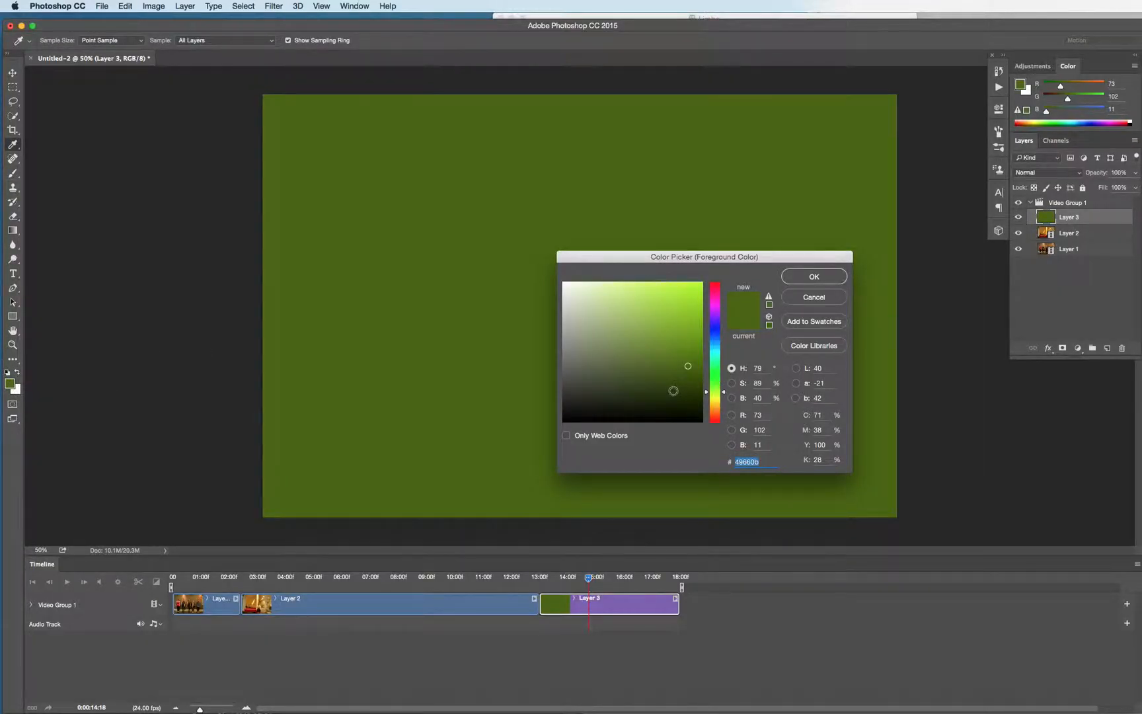
{"action": "left_click", "coordinate": [813, 276]}
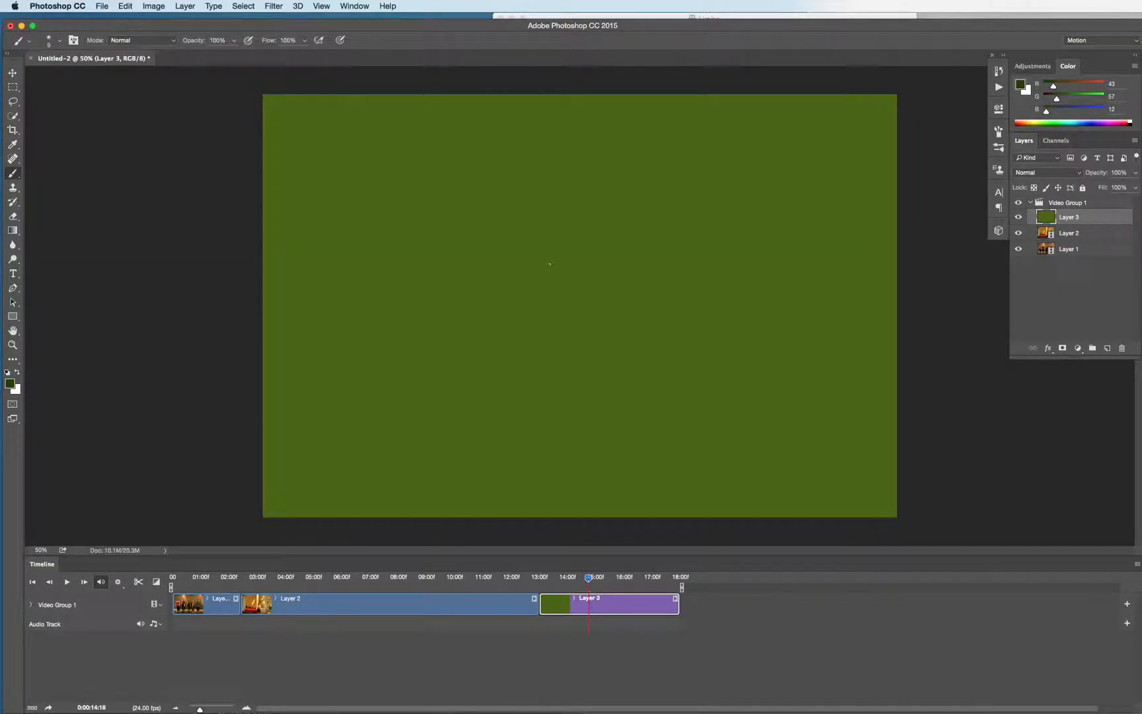
{"action": "mouse_move", "coordinate": [361, 314]}
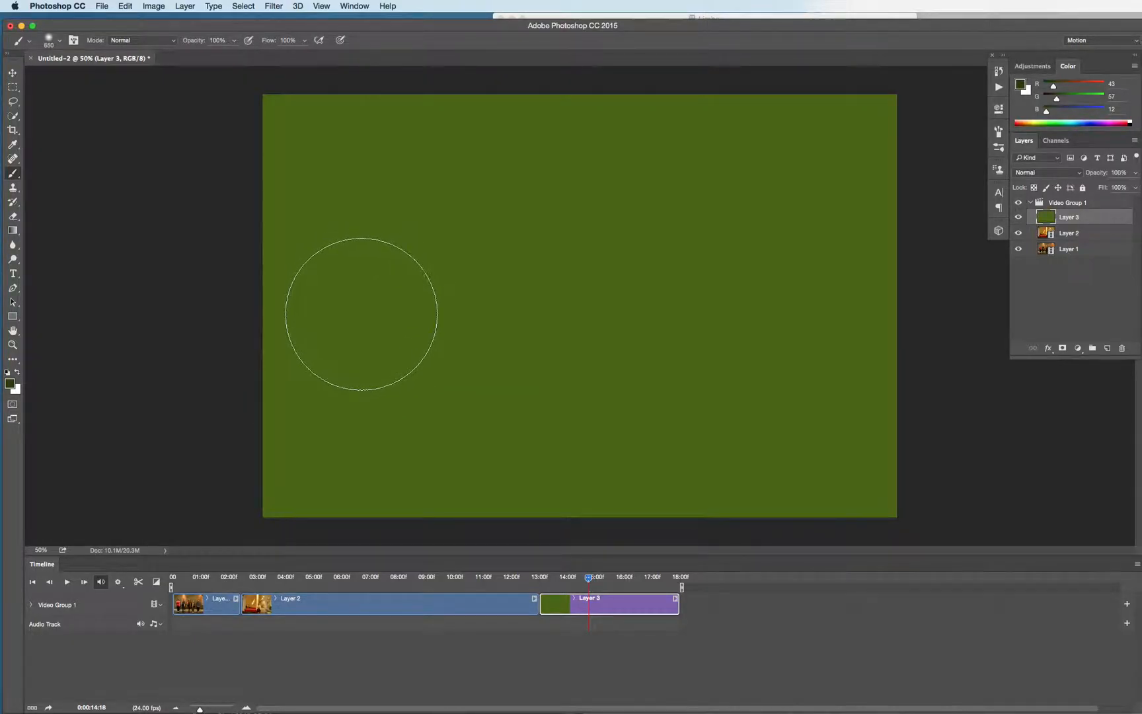
Step: Paint soft darker low-opacity brush strokes across the green Layer 3
{"action": "left_click_drag", "start_coordinate": [361, 315], "coordinate": [887, 260]}
{"action": "type", "text": "83"}
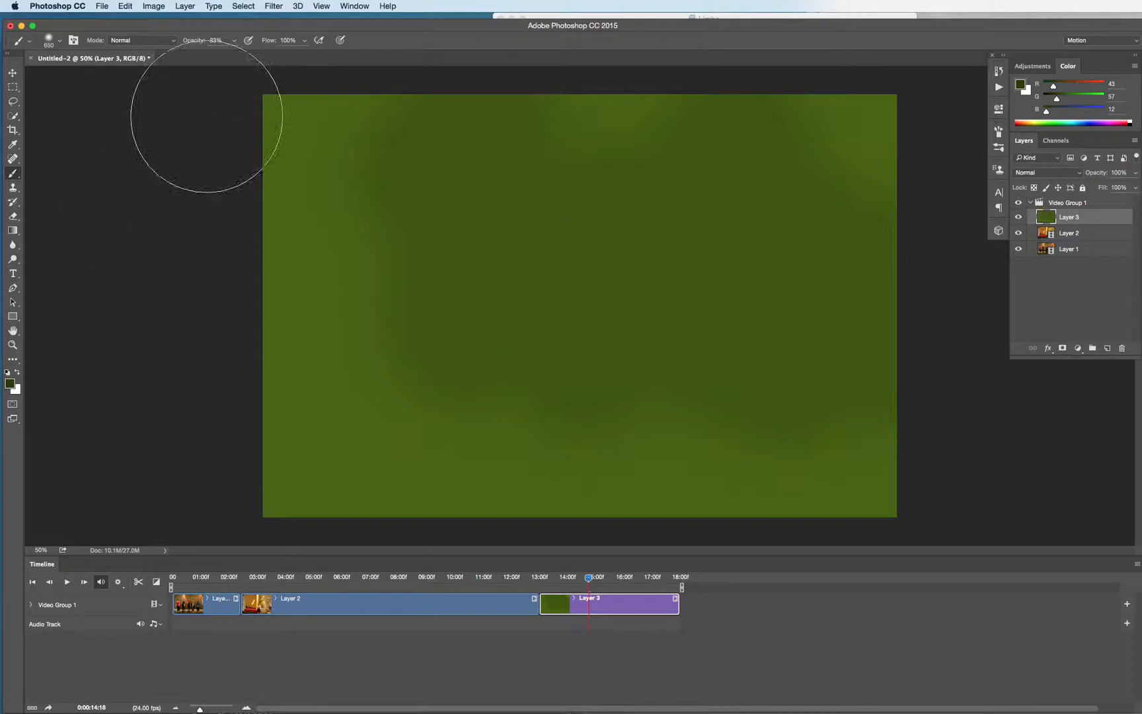
{"action": "left_click_drag", "start_coordinate": [206, 116], "coordinate": [777, 357]}
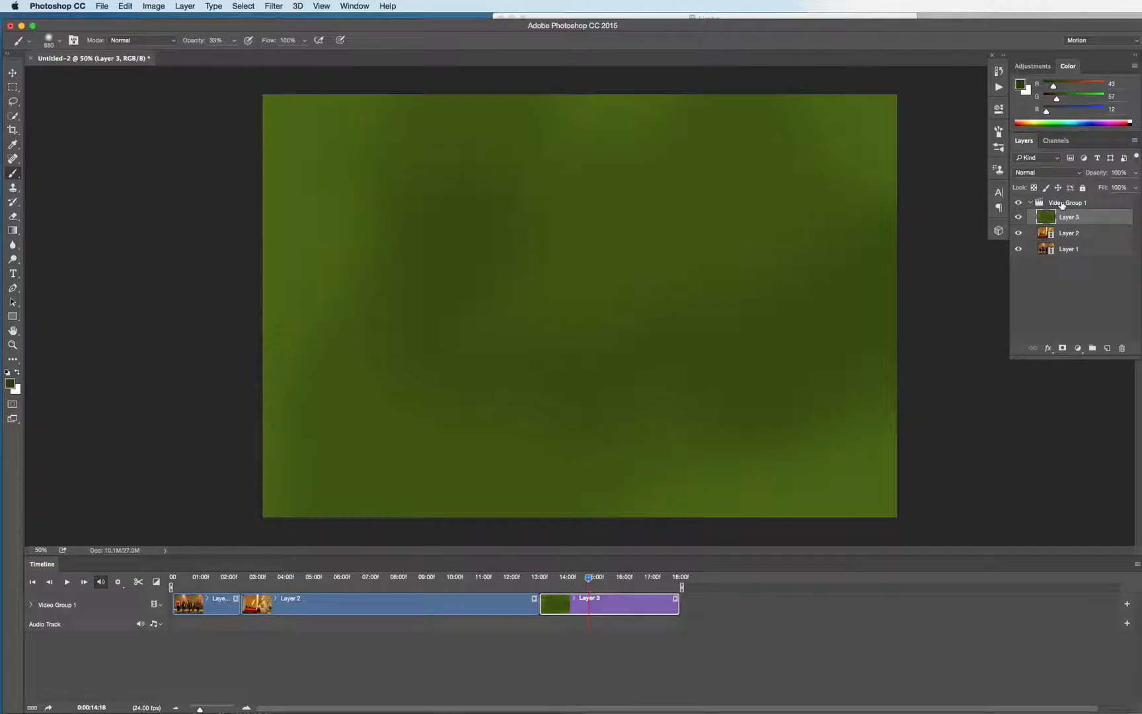
{"action": "mouse_move", "coordinate": [1101, 226]}
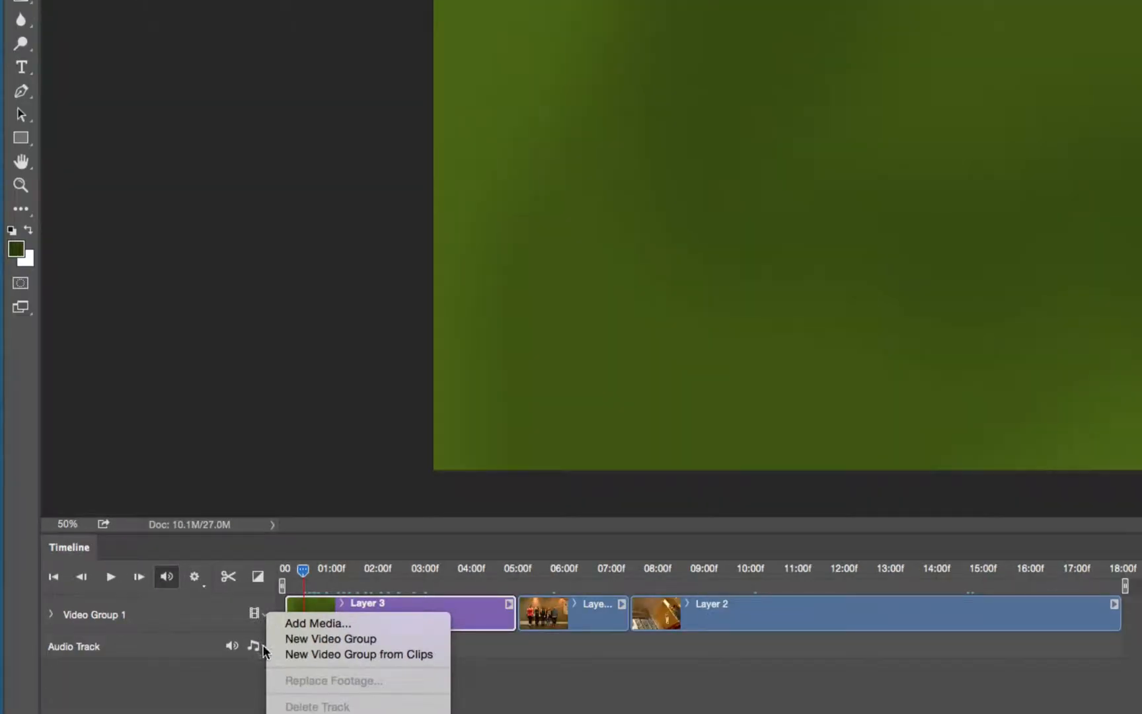
{"action": "mouse_move", "coordinate": [330, 638]}
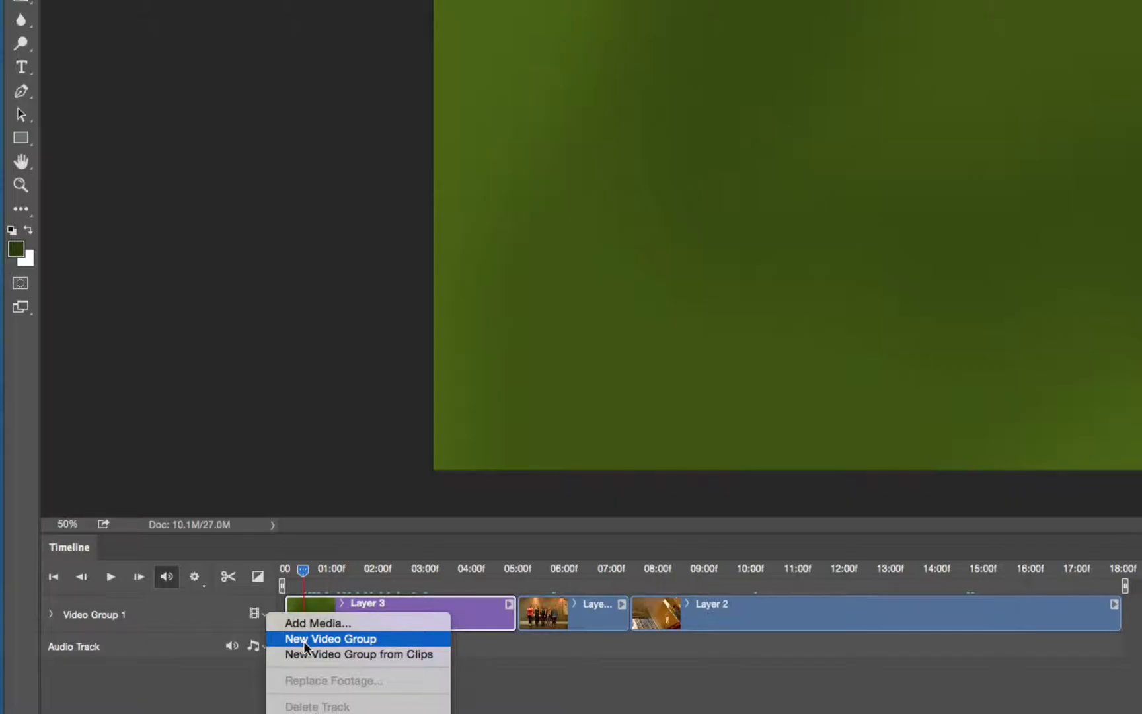
Step: Add an empty Video Group 2 track above the timeline
{"action": "left_click", "coordinate": [331, 638]}
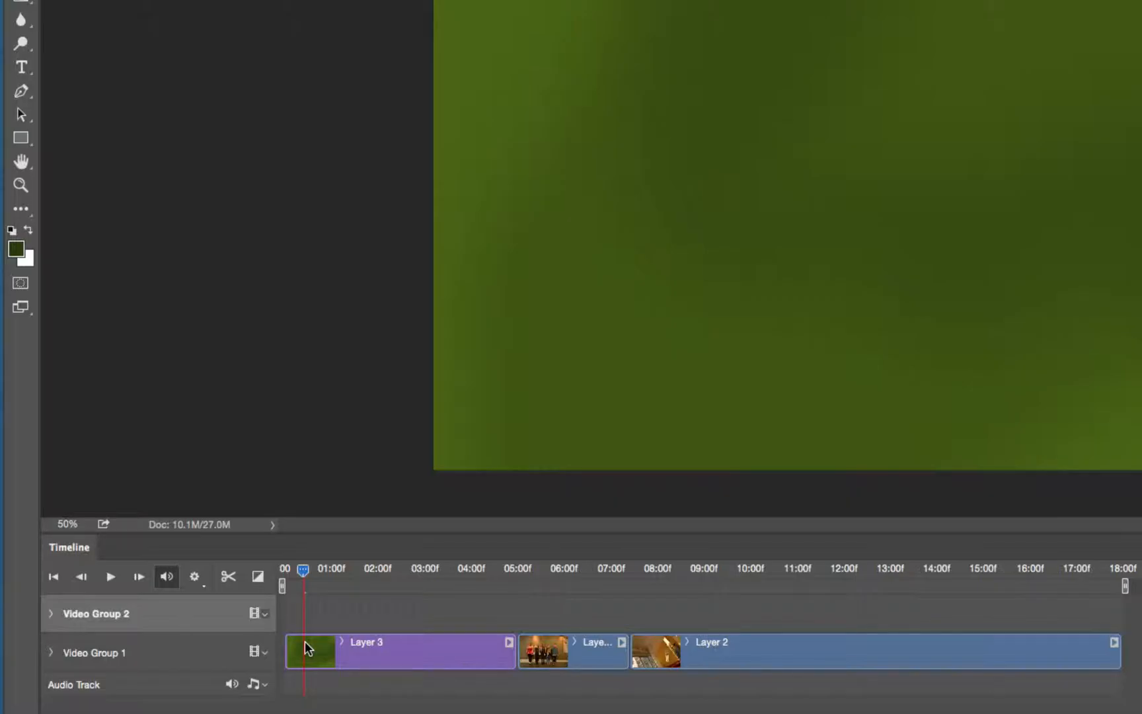
{"action": "mouse_move", "coordinate": [311, 665]}
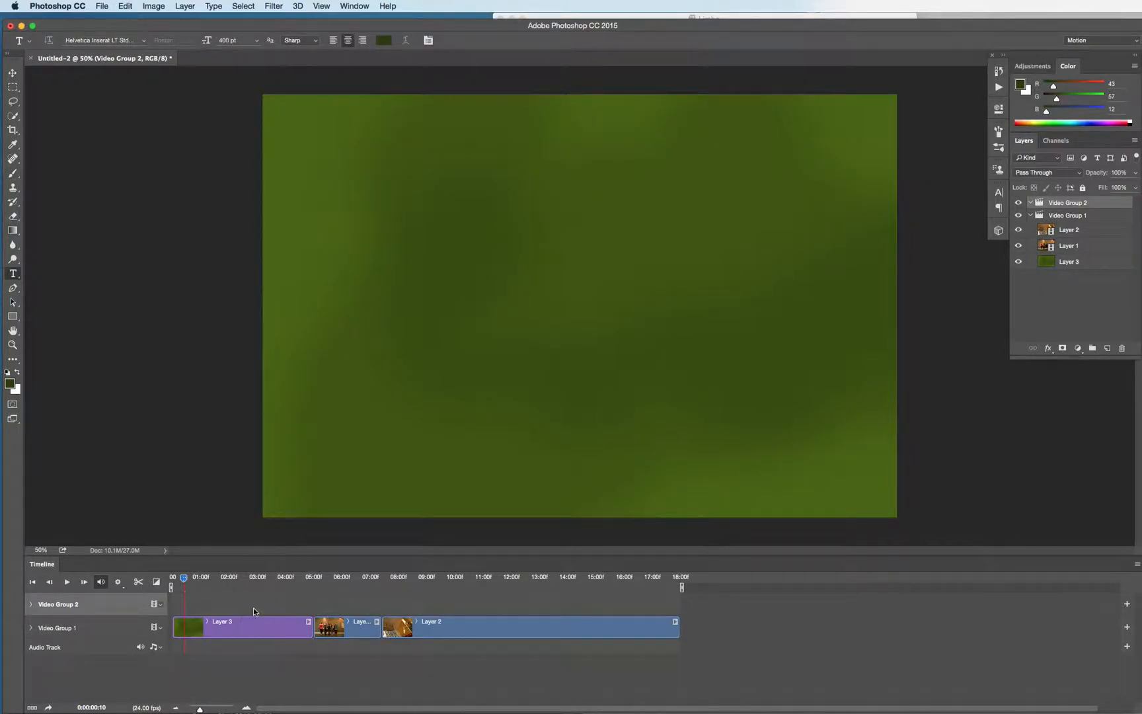
Step: Drag a title text box on the canvas for the STOP ME text in Video Group 2
{"action": "left_click_drag", "start_coordinate": [374, 169], "coordinate": [799, 406]}
{"action": "type", "text": "STOP ME"}
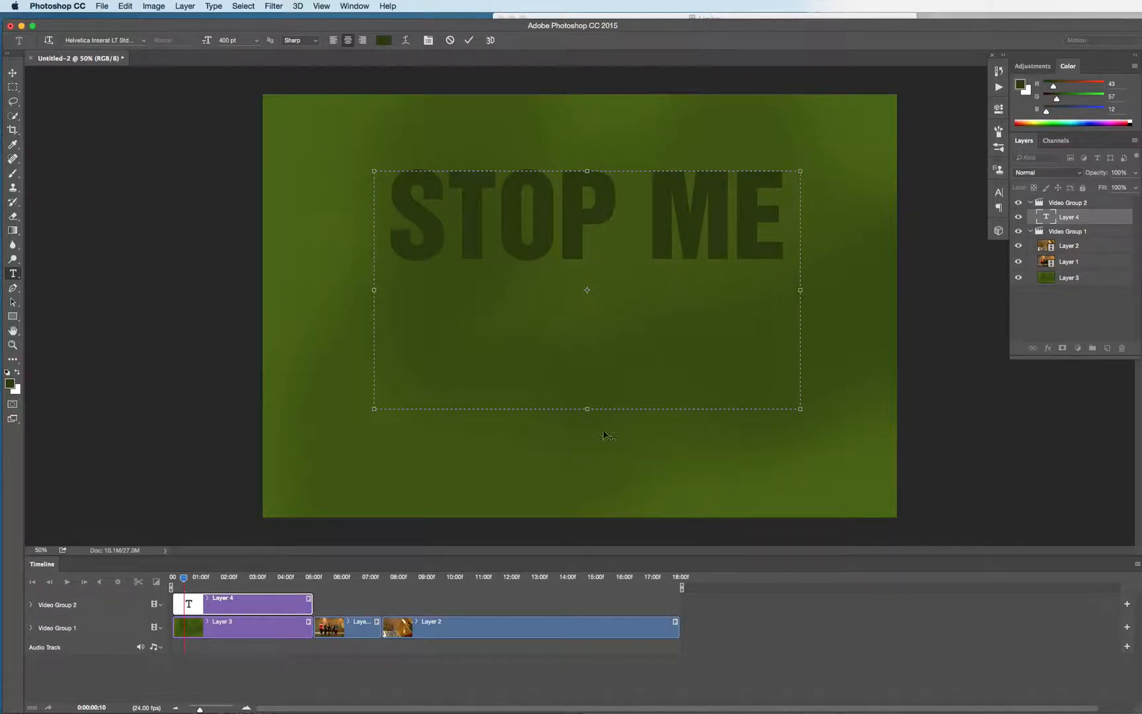
{"action": "mouse_move", "coordinate": [197, 181]}
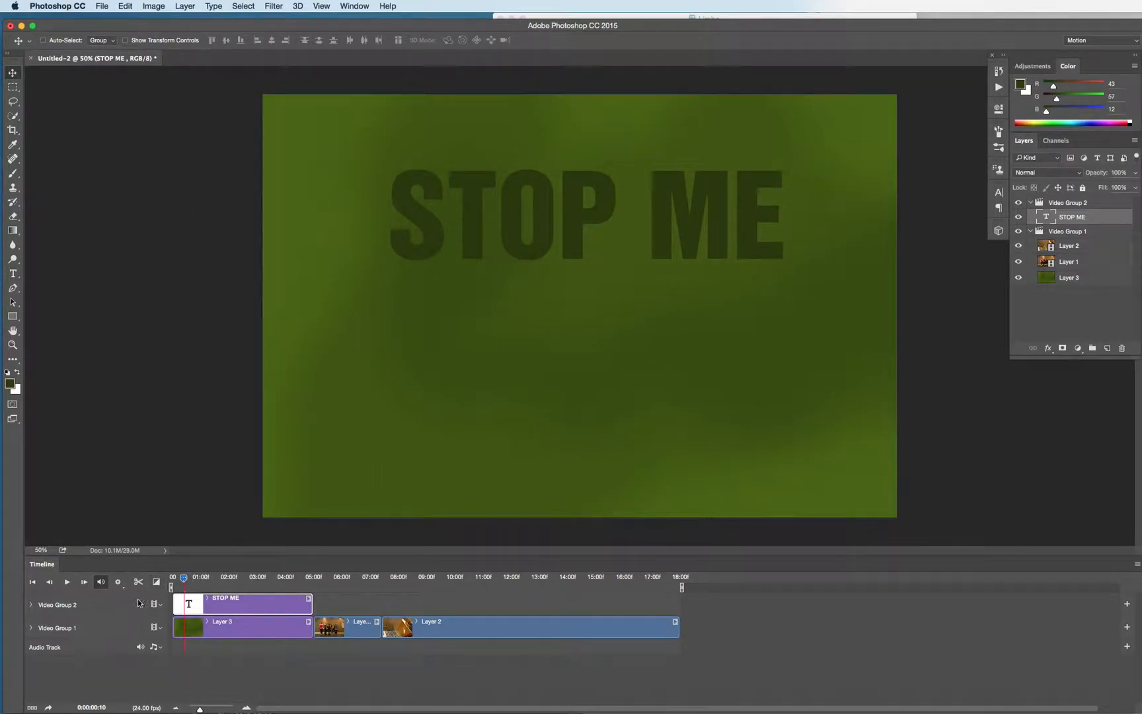
Step: Apply a Fade transition to the end of the STOP ME clip and scrub the timeline start
{"action": "left_click", "coordinate": [156, 581]}
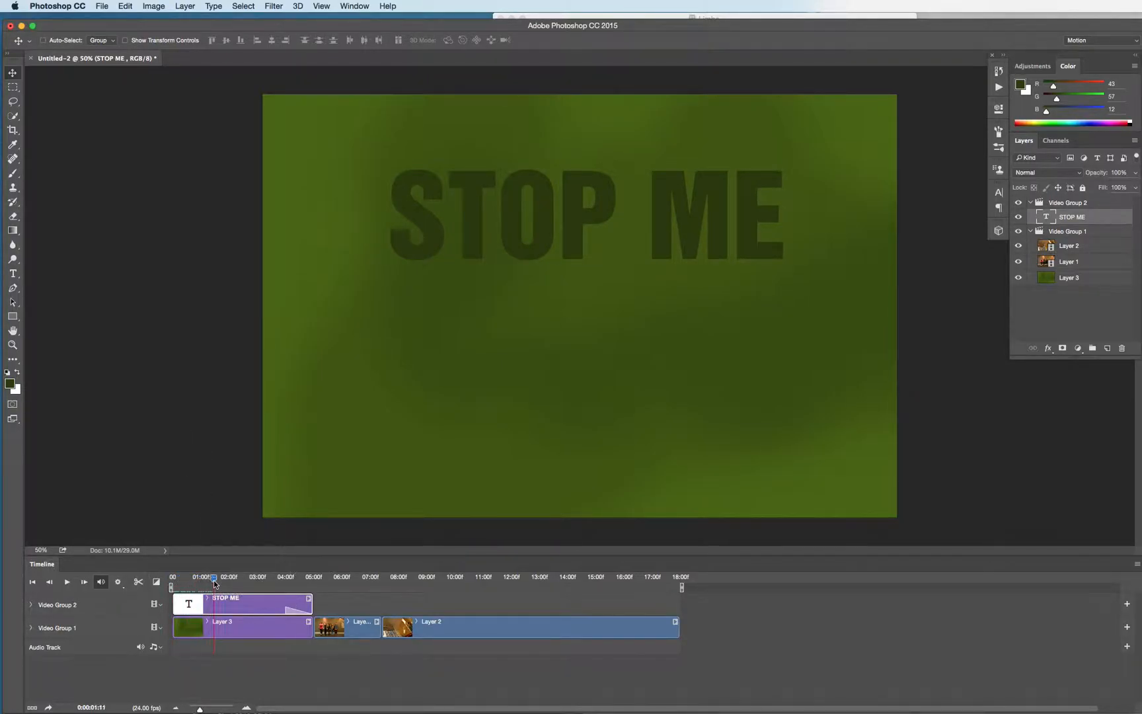
{"action": "left_click_drag", "start_coordinate": [214, 587], "coordinate": [314, 587]}
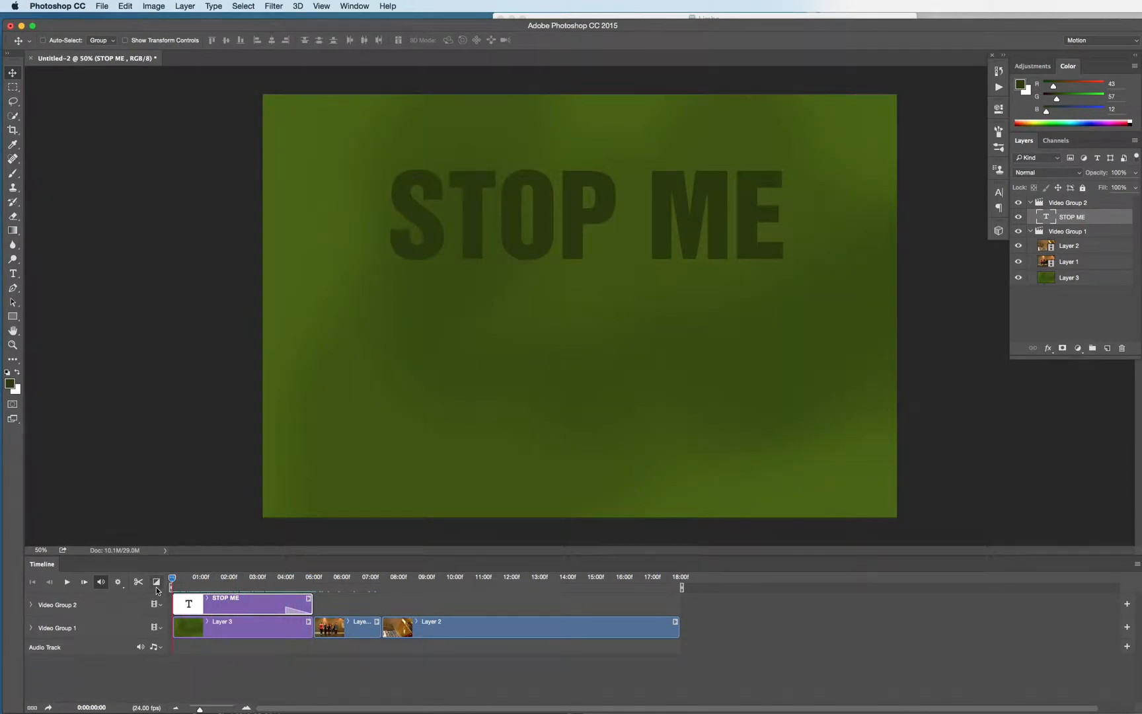
{"action": "mouse_move", "coordinate": [156, 582]}
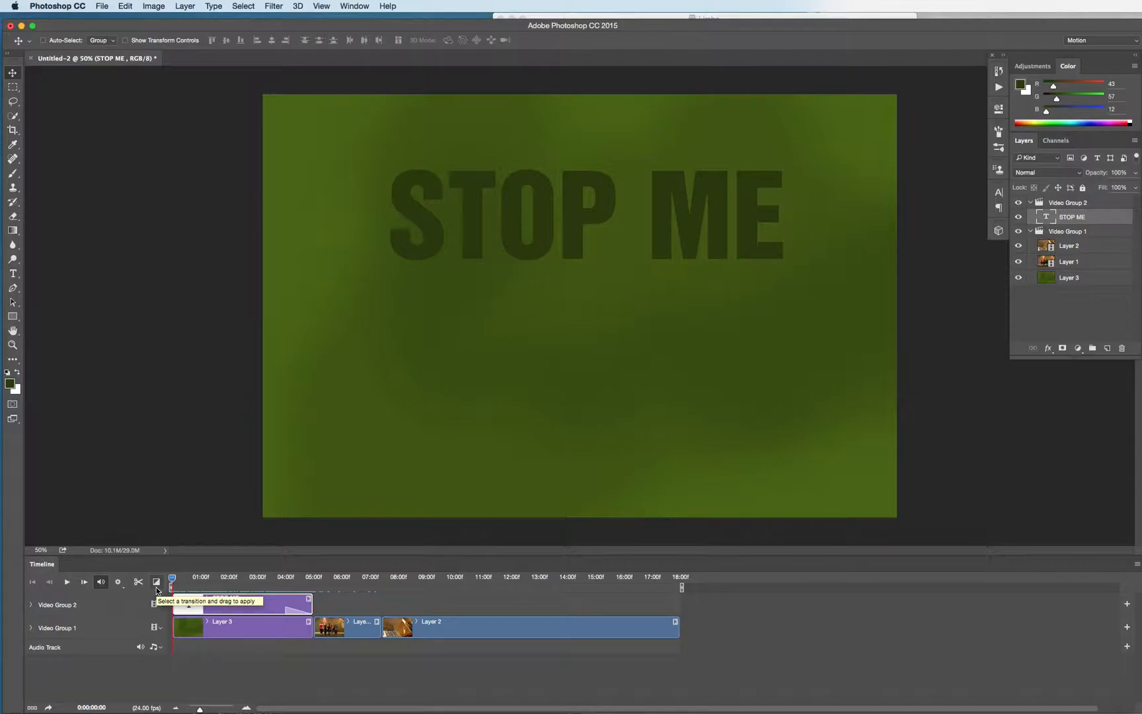
Step: Add Cross Fade transitions between green, Layer 1 and Layer 2 clips, then preview playback
{"action": "left_click", "coordinate": [156, 581]}
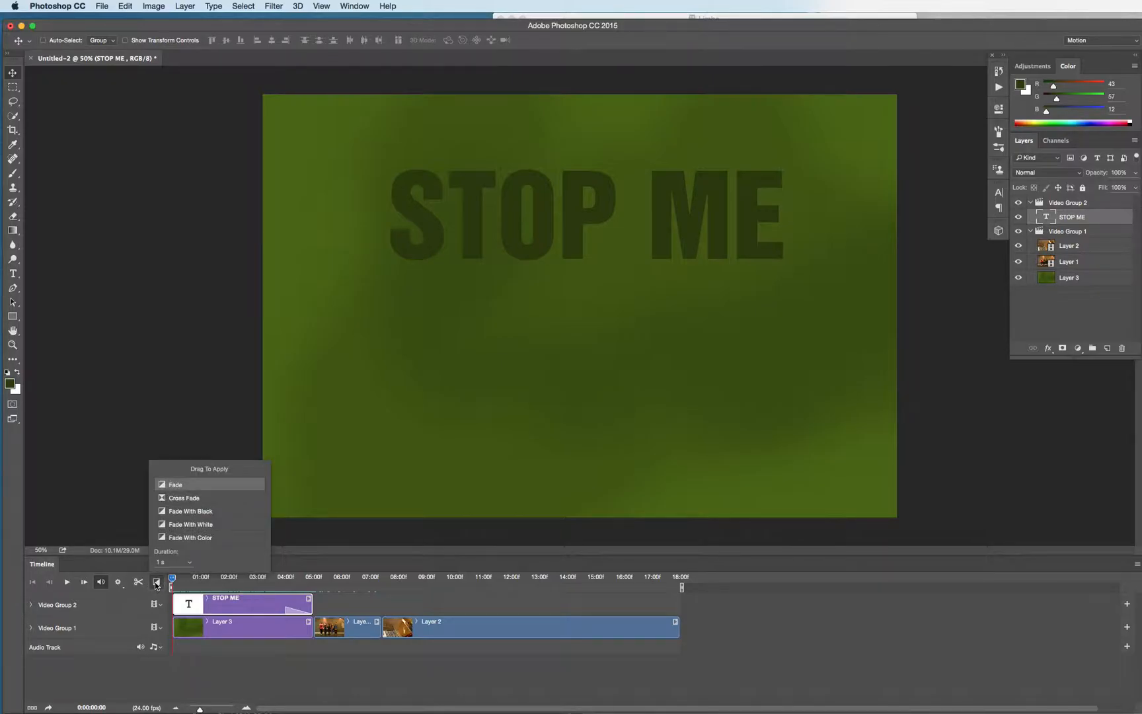
{"action": "mouse_move", "coordinate": [183, 497]}
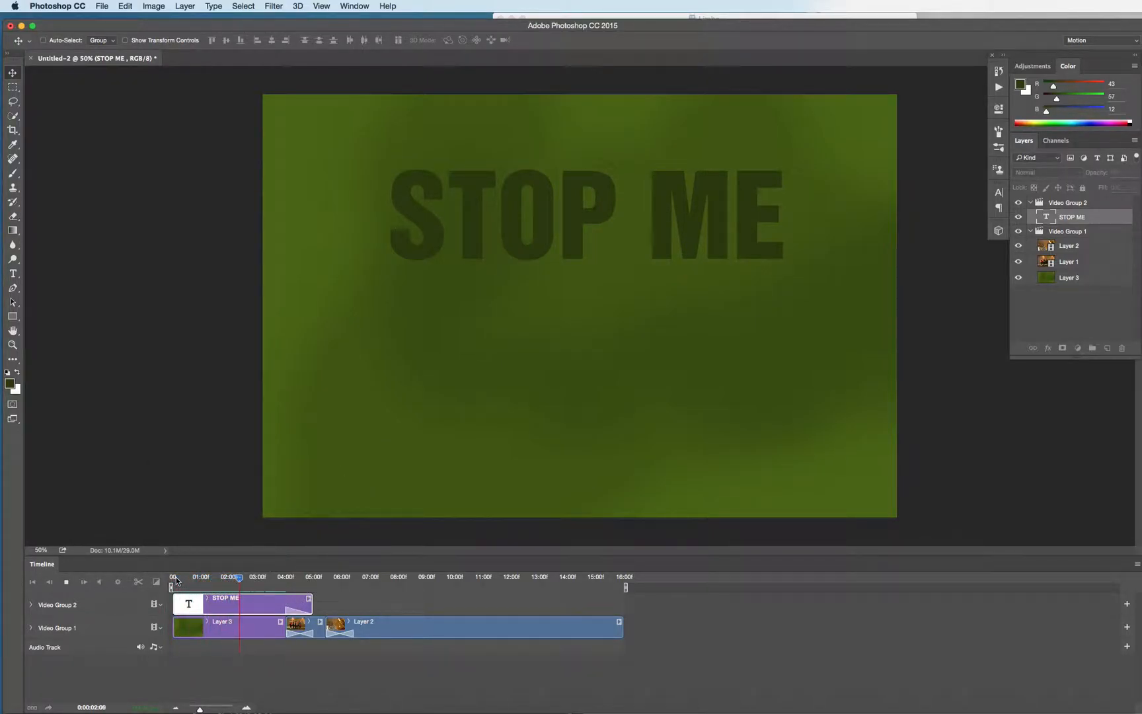
{"action": "left_click", "coordinate": [287, 576]}
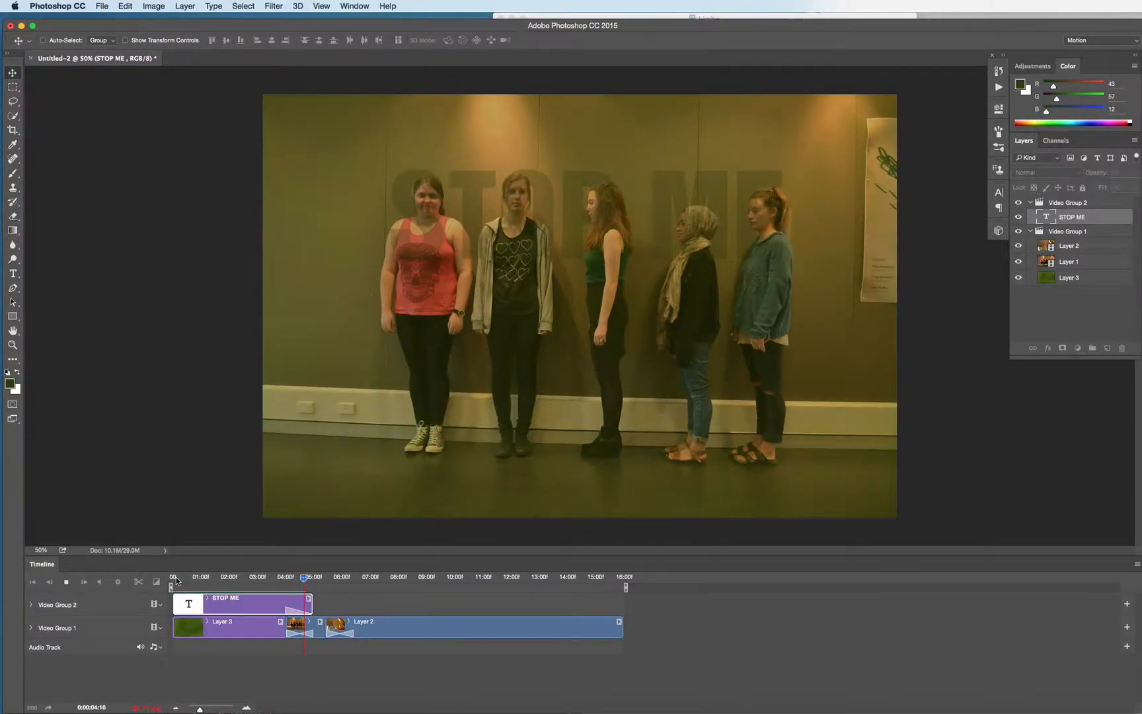
{"action": "left_click", "coordinate": [319, 576]}
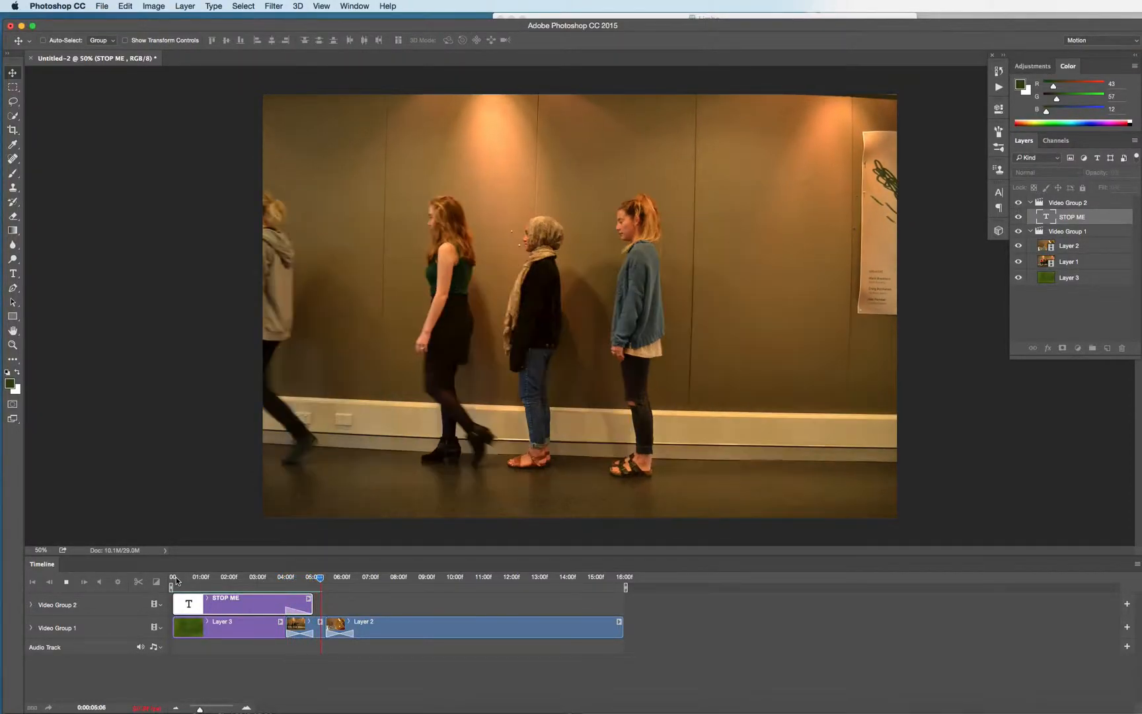
{"action": "left_click", "coordinate": [332, 576]}
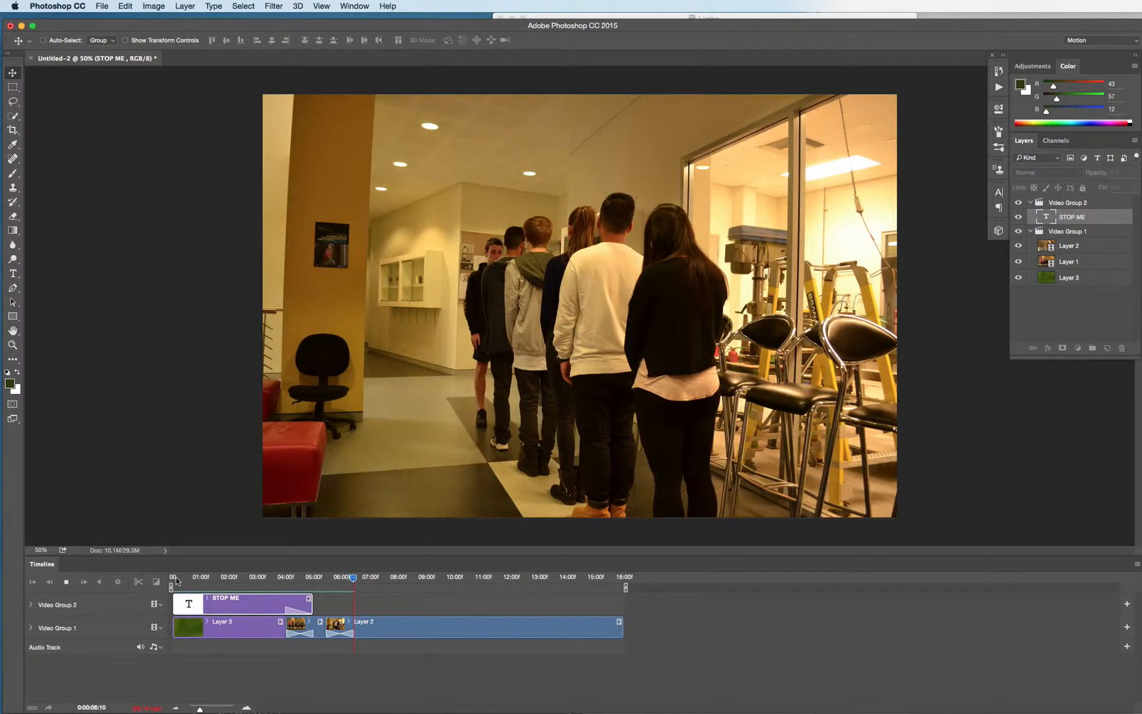
{"action": "left_click", "coordinate": [66, 582]}
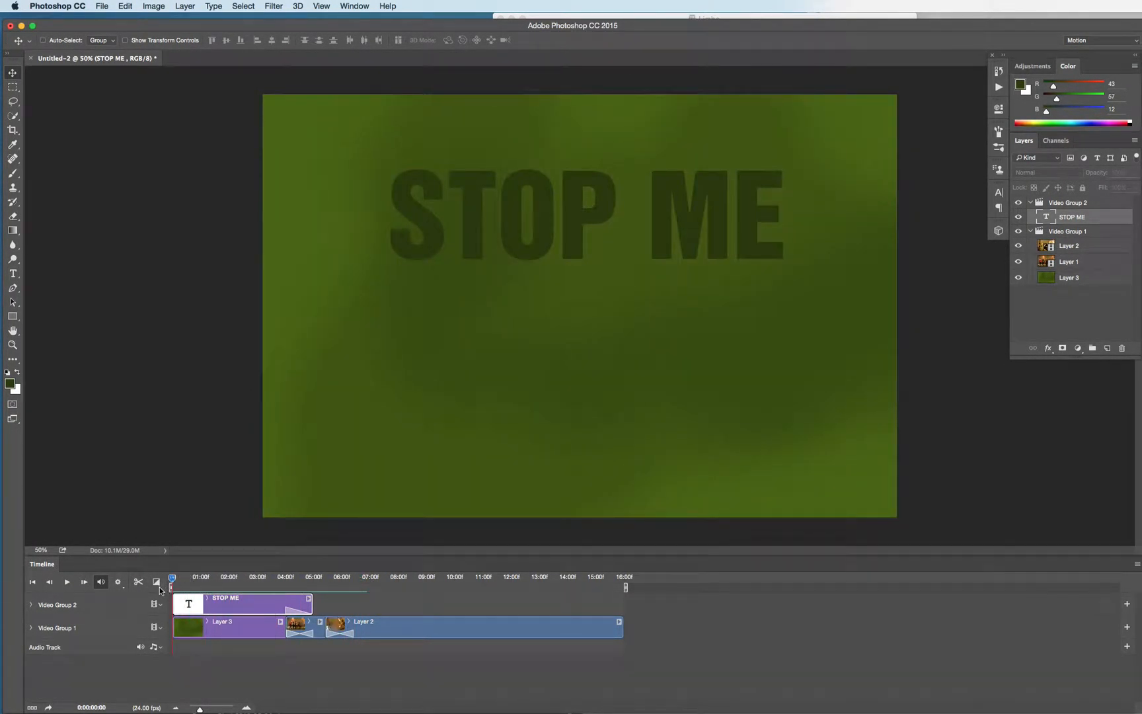
{"action": "mouse_move", "coordinate": [156, 581]}
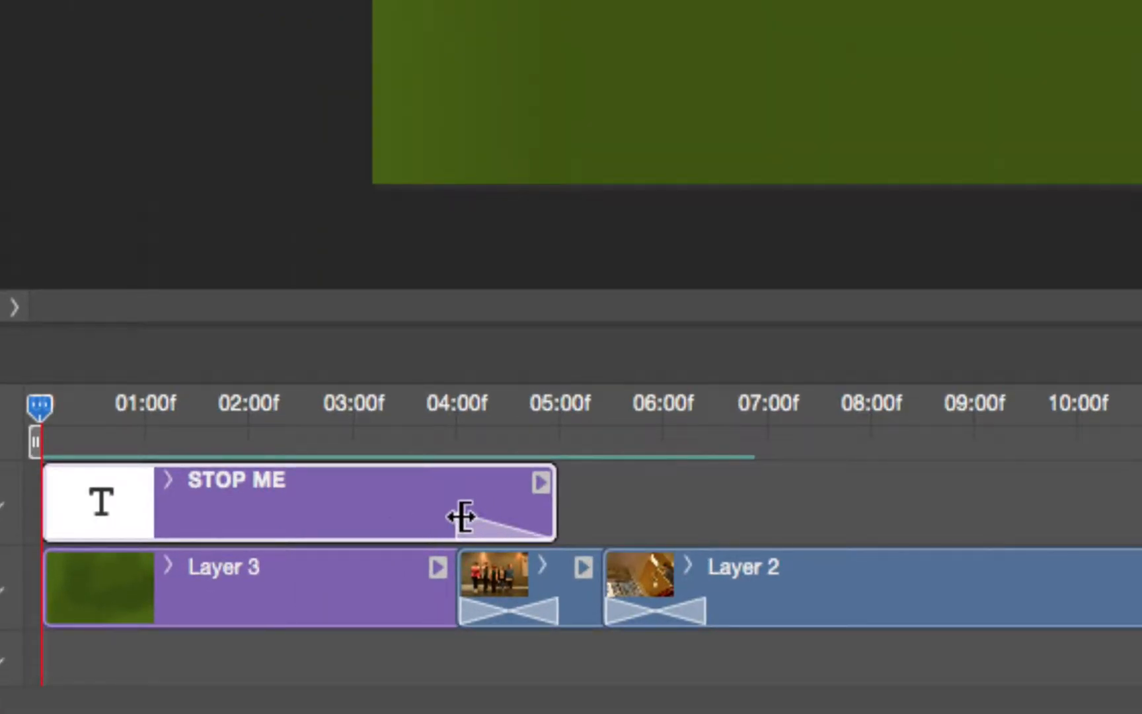
Step: Lengthen the STOP ME title's fade-out and set the first crossfade to about 18 frames
{"action": "left_click_drag", "start_coordinate": [458, 518], "coordinate": [291, 523]}
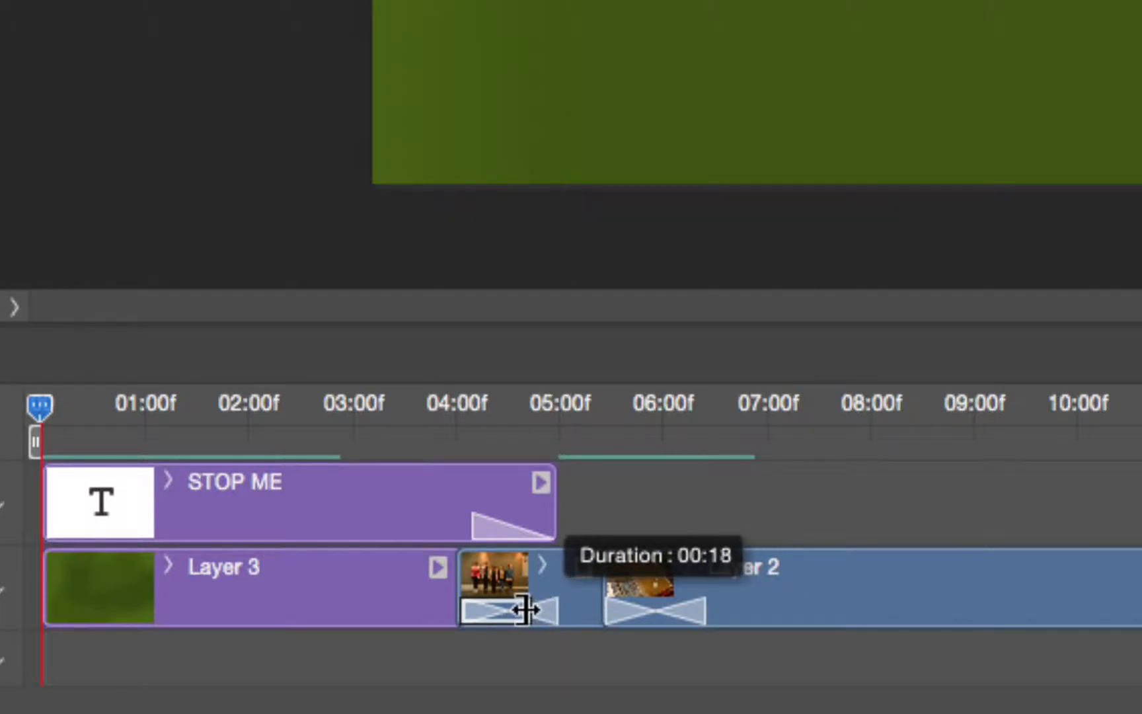
{"action": "left_click_drag", "start_coordinate": [525, 608], "coordinate": [499, 608]}
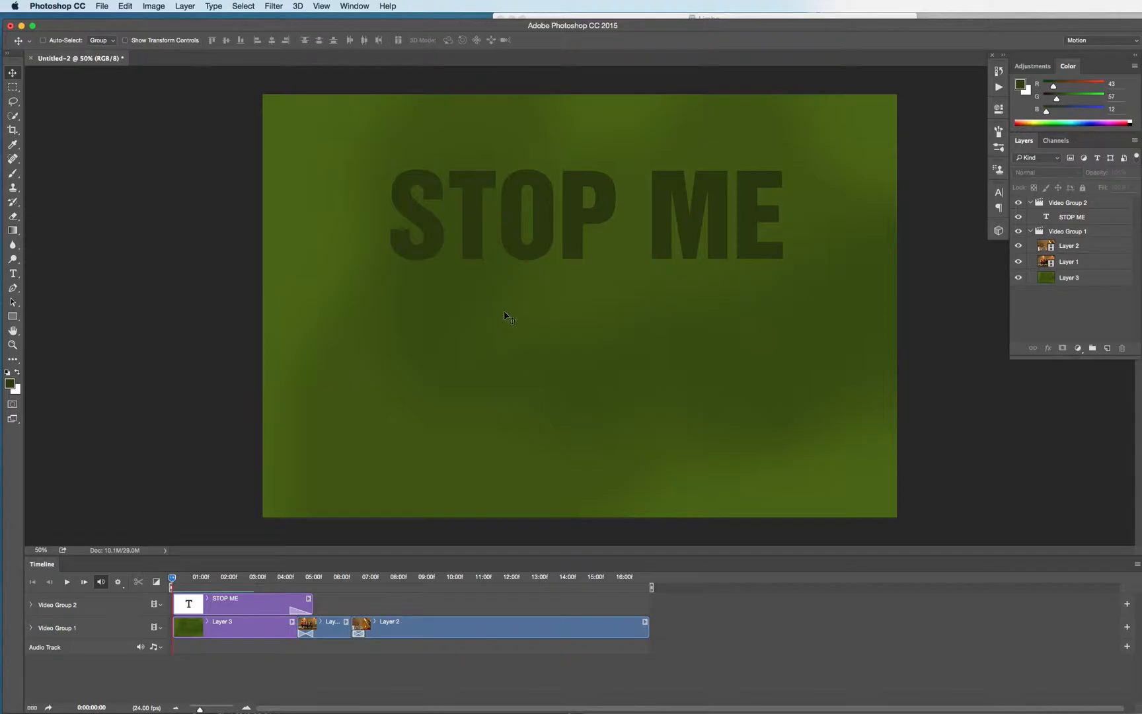
{"action": "mouse_move", "coordinate": [510, 320]}
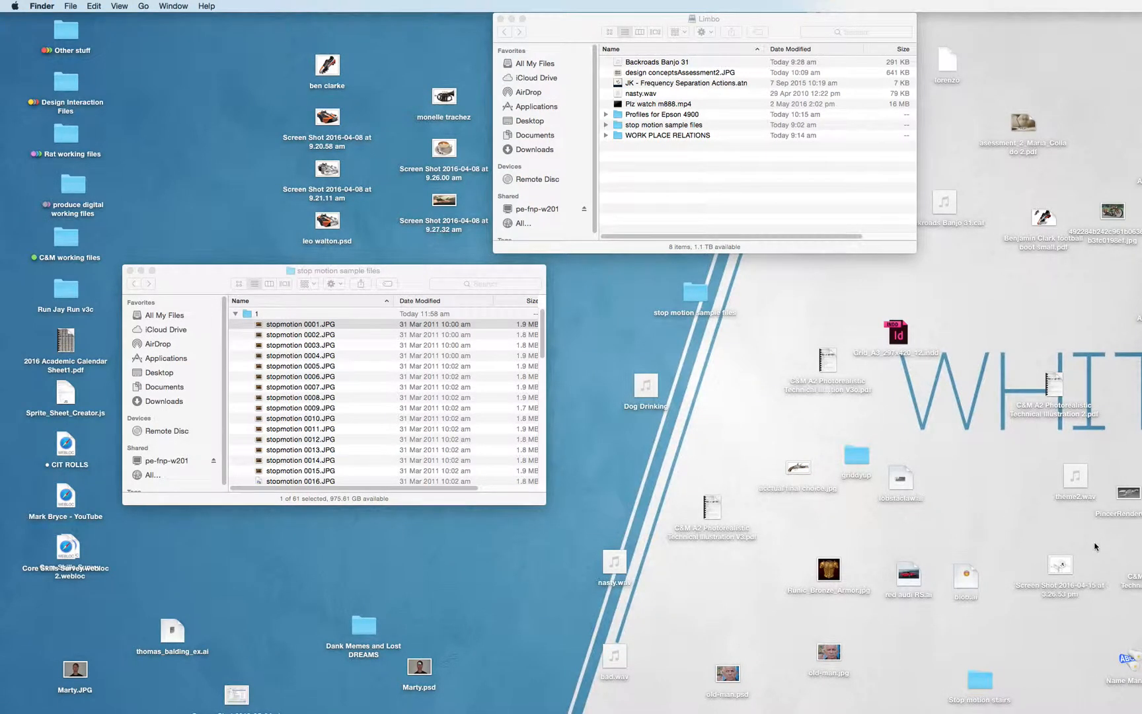
{"action": "mouse_move", "coordinate": [990, 524]}
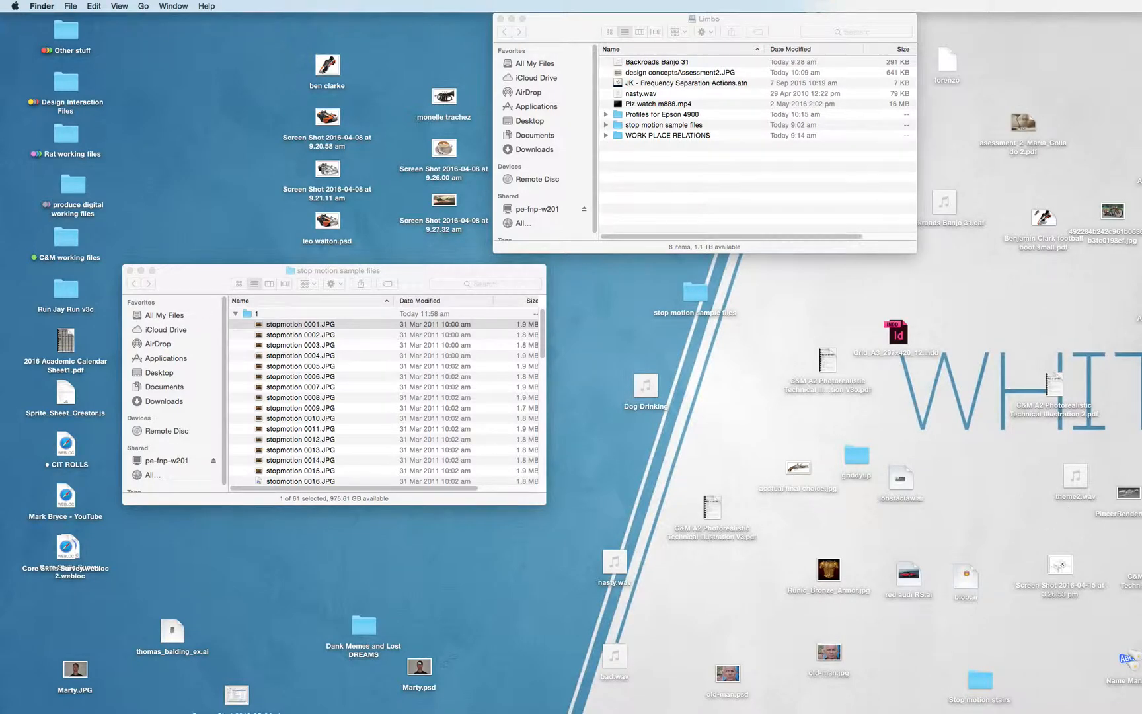
{"action": "left_click", "coordinate": [995, 478]}
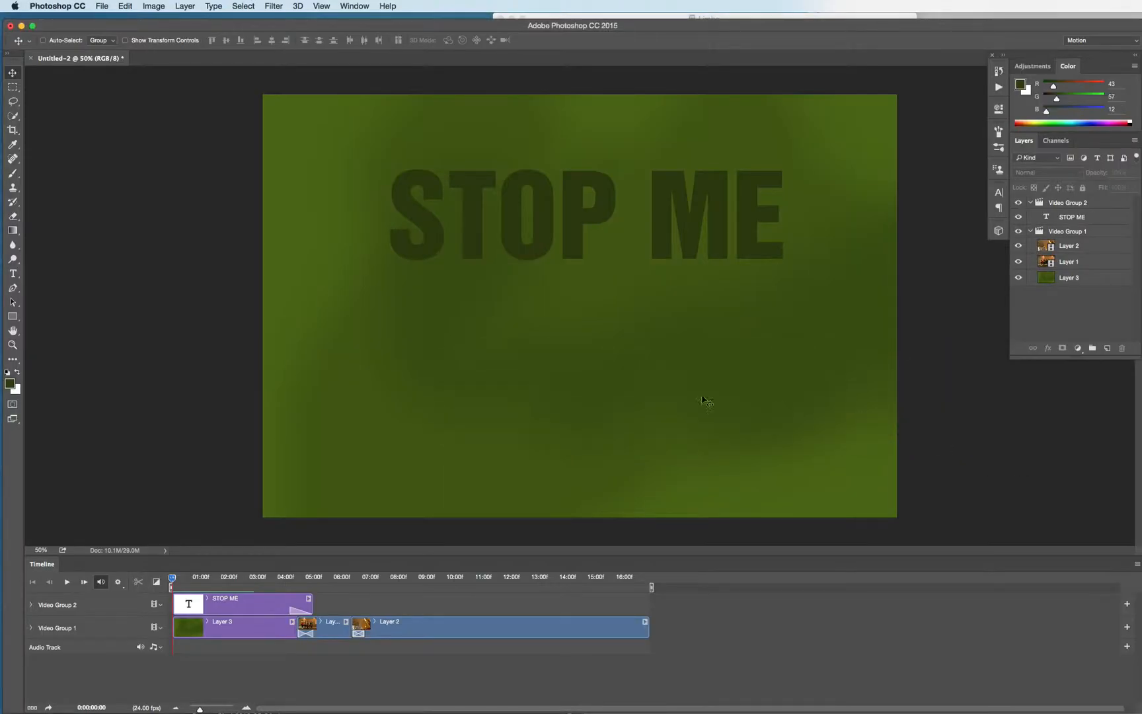
{"action": "mouse_move", "coordinate": [187, 201]}
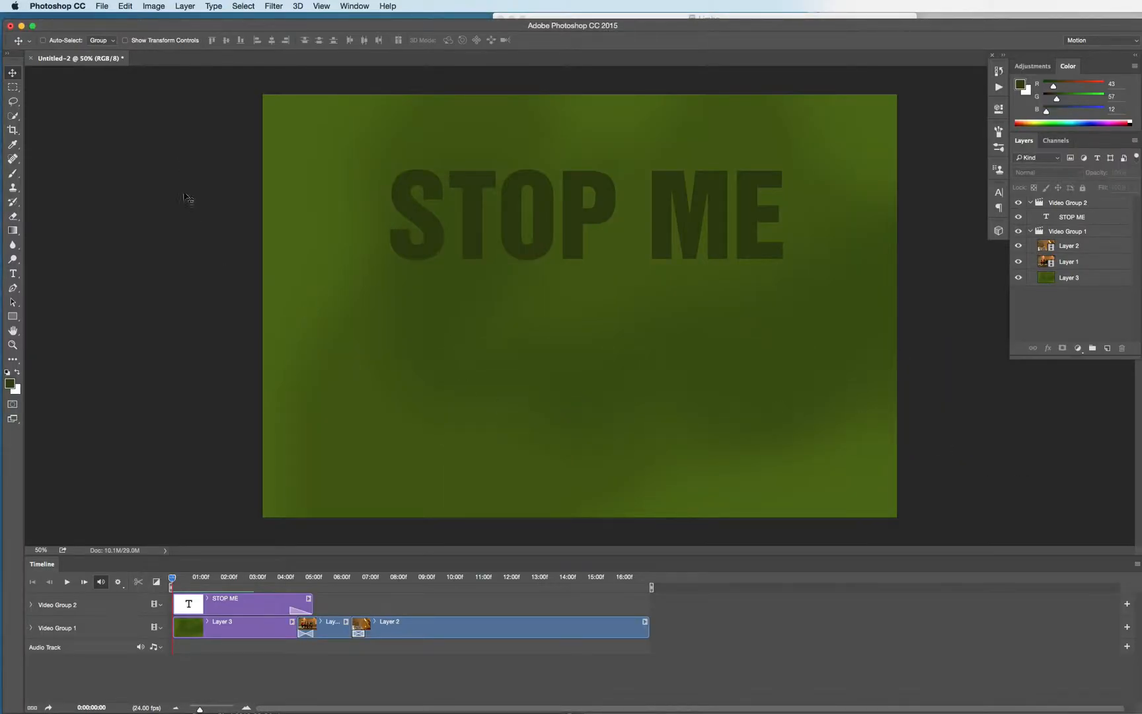
Step: Start Add Audio from the audio track menu, browse to Desktop, then cancel
{"action": "left_click", "coordinate": [154, 646]}
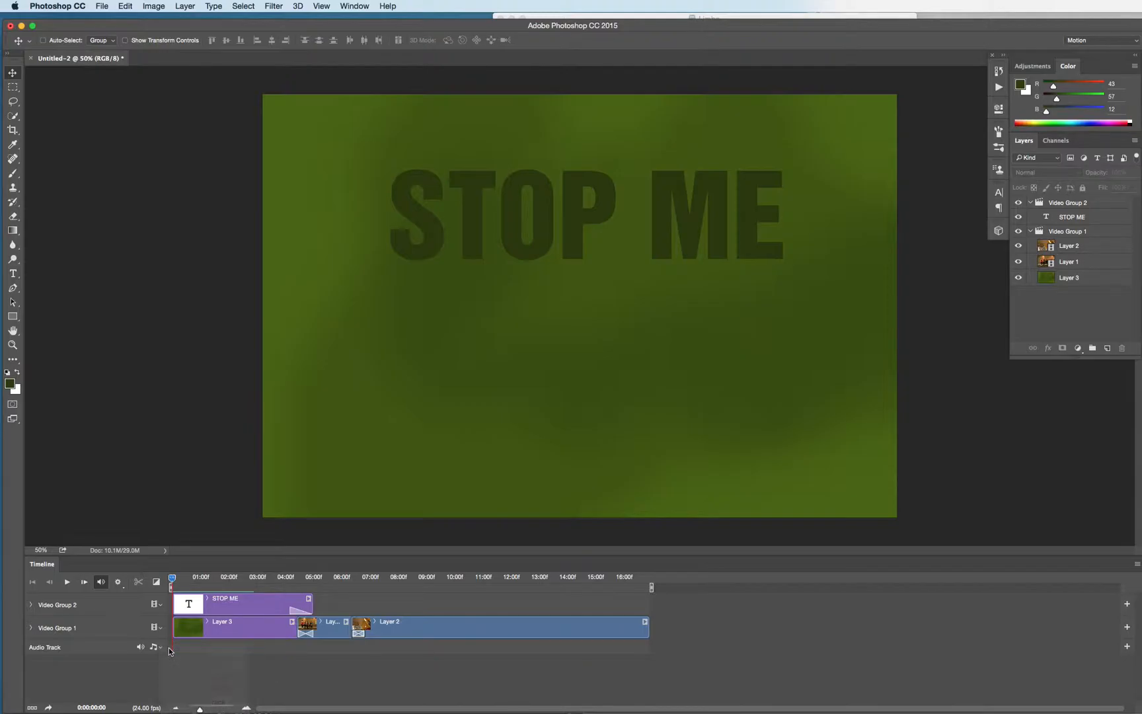
{"action": "left_click", "coordinate": [153, 647]}
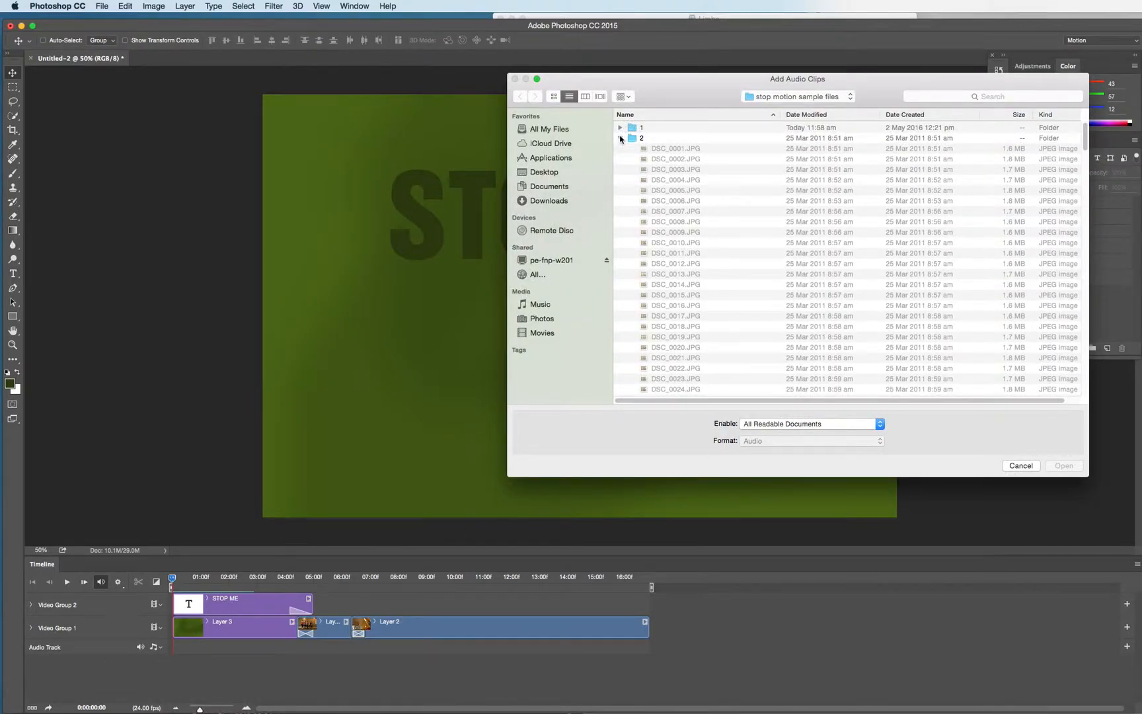
{"action": "left_click", "coordinate": [545, 172]}
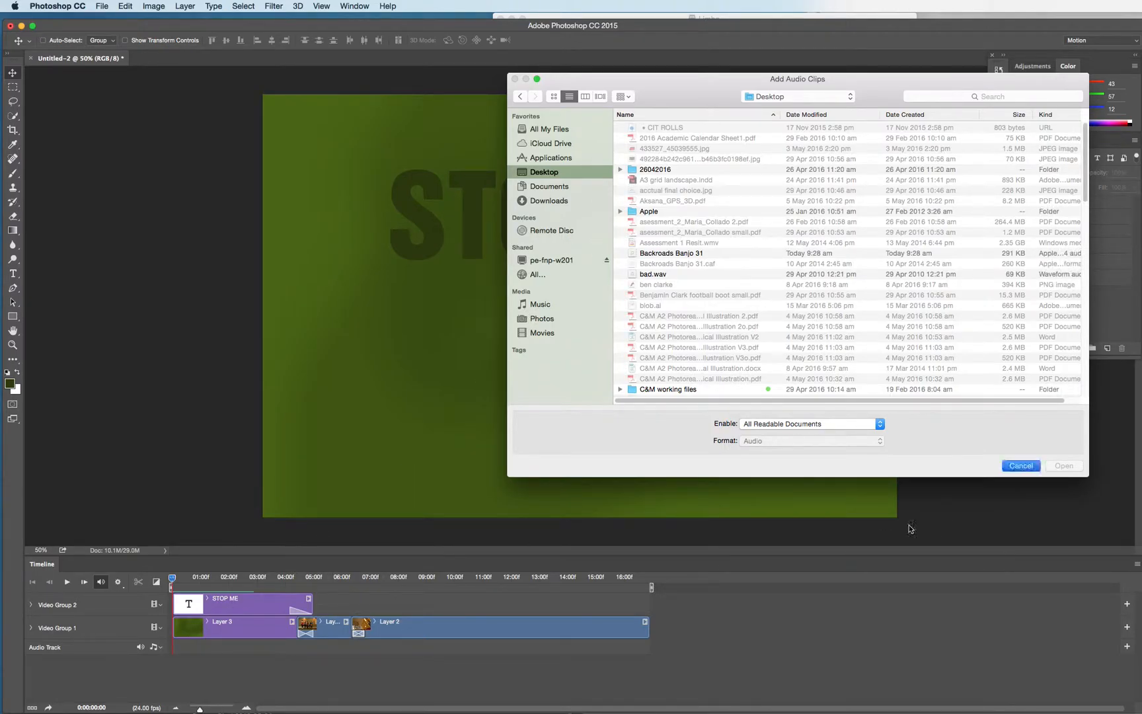
{"action": "left_click", "coordinate": [1020, 465]}
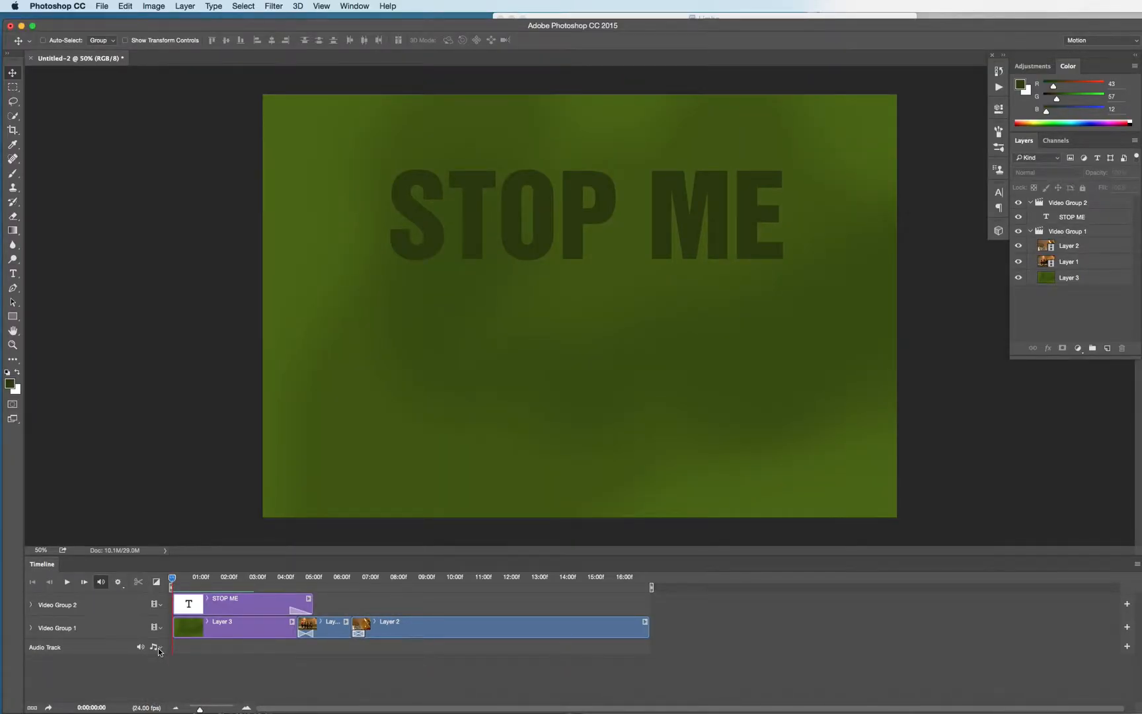
Step: Add Audio again and load Backroads Banjo 31 onto the audio track
{"action": "left_click", "coordinate": [153, 646]}
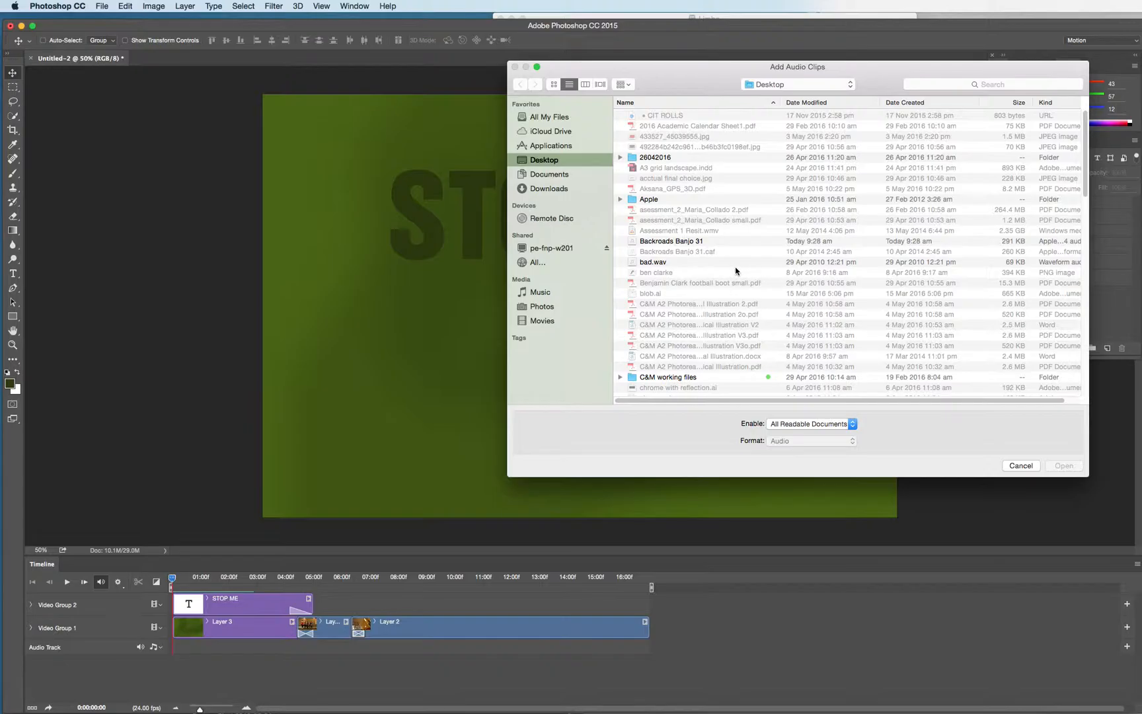
{"action": "left_click", "coordinate": [671, 240]}
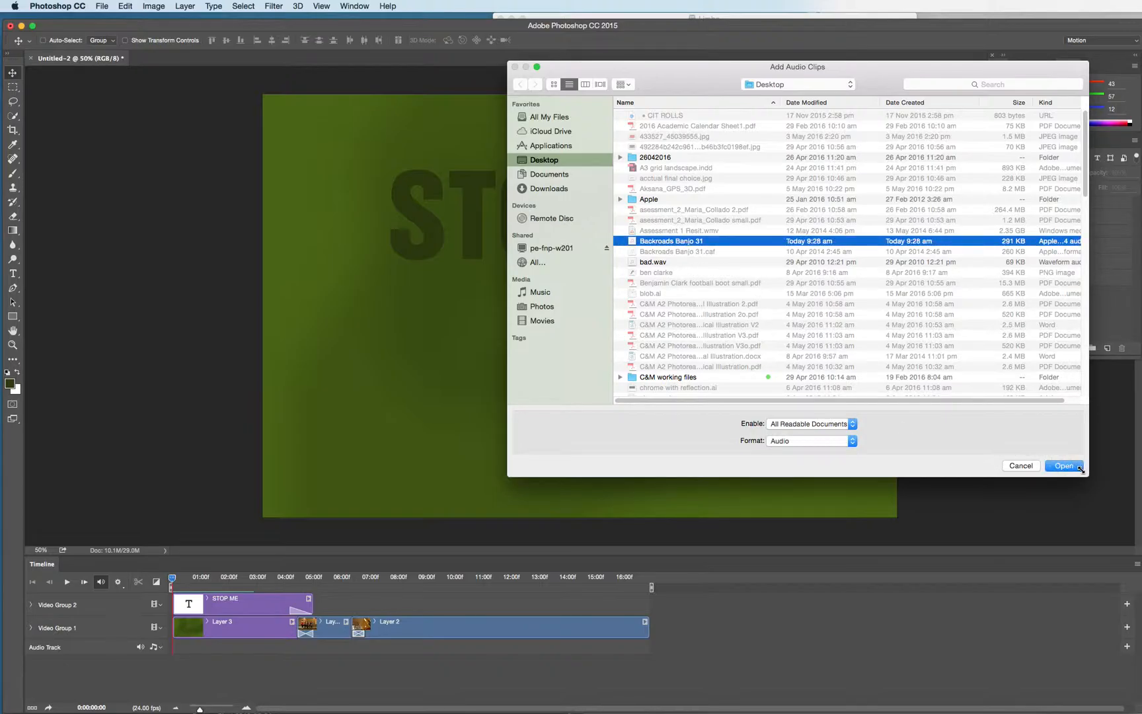
{"action": "left_click", "coordinate": [1063, 465]}
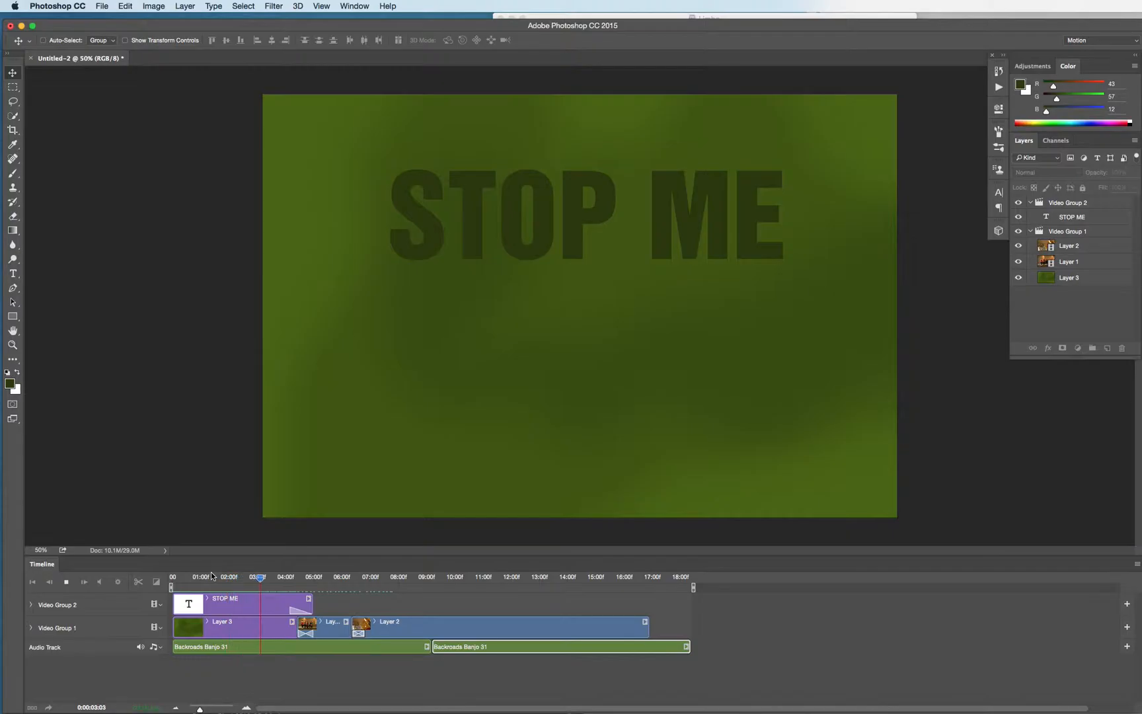
{"action": "left_click", "coordinate": [309, 577]}
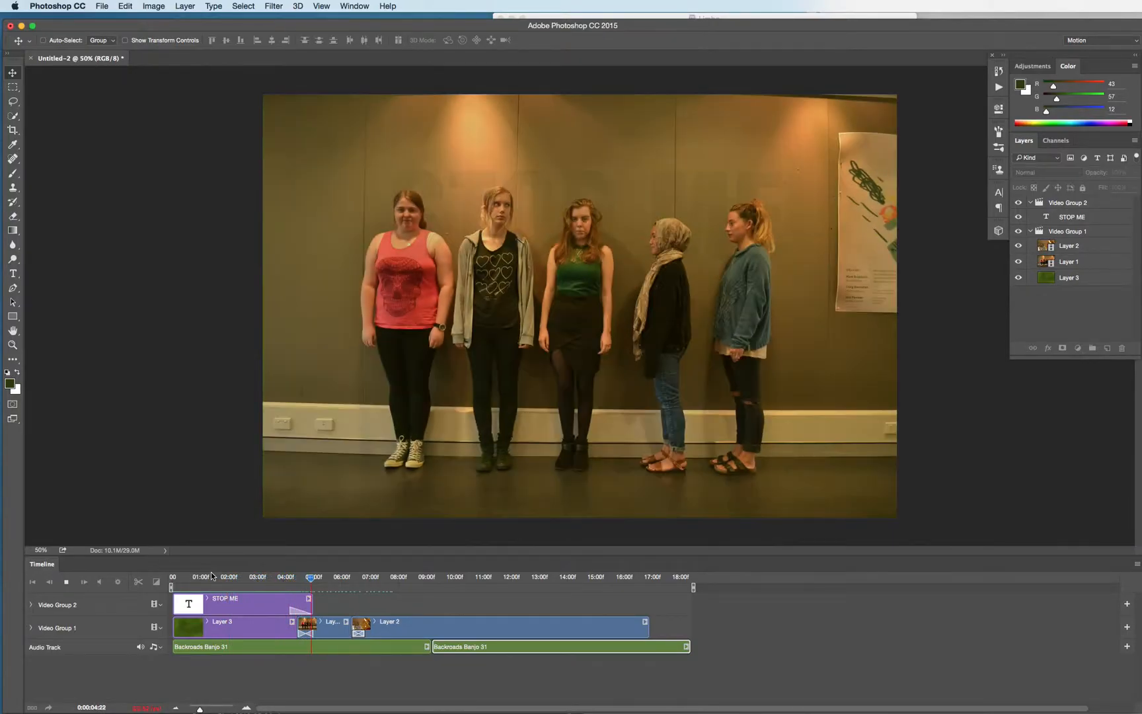
{"action": "left_click", "coordinate": [368, 576]}
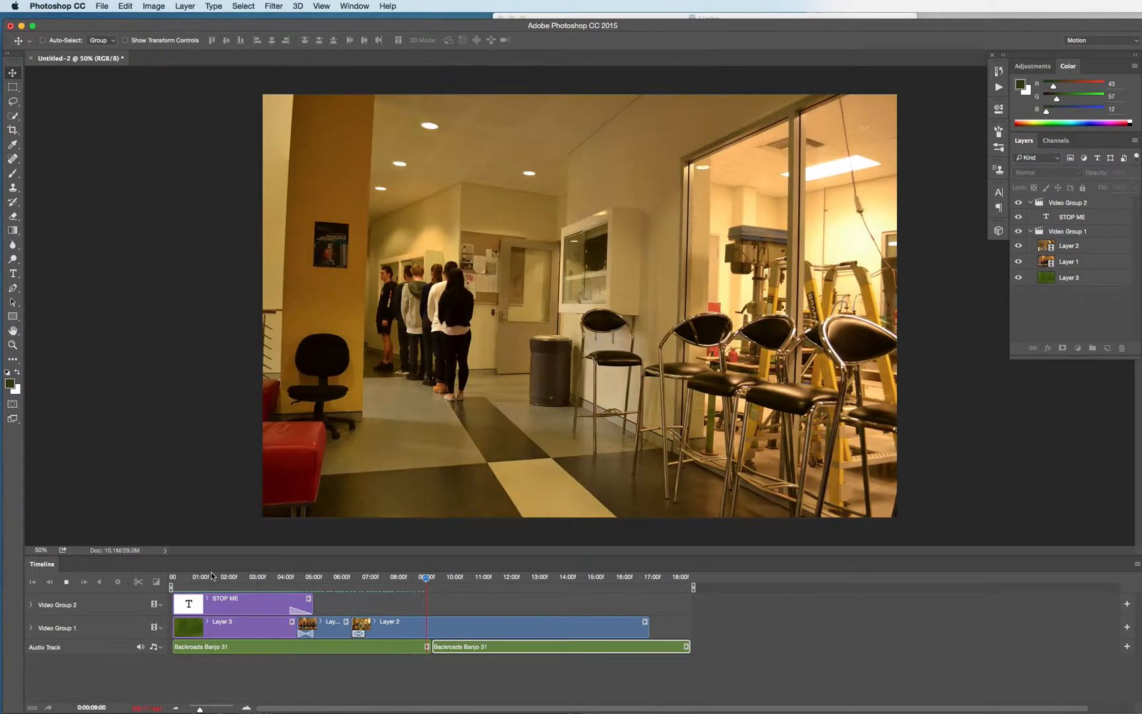
{"action": "left_click", "coordinate": [66, 582]}
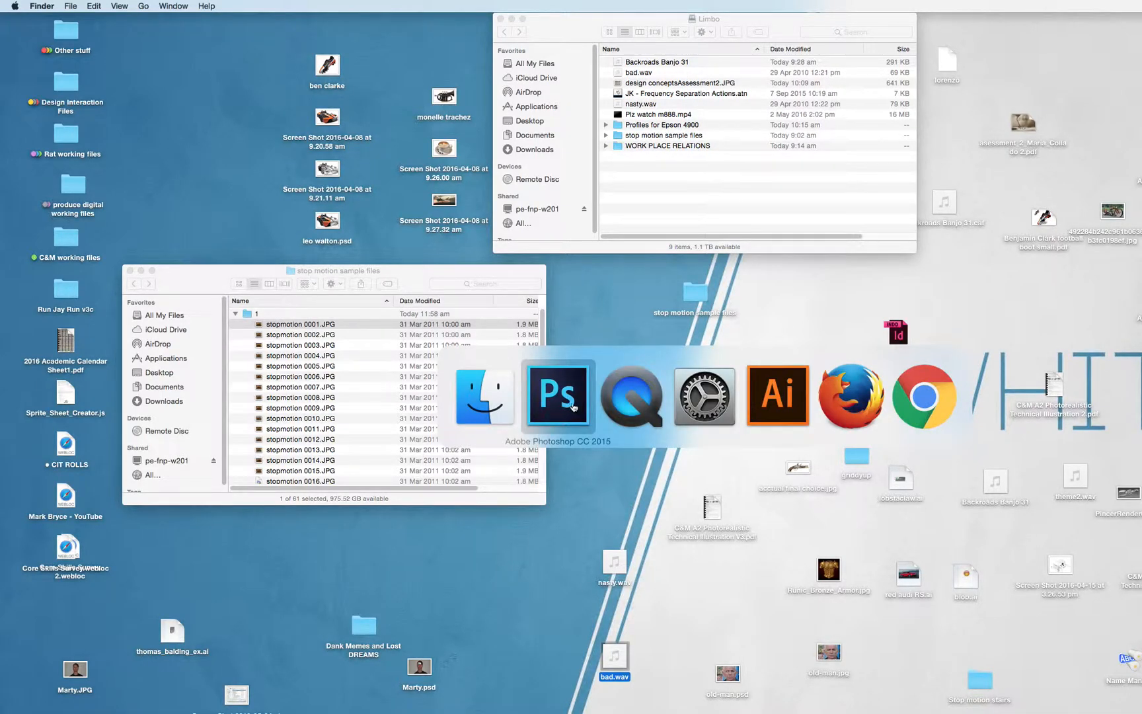
{"action": "left_click", "coordinate": [557, 395]}
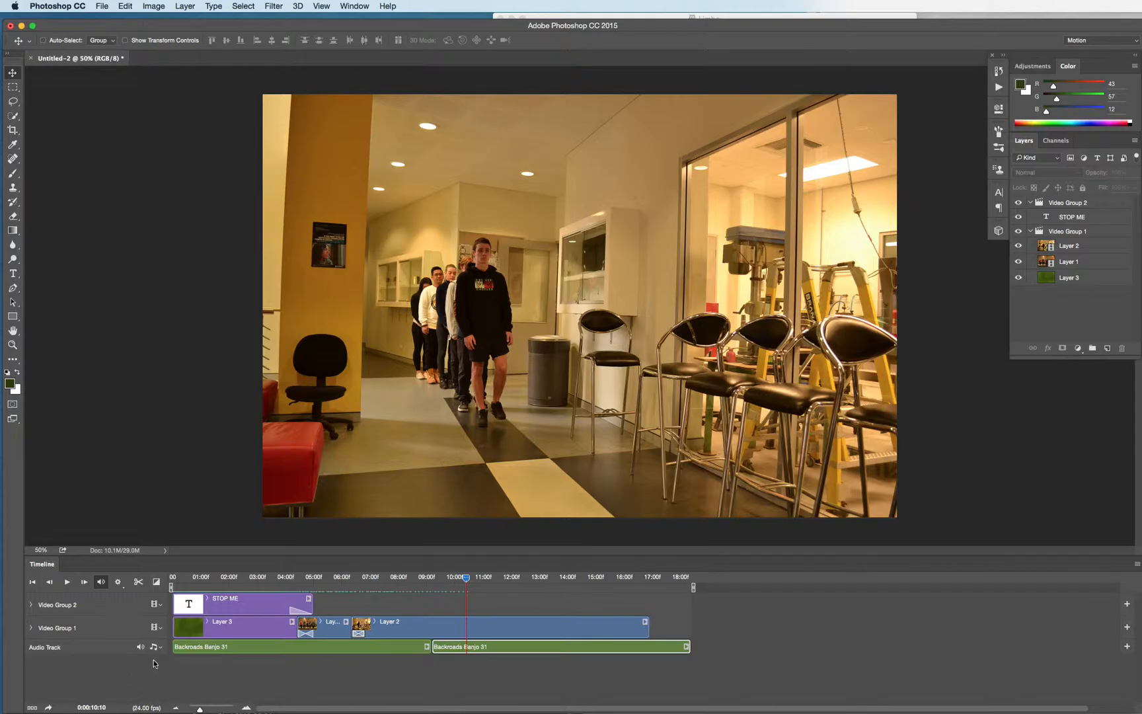
{"action": "mouse_move", "coordinate": [150, 663]}
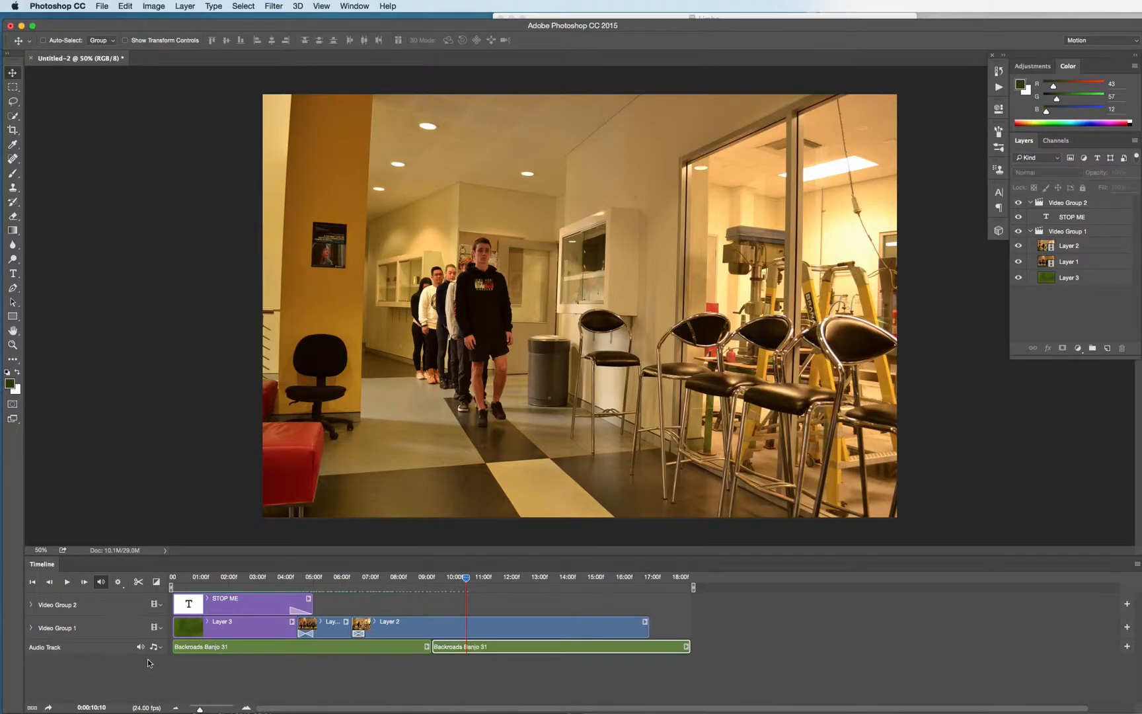
Step: Create a New Audio Track and add Backroads Banjo 31 to it
{"action": "left_click", "coordinate": [155, 646]}
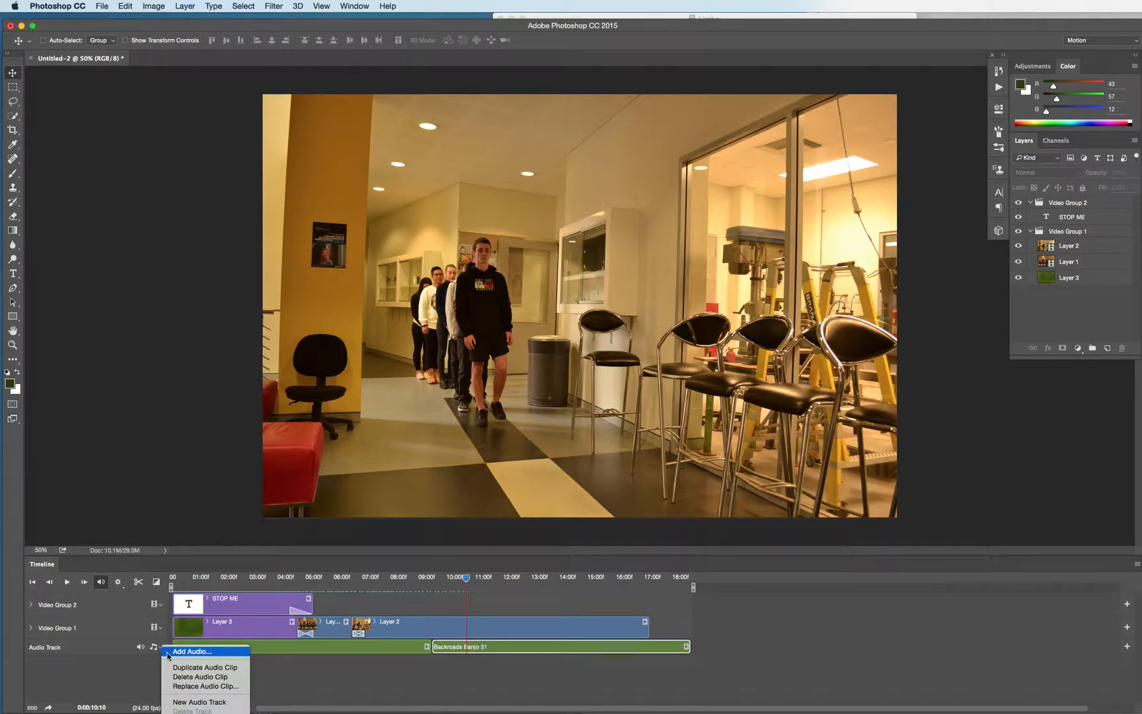
{"action": "mouse_move", "coordinate": [198, 702]}
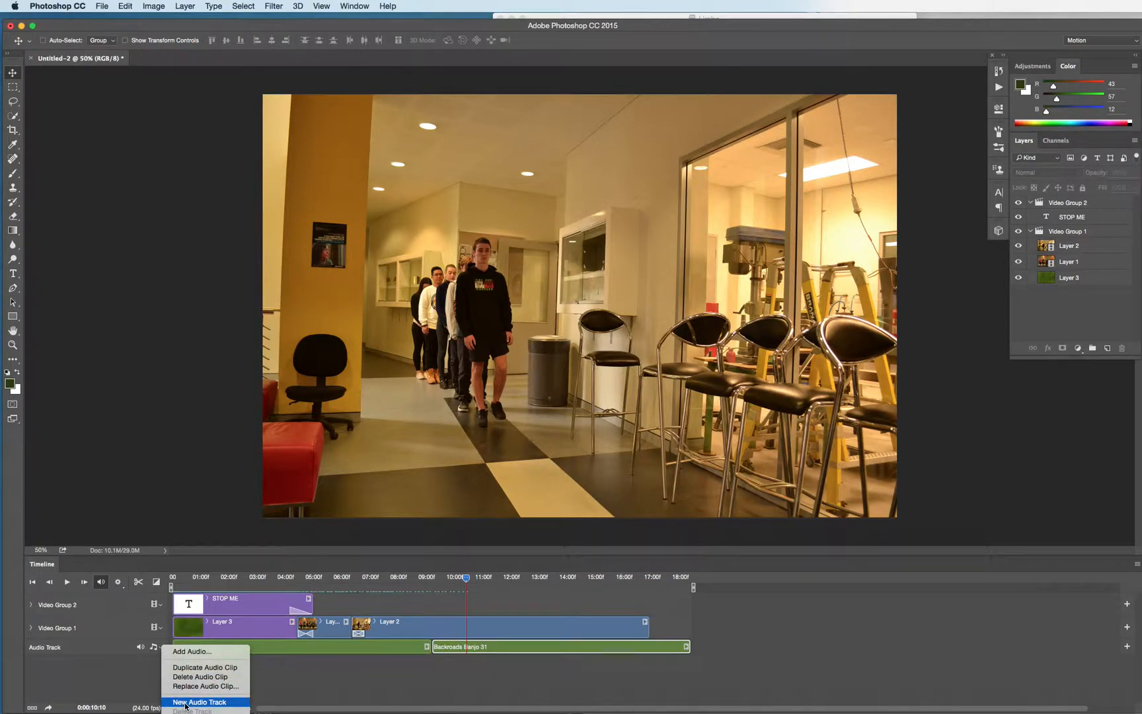
{"action": "left_click", "coordinate": [201, 702]}
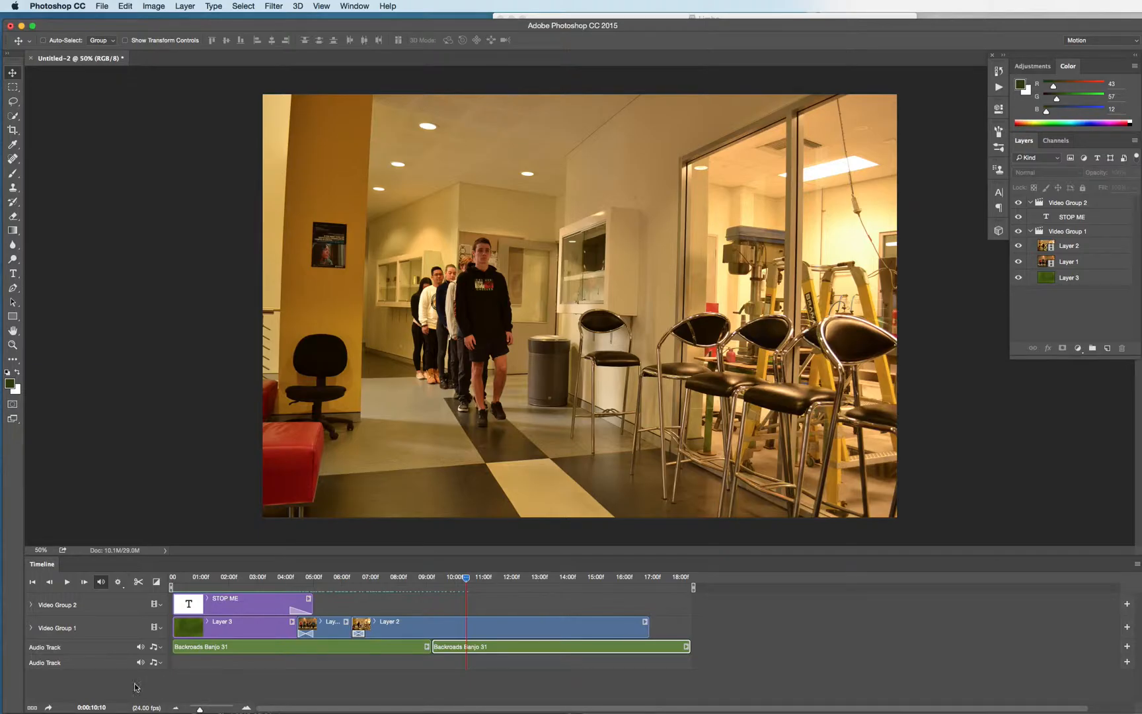
{"action": "left_click", "coordinate": [153, 662]}
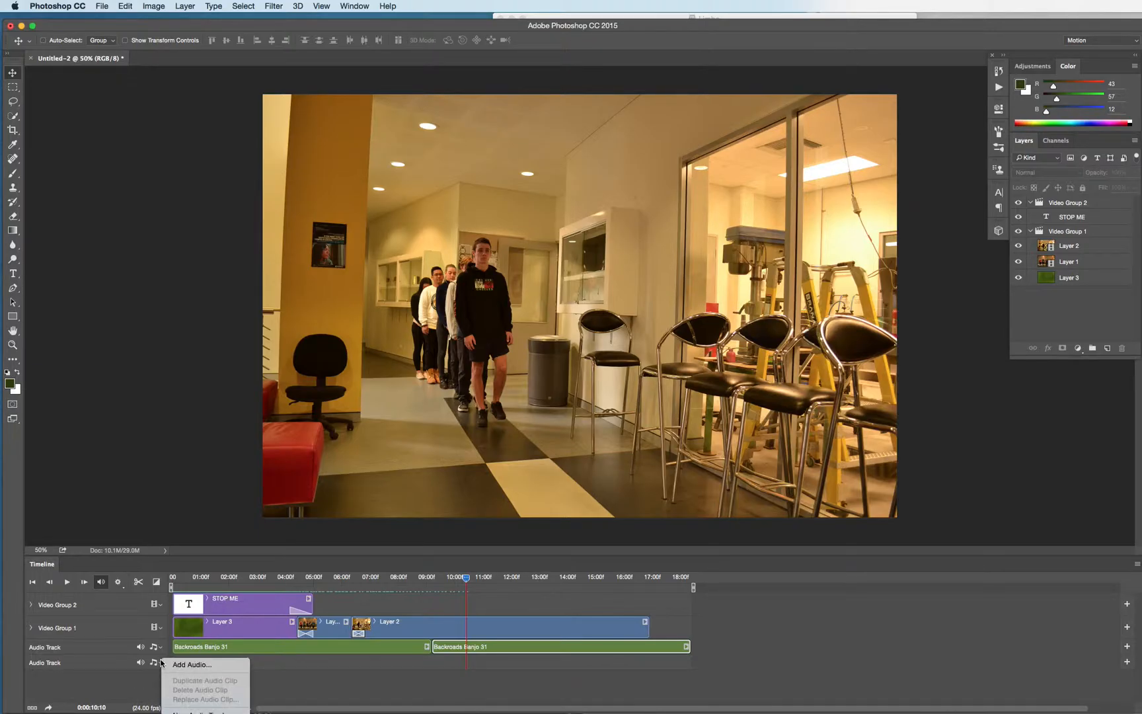
{"action": "left_click", "coordinate": [192, 664]}
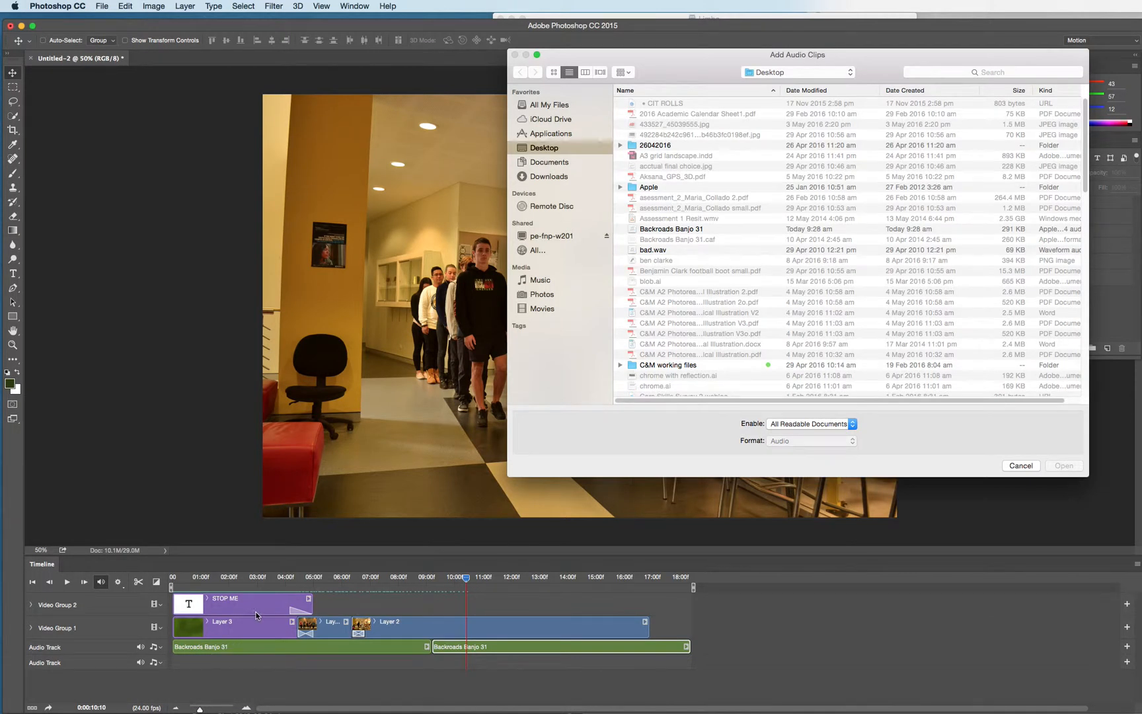
{"action": "left_click", "coordinate": [672, 229]}
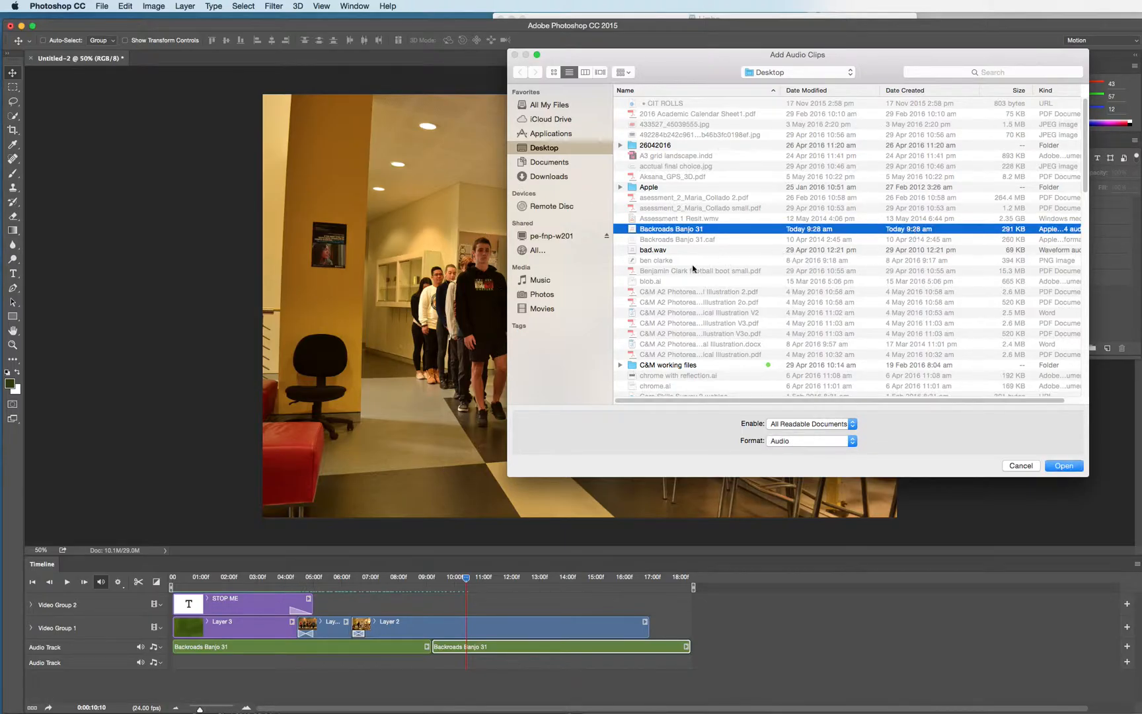
{"action": "left_click", "coordinate": [1063, 465]}
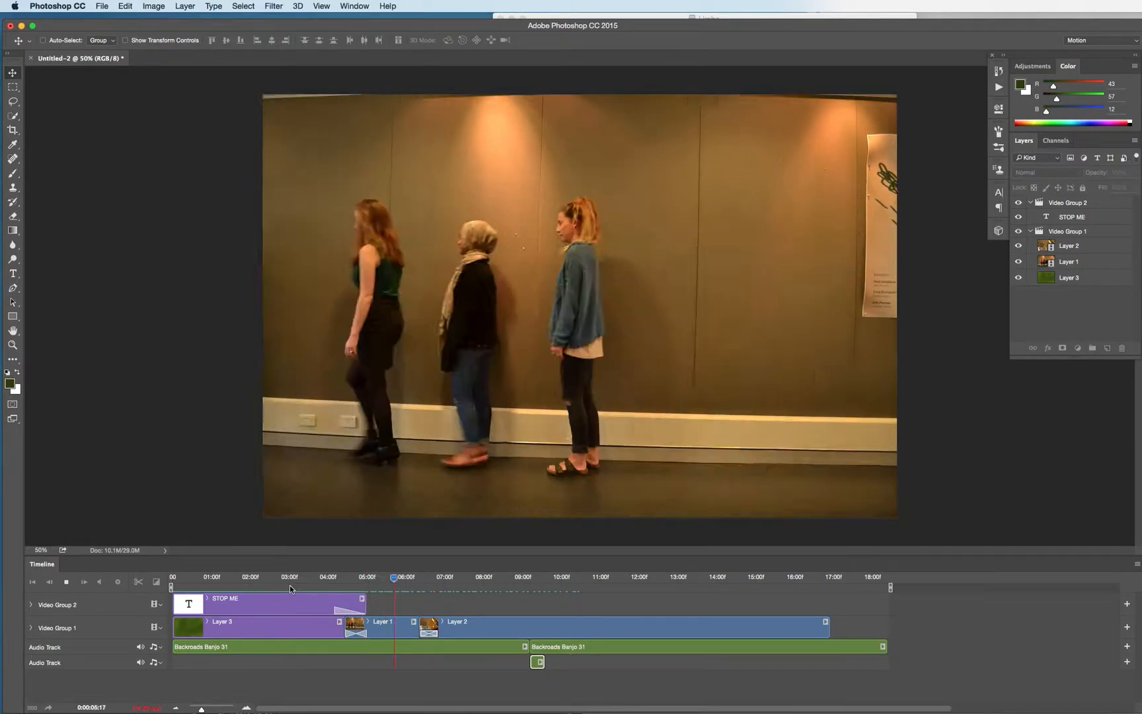
{"action": "left_click", "coordinate": [471, 576]}
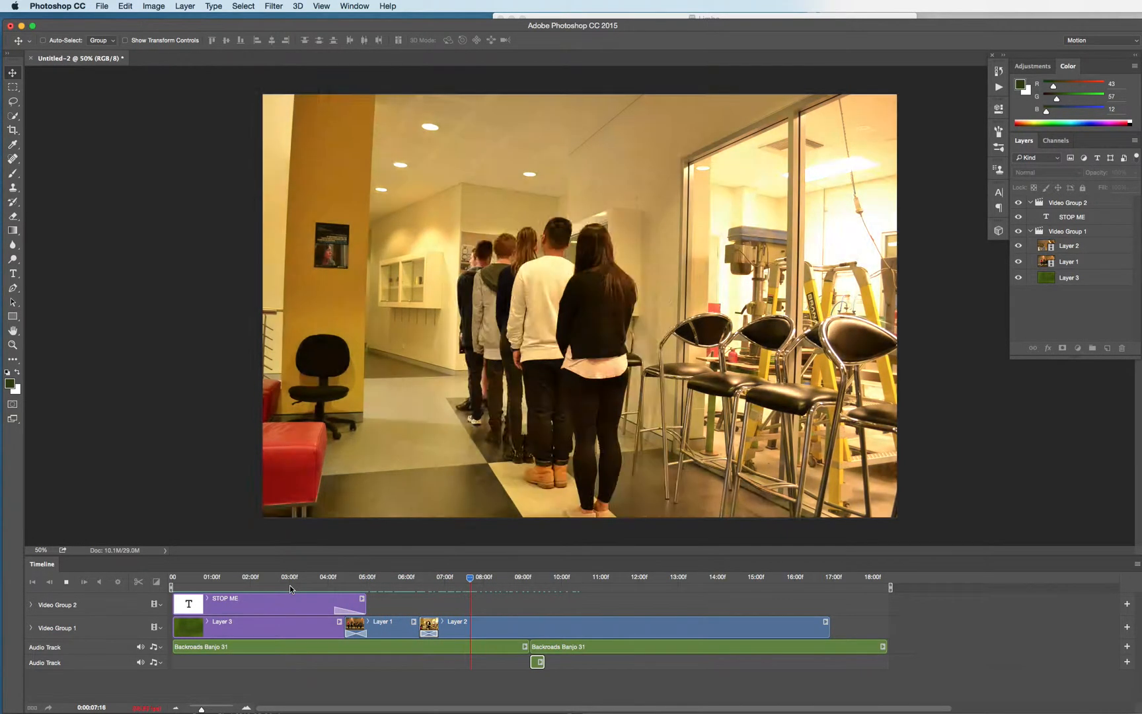
{"action": "left_click", "coordinate": [546, 577]}
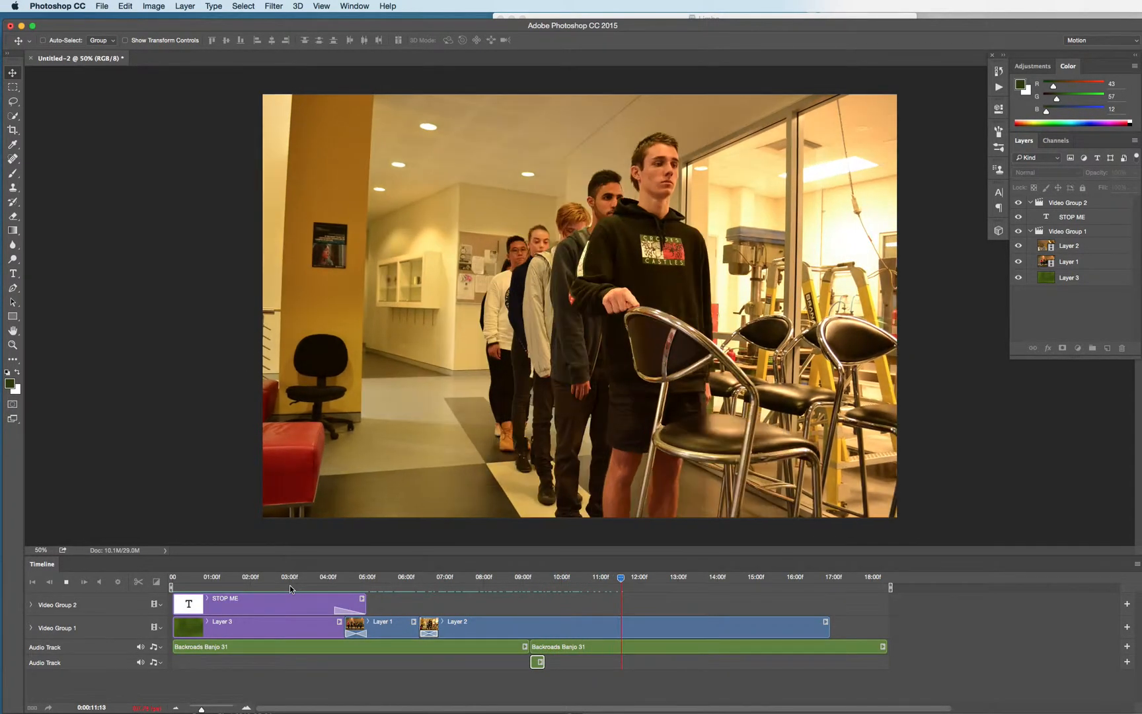
{"action": "left_click", "coordinate": [67, 582]}
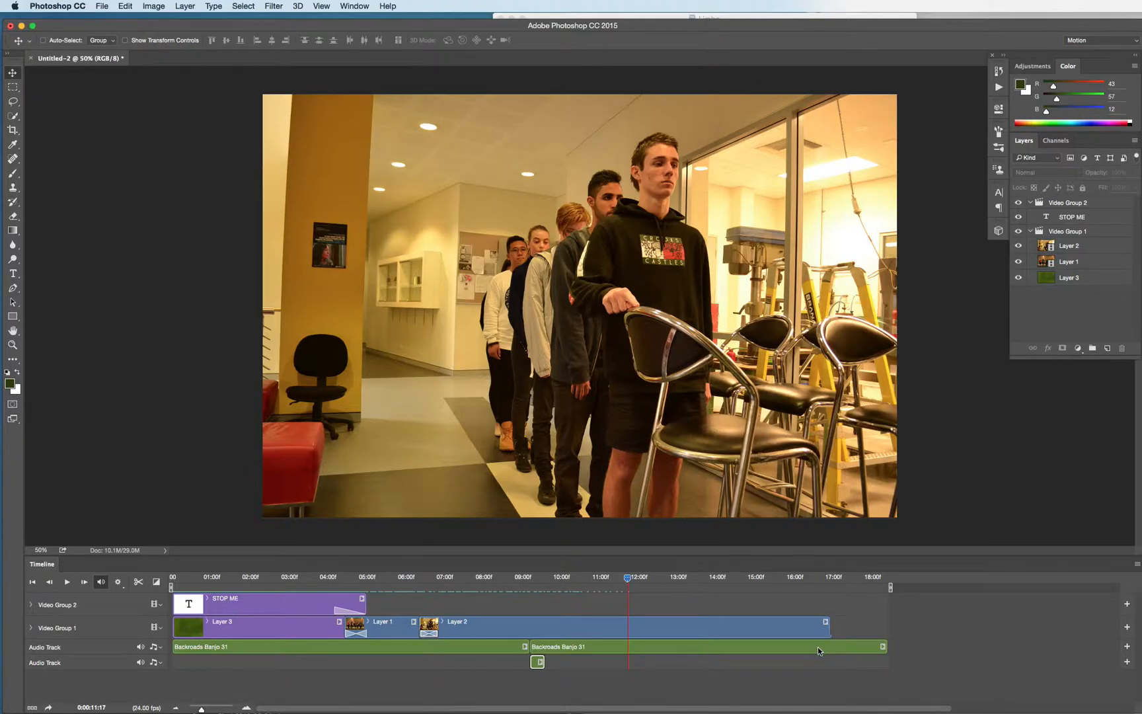
Step: Trim the banjo audio to end with the last clip and give it a fade-out
{"action": "left_click", "coordinate": [706, 646]}
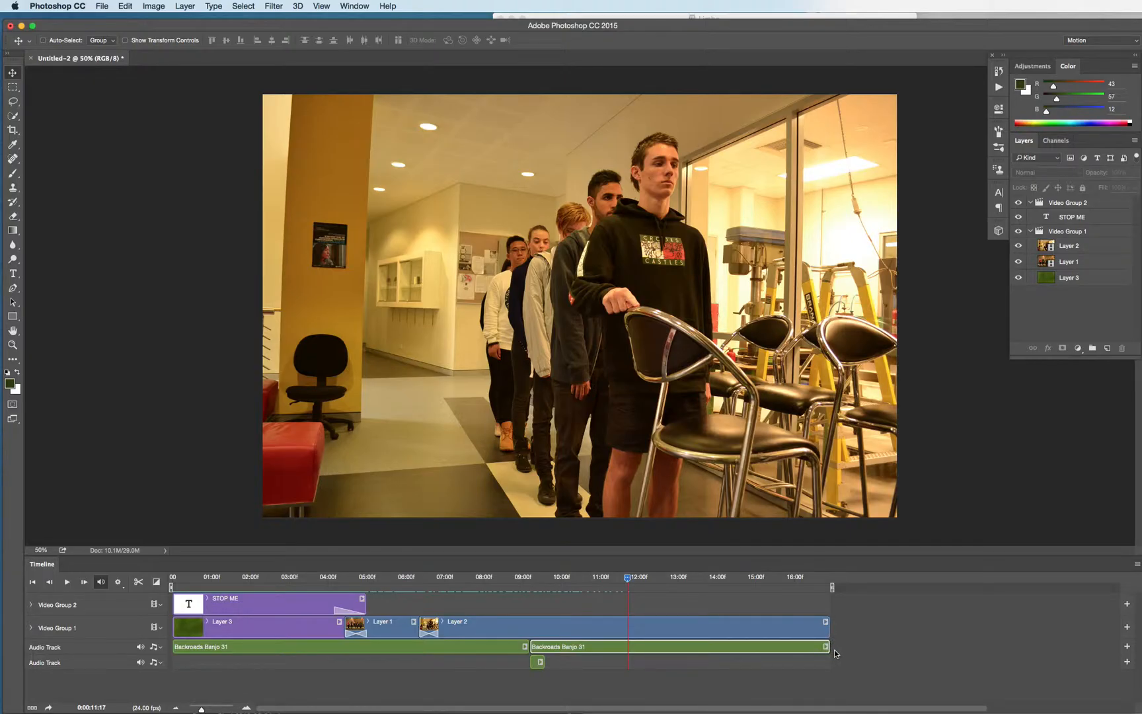
{"action": "mouse_move", "coordinate": [820, 650]}
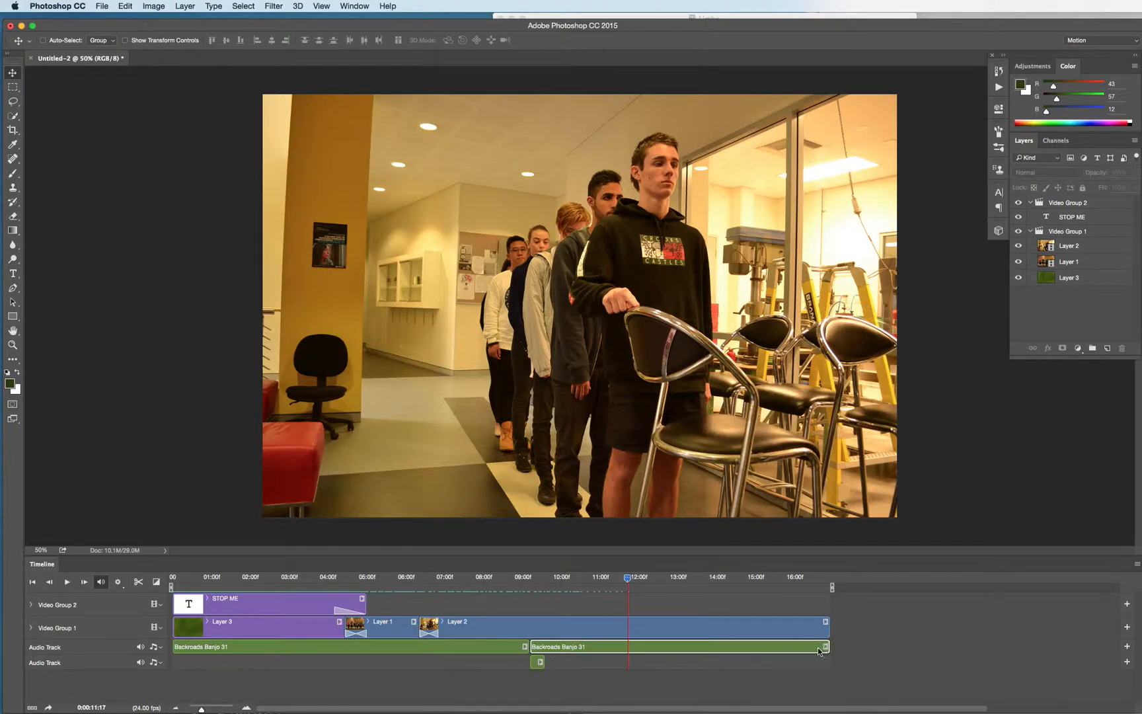
{"action": "left_click", "coordinate": [822, 647]}
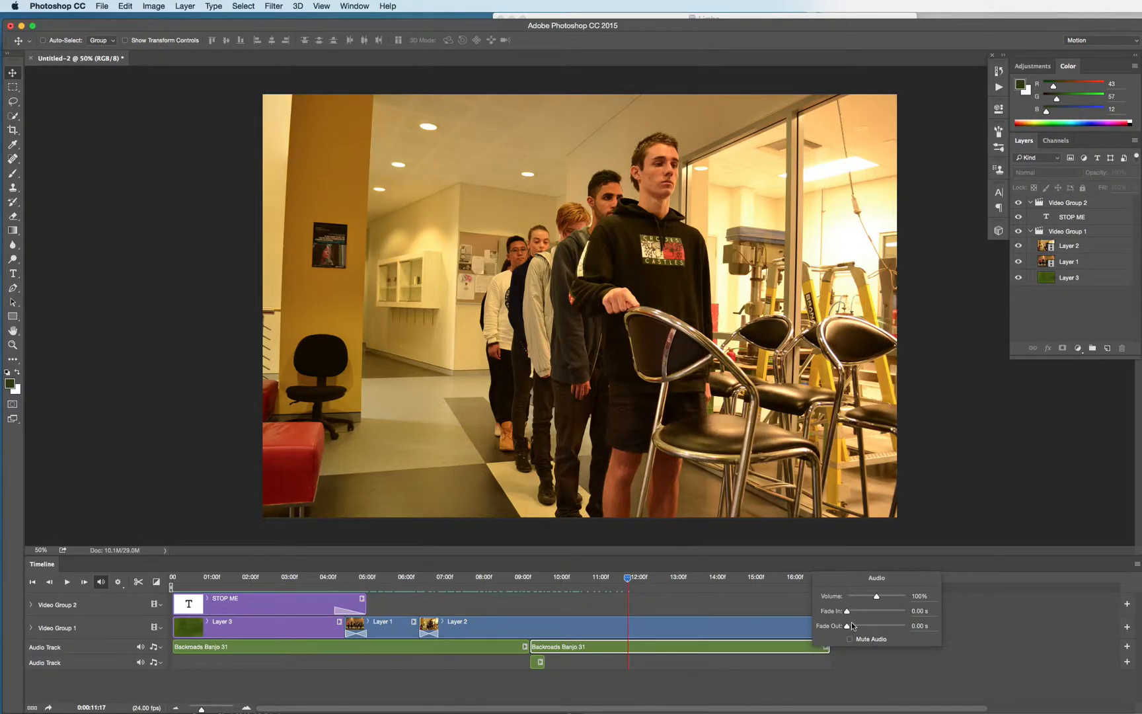
{"action": "left_click_drag", "start_coordinate": [846, 625], "coordinate": [867, 625]}
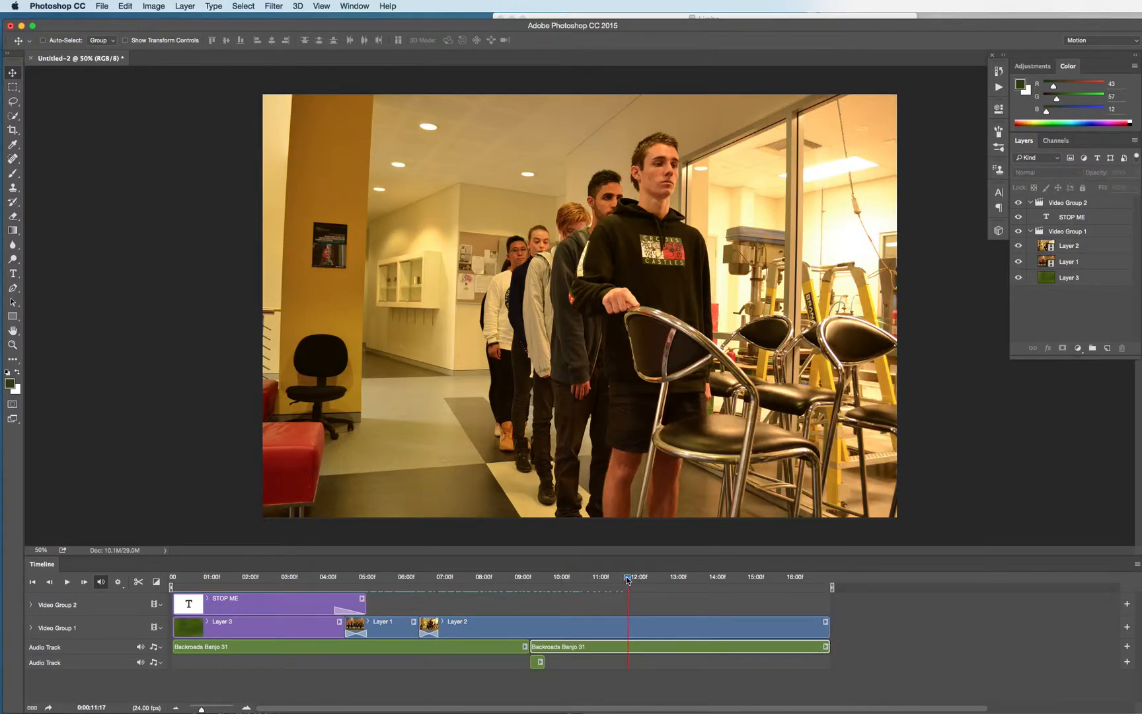
{"action": "left_click", "coordinate": [67, 581]}
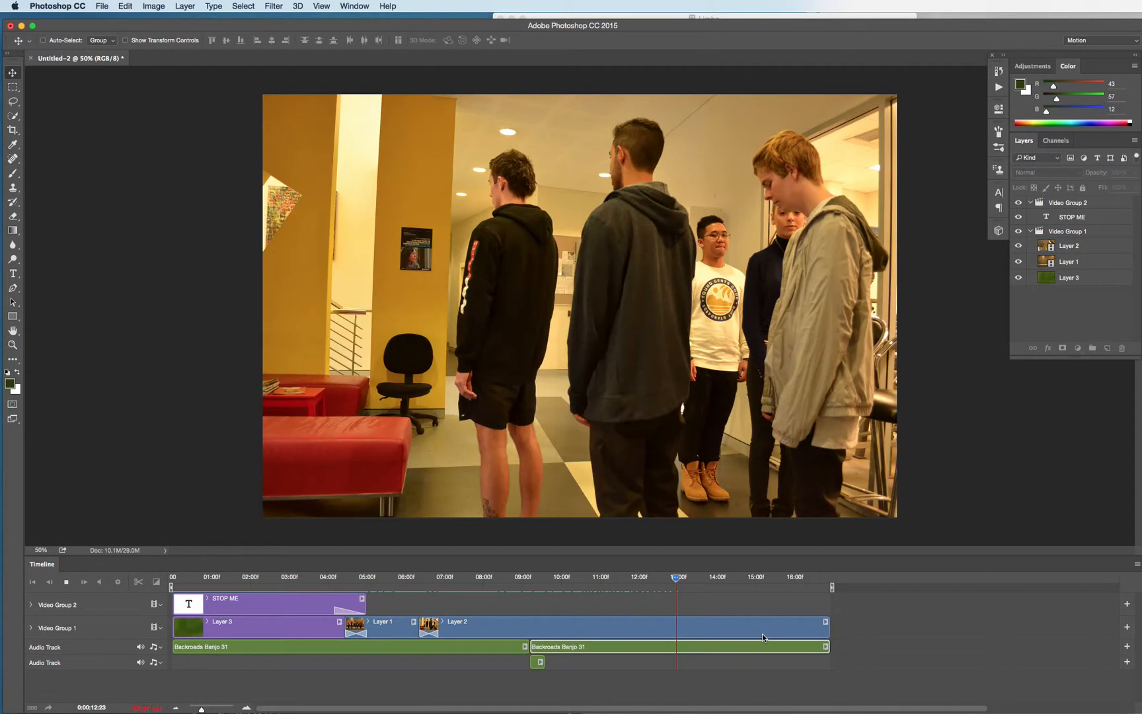
Step: Move the playhead along the timeline to review the ending
{"action": "left_click", "coordinate": [751, 576]}
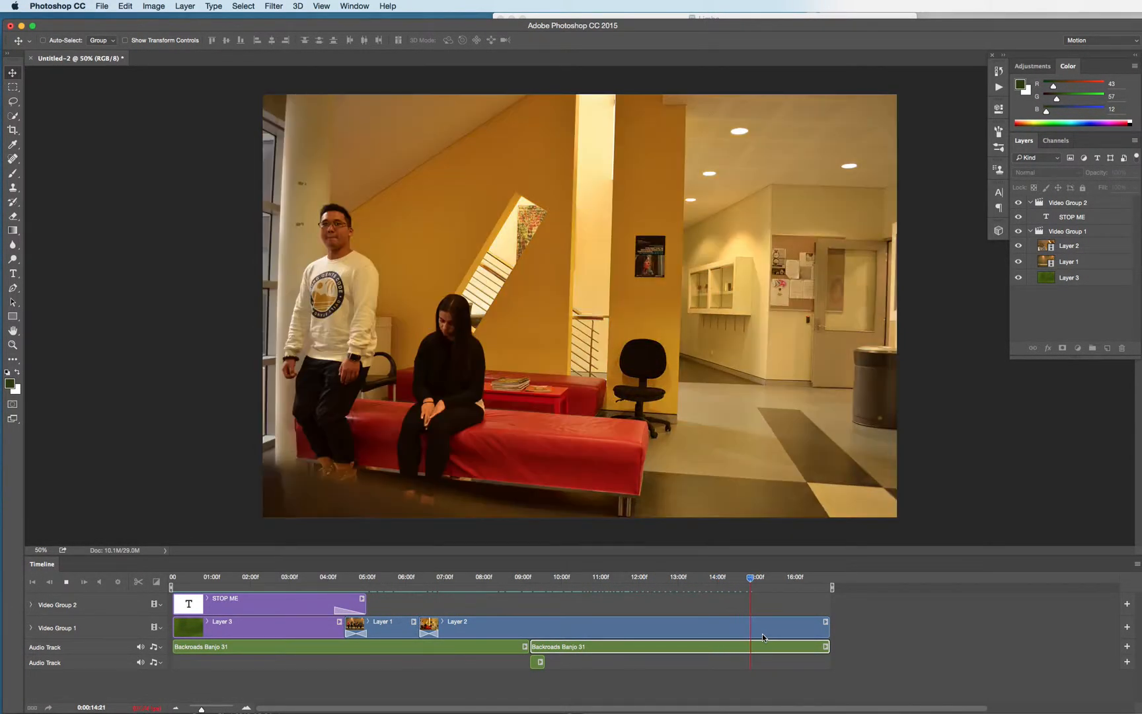
{"action": "left_click_drag", "start_coordinate": [751, 587], "coordinate": [829, 577]}
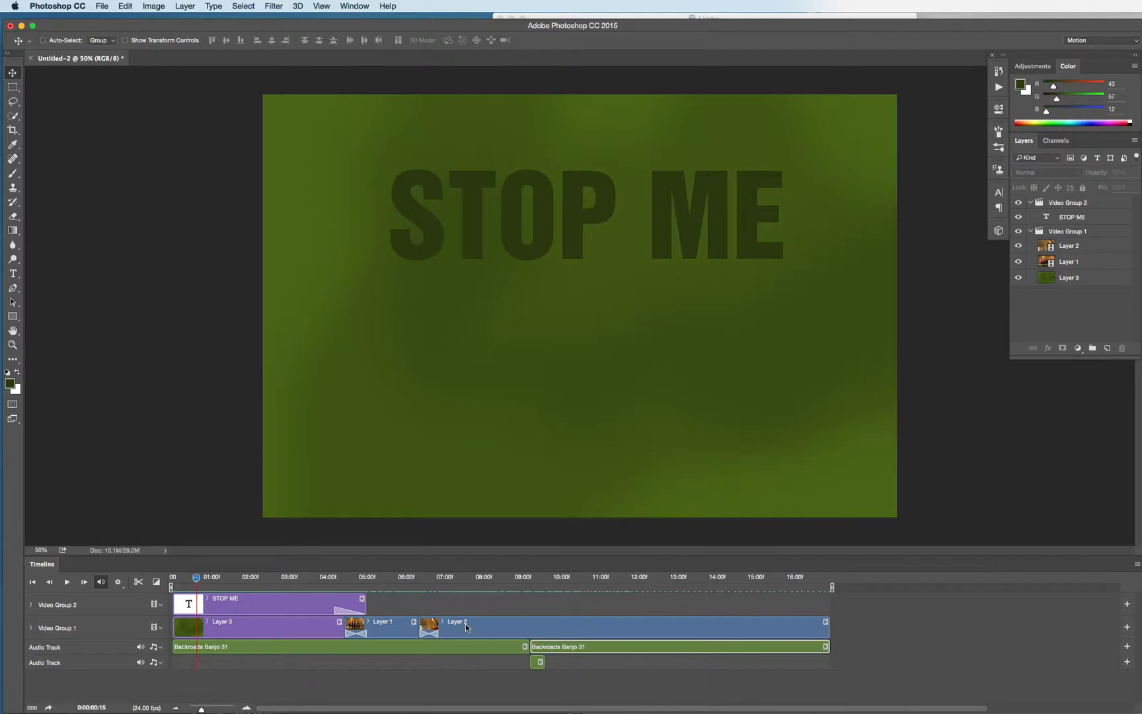
{"action": "mouse_move", "coordinate": [500, 626]}
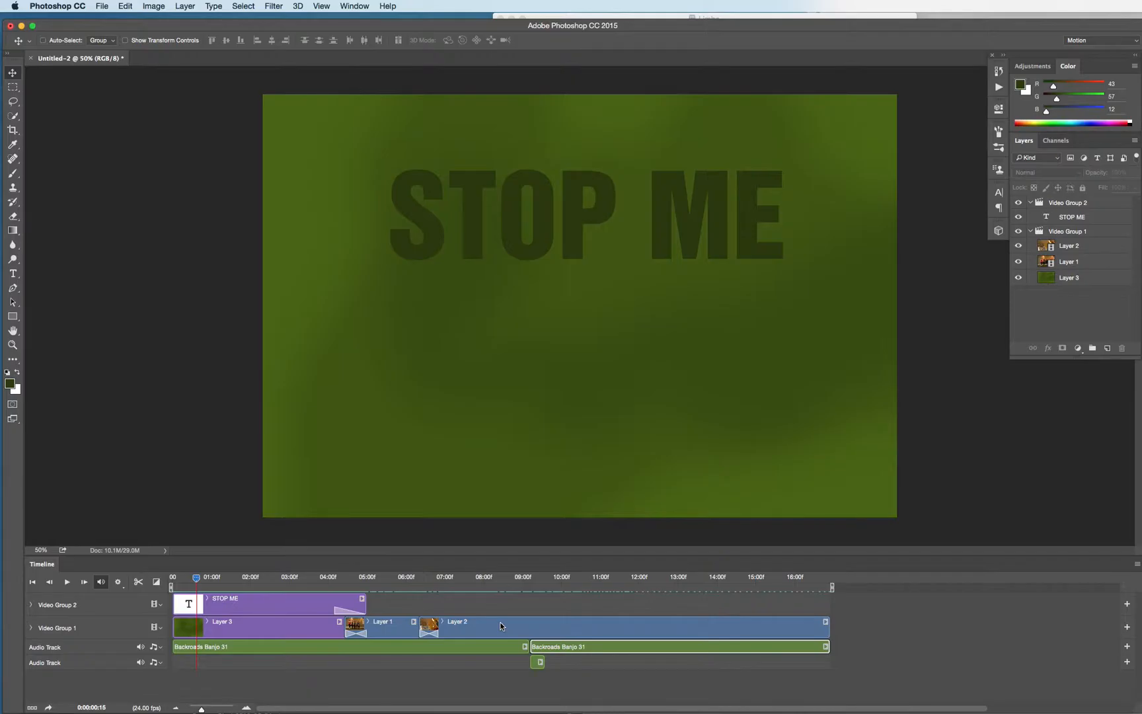
{"action": "mouse_move", "coordinate": [280, 566]}
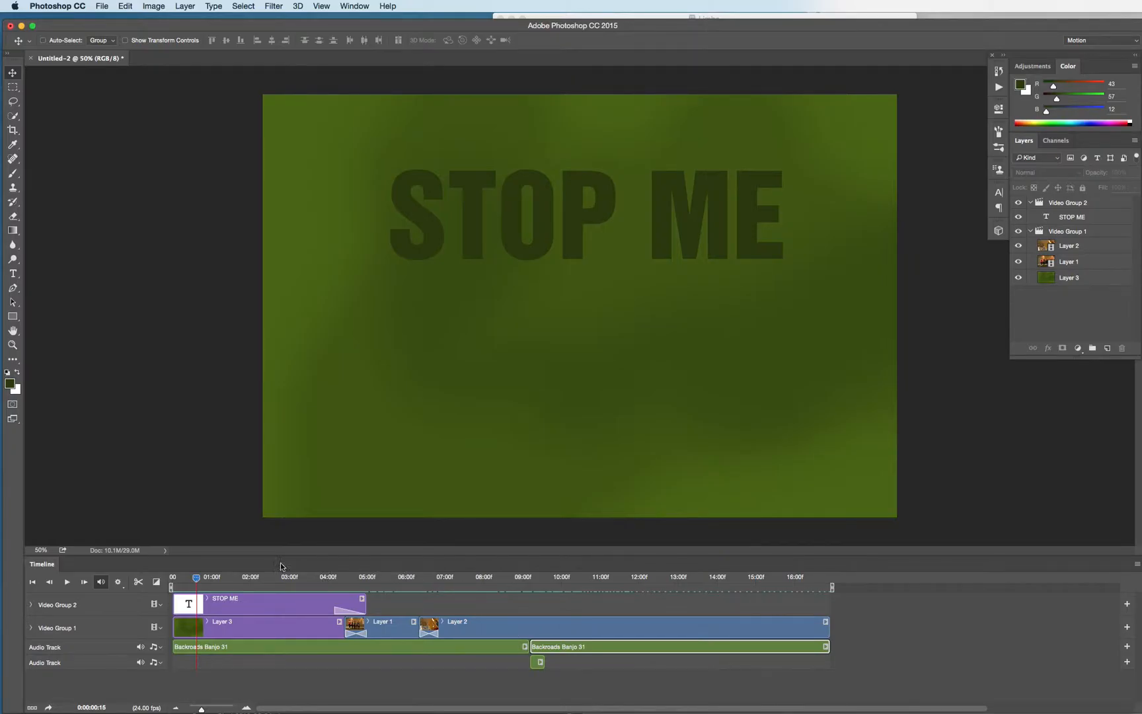
Step: Play the movie, scrub back to the lineup shot around 4:20 and select the Layer 1 clip
{"action": "left_click", "coordinate": [410, 576]}
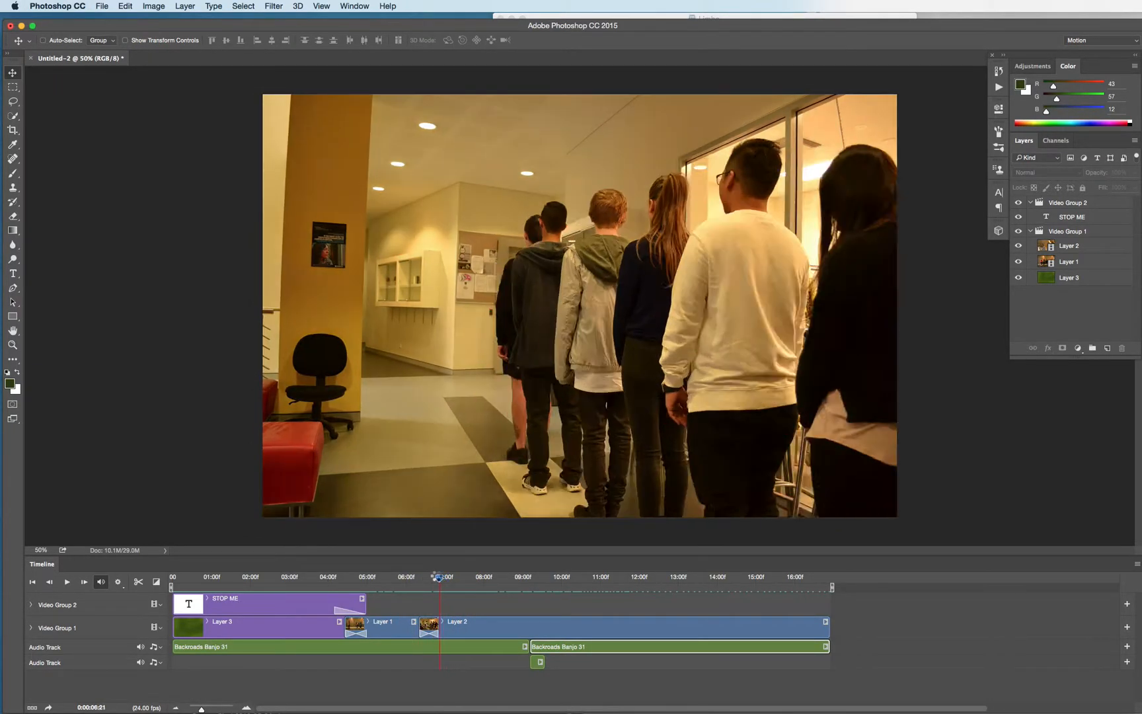
{"action": "left_click_drag", "start_coordinate": [437, 576], "coordinate": [365, 576]}
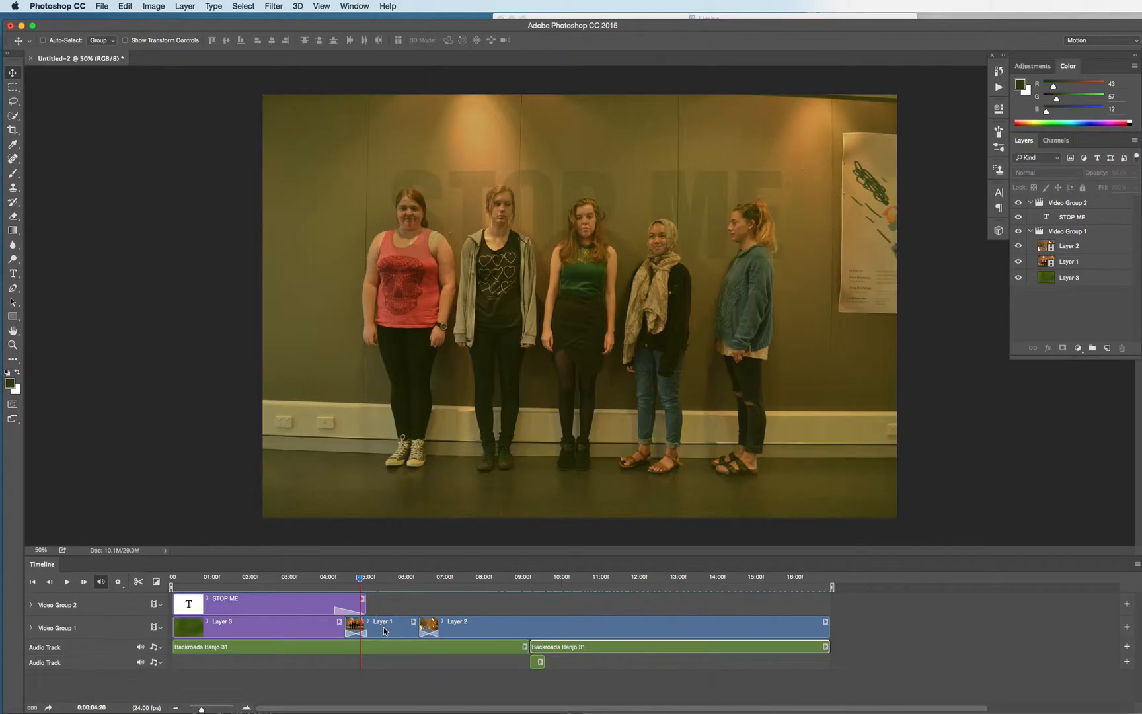
{"action": "left_click", "coordinate": [379, 621]}
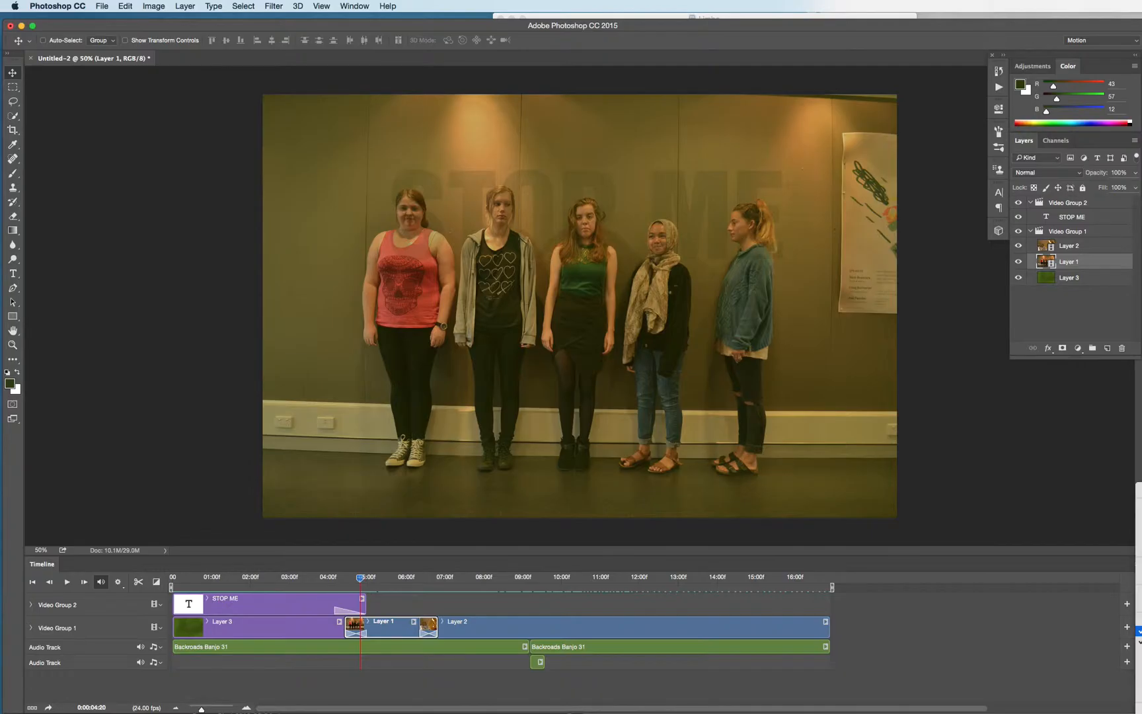
{"action": "mouse_move", "coordinate": [983, 489]}
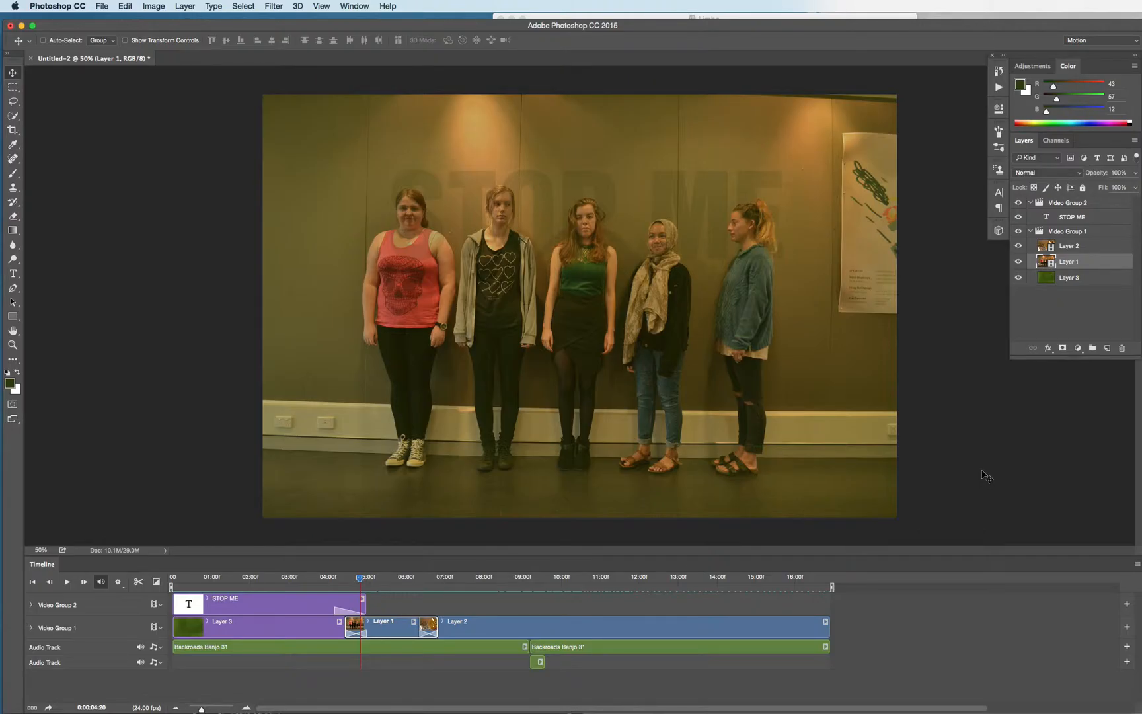
{"action": "mouse_move", "coordinate": [975, 466]}
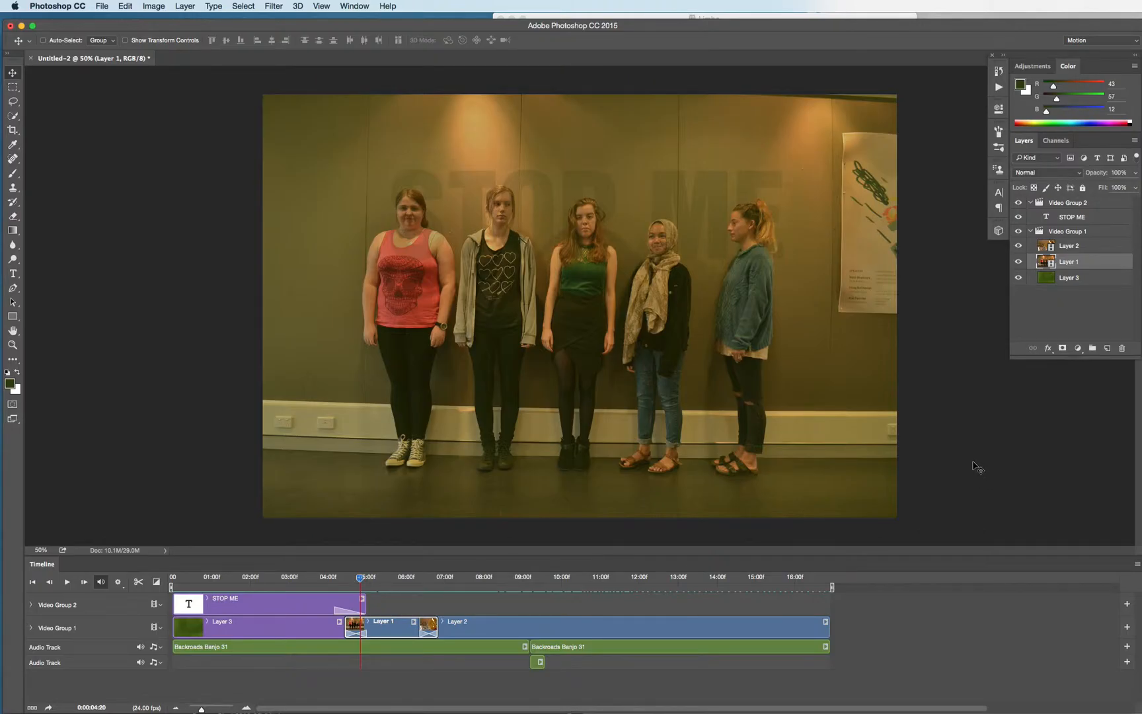
Step: Marquee the left woman's face and apply Filter > Pixelate > Mosaic with Cell Size 17
{"action": "left_click", "coordinate": [11, 86]}
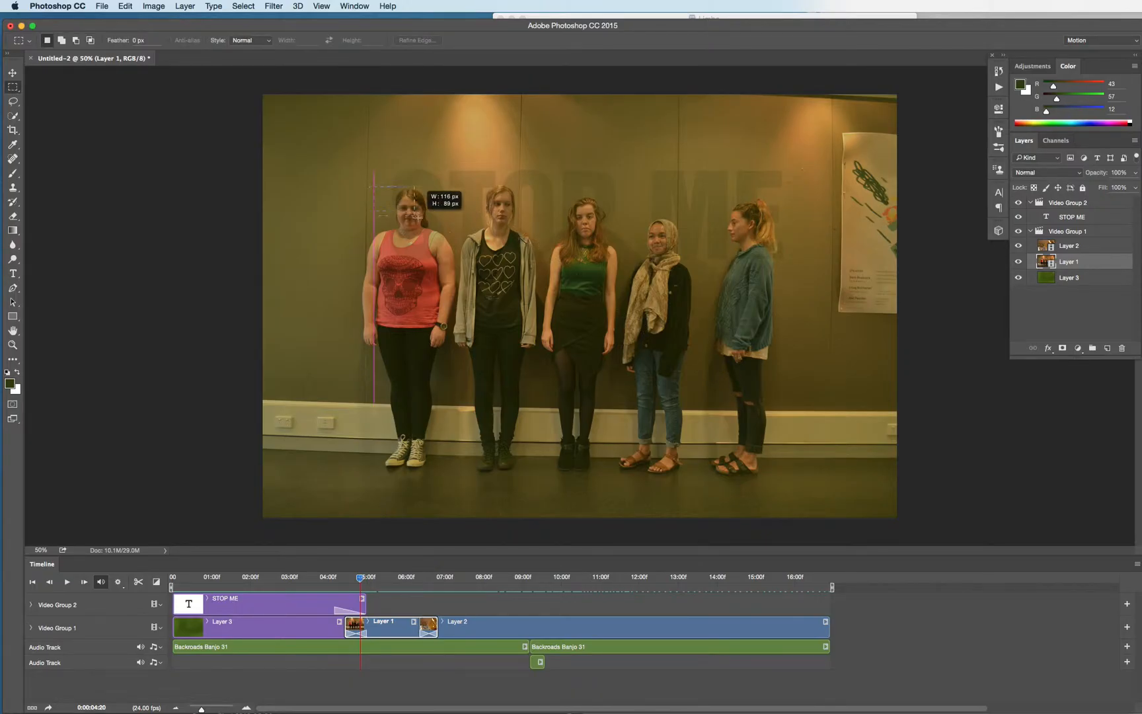
{"action": "left_click_drag", "start_coordinate": [375, 193], "coordinate": [454, 240]}
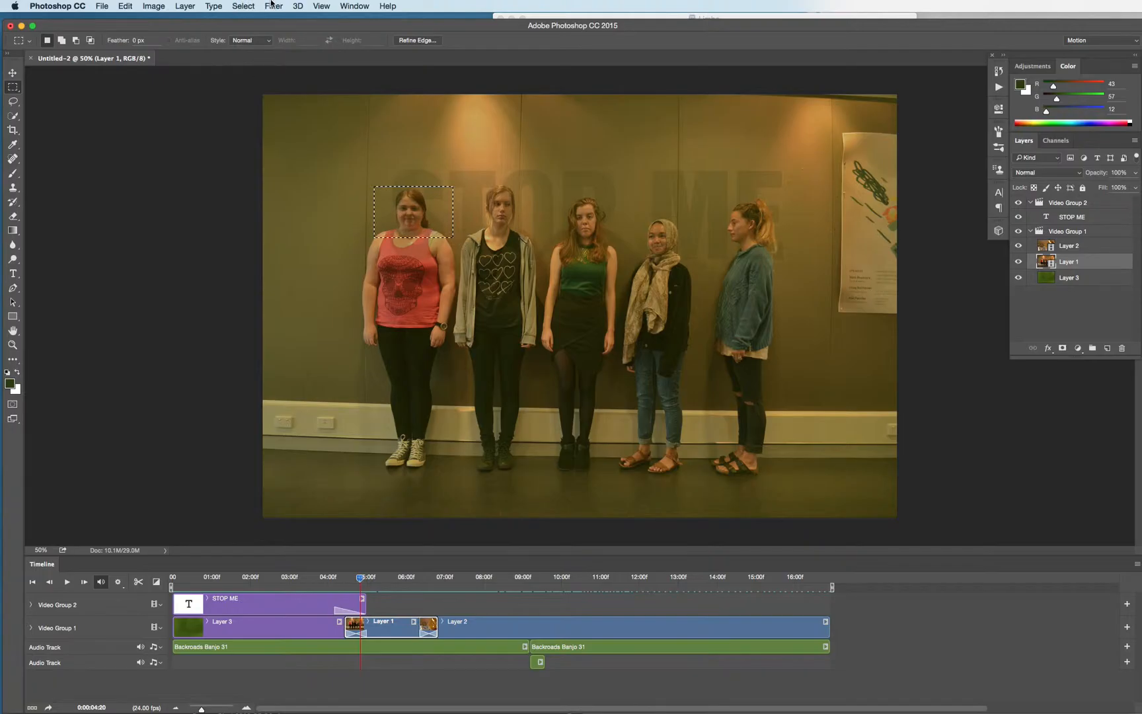
{"action": "left_click", "coordinate": [274, 5]}
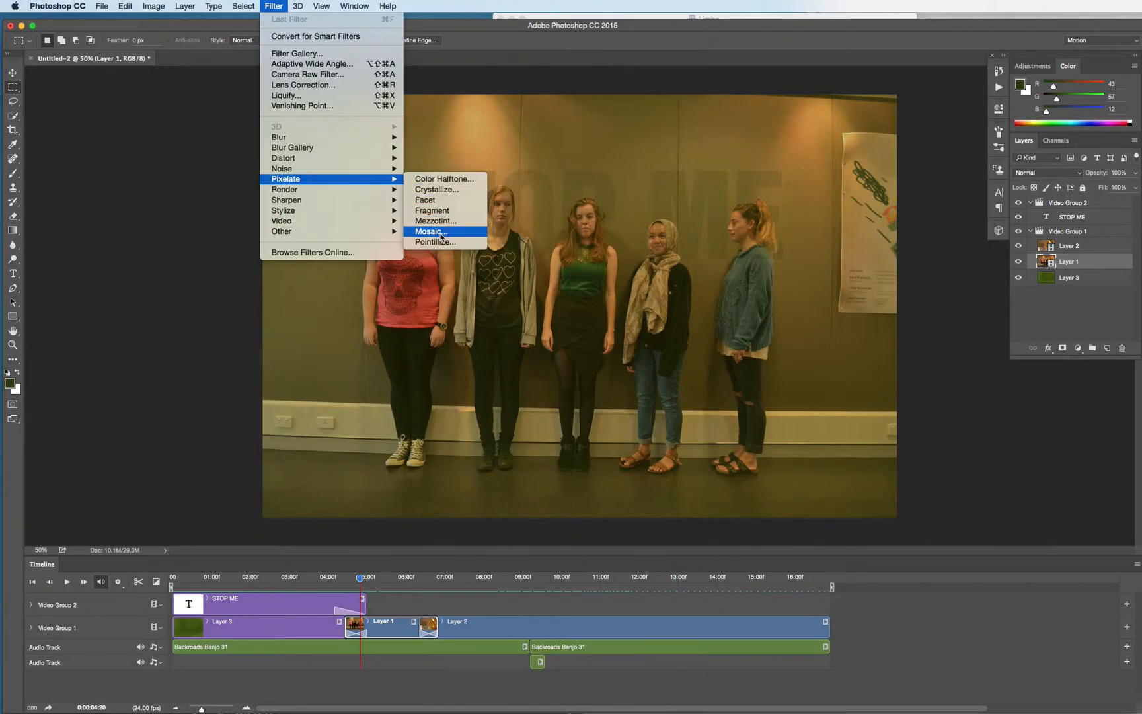
{"action": "left_click", "coordinate": [431, 231]}
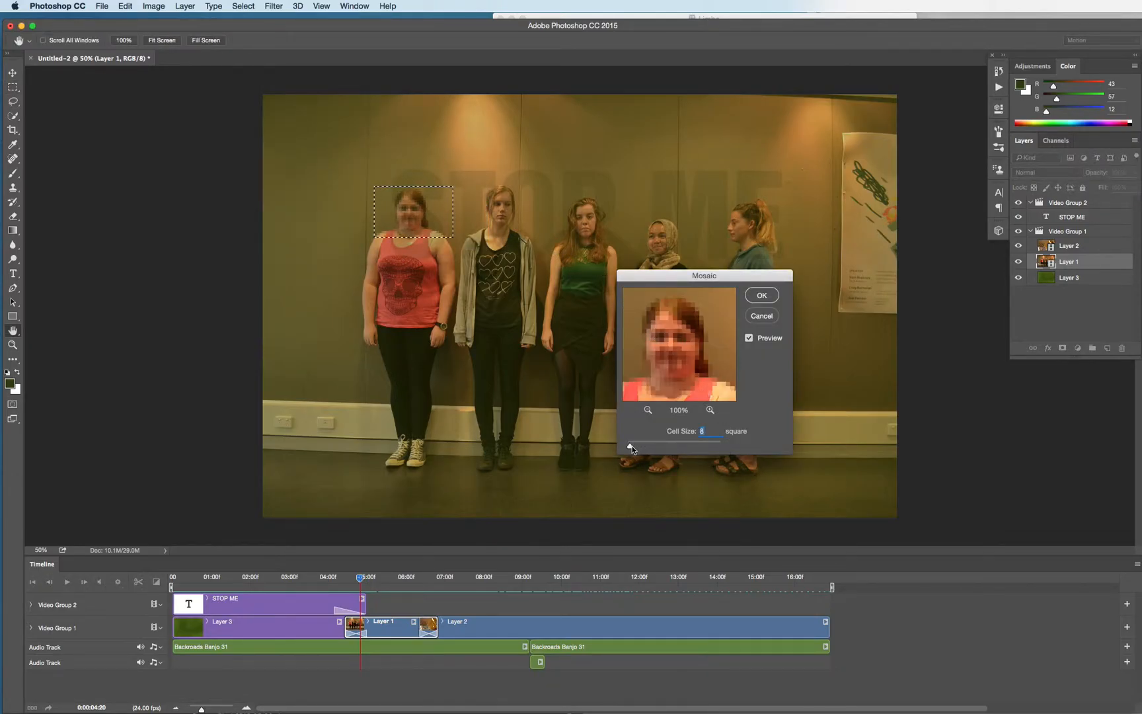
{"action": "left_click_drag", "start_coordinate": [632, 444], "coordinate": [652, 444]}
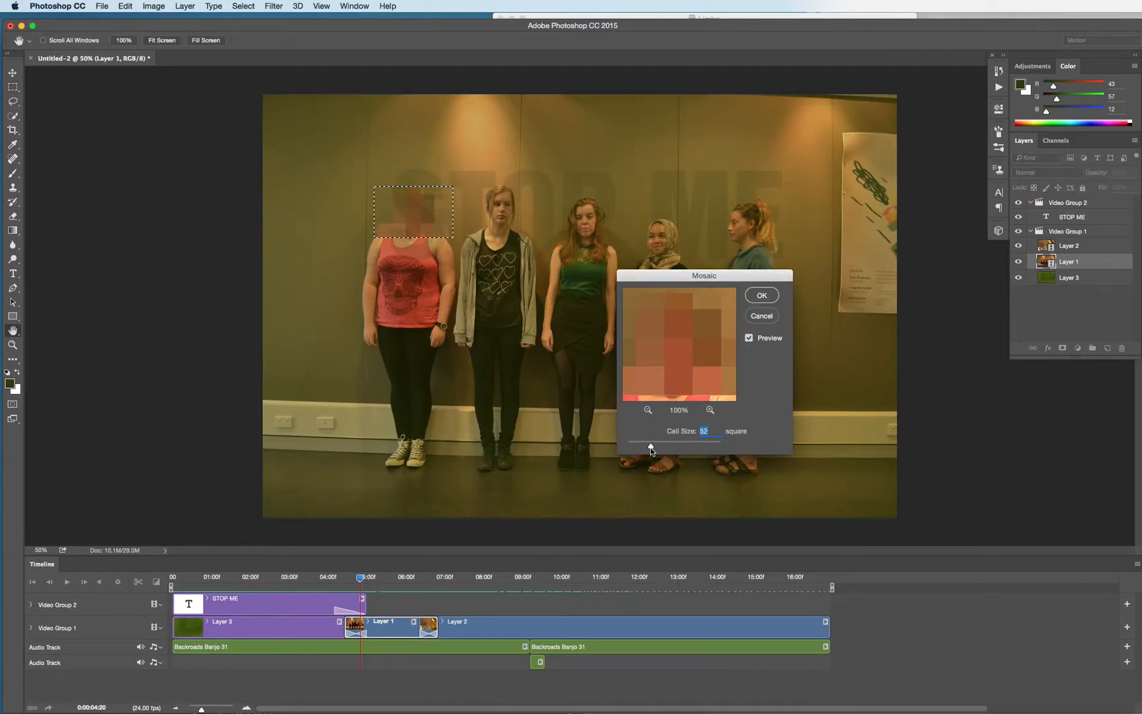
{"action": "left_click_drag", "start_coordinate": [670, 445], "coordinate": [640, 446]}
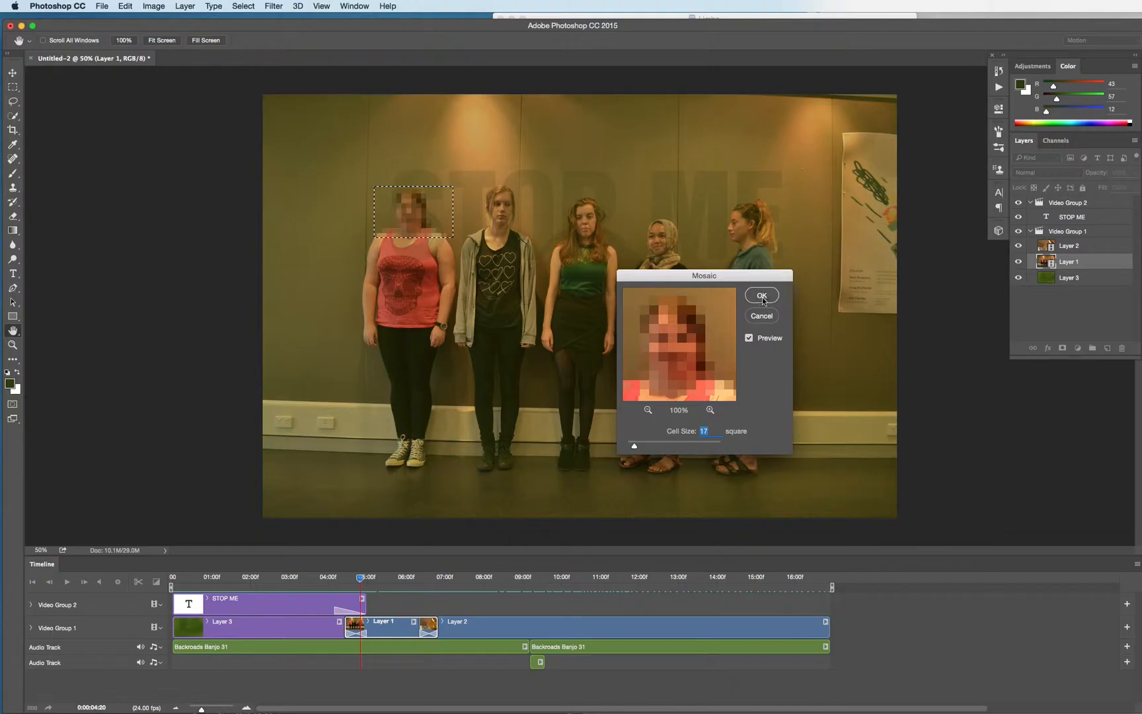
{"action": "left_click", "coordinate": [760, 295]}
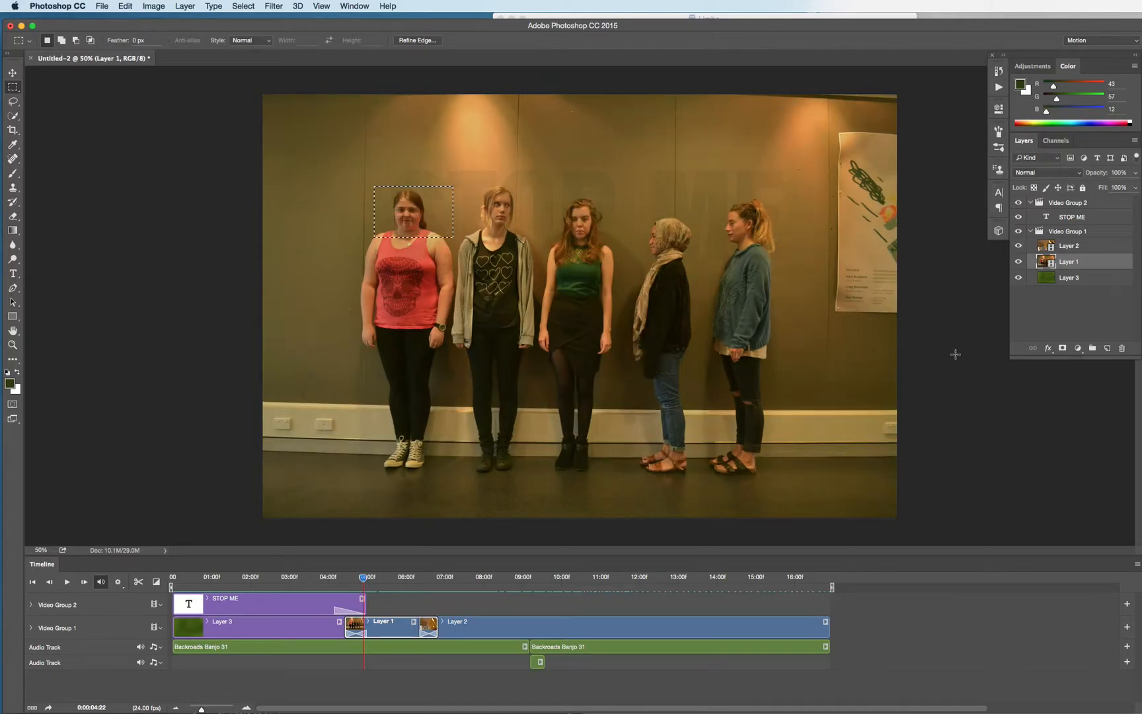
{"action": "mouse_move", "coordinate": [415, 202]}
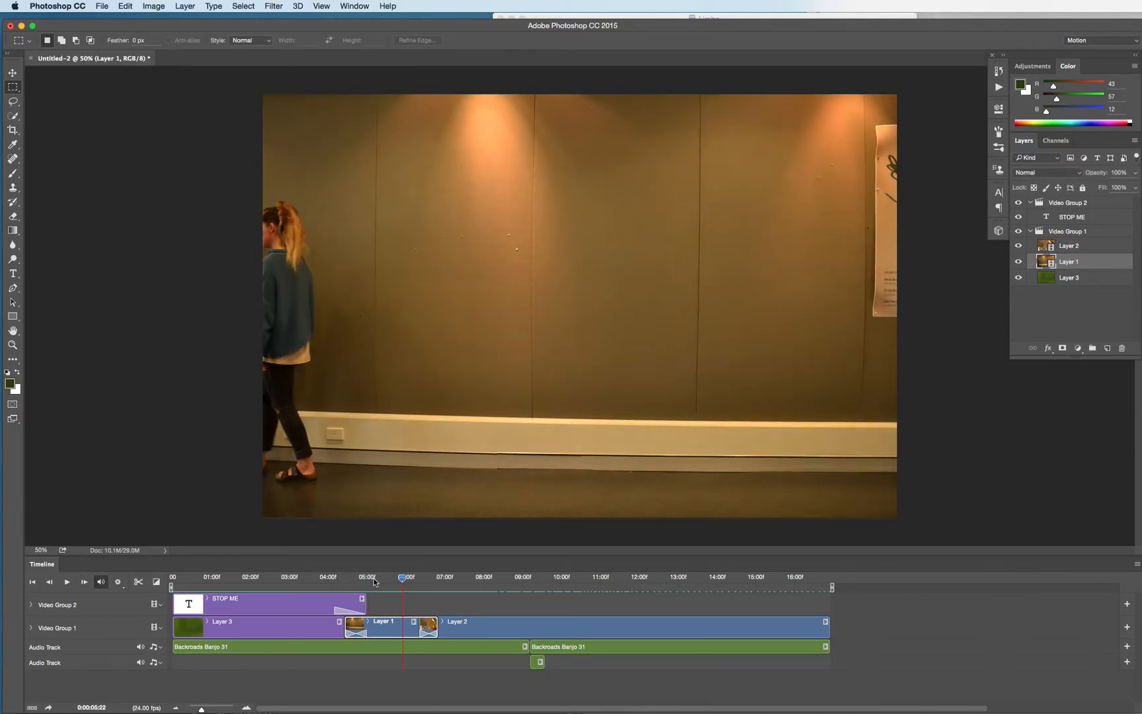
{"action": "mouse_move", "coordinate": [532, 551]}
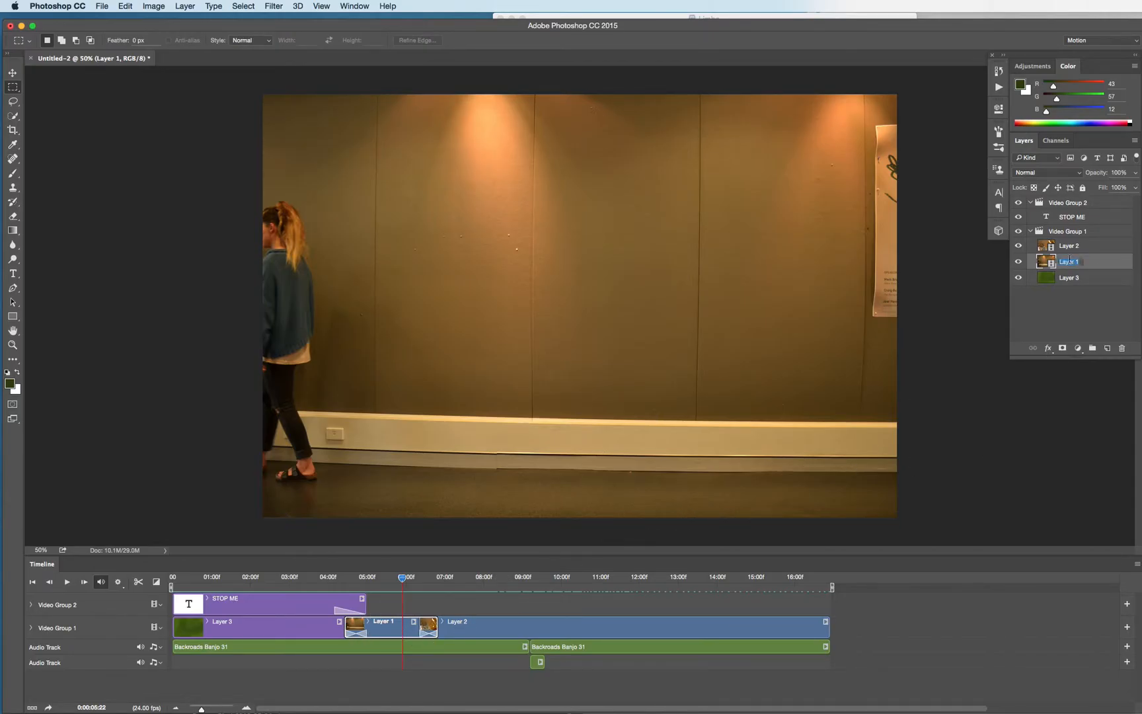
Step: Rename Layer 1 to 'downstairs' in the Layers panel
{"action": "double_click", "coordinate": [1069, 261]}
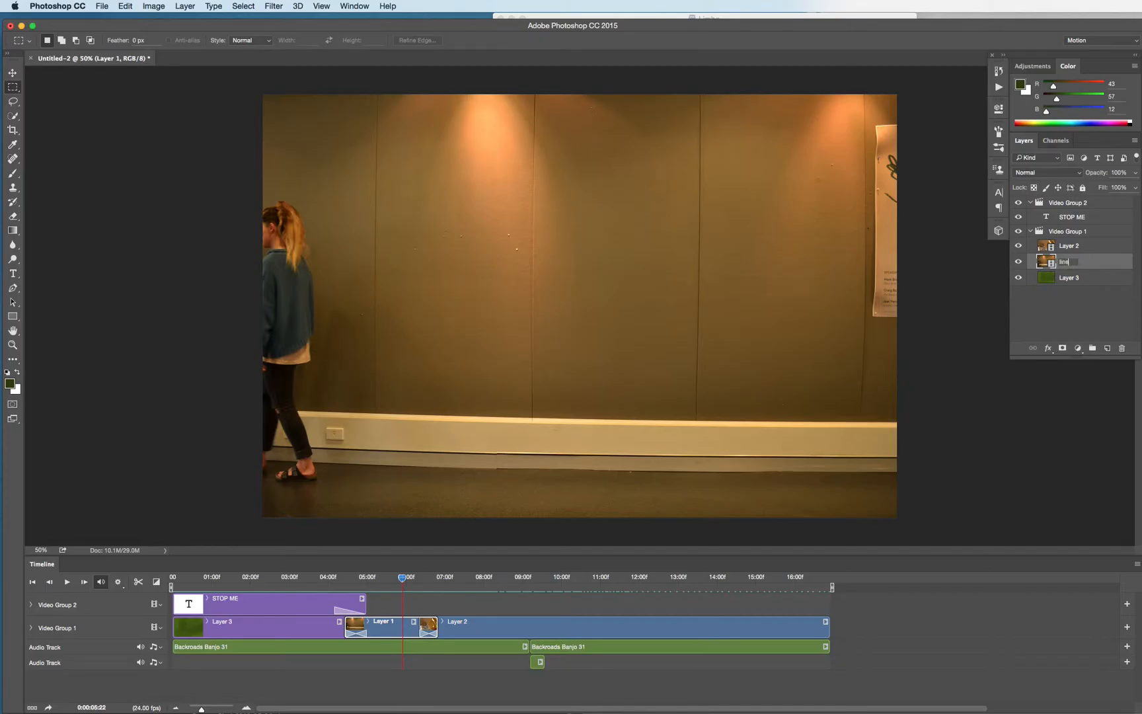
{"action": "left_click", "coordinate": [1068, 277]}
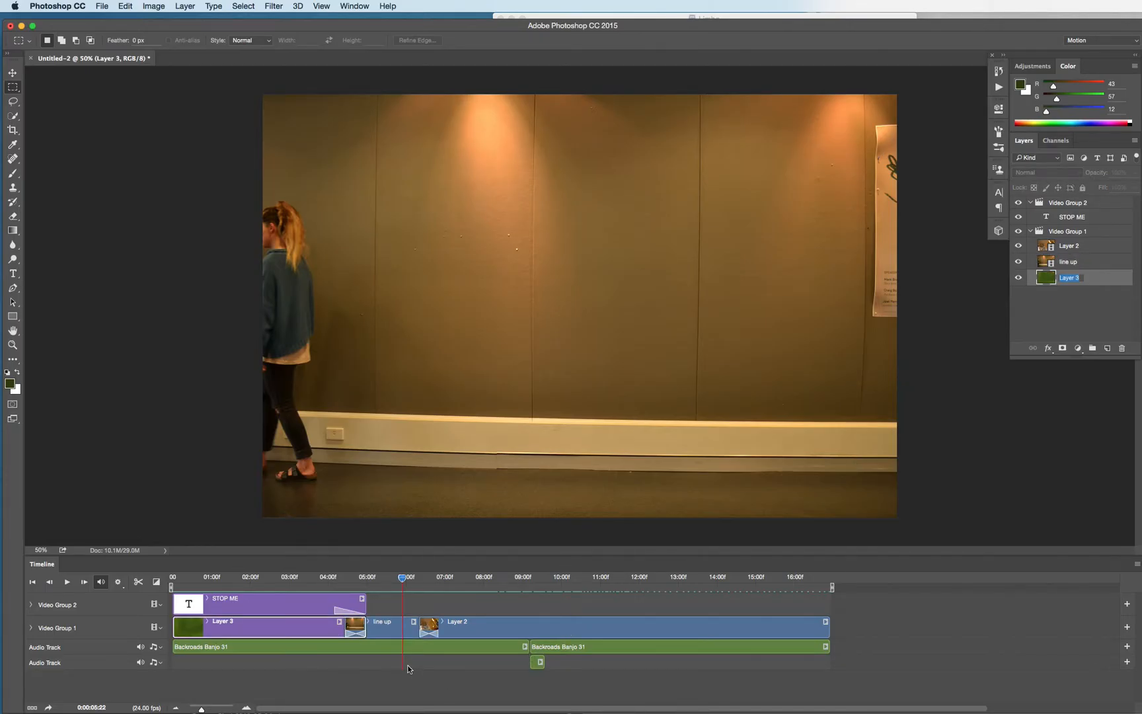
{"action": "left_click", "coordinate": [1069, 246]}
{"action": "type", "text": "d"}
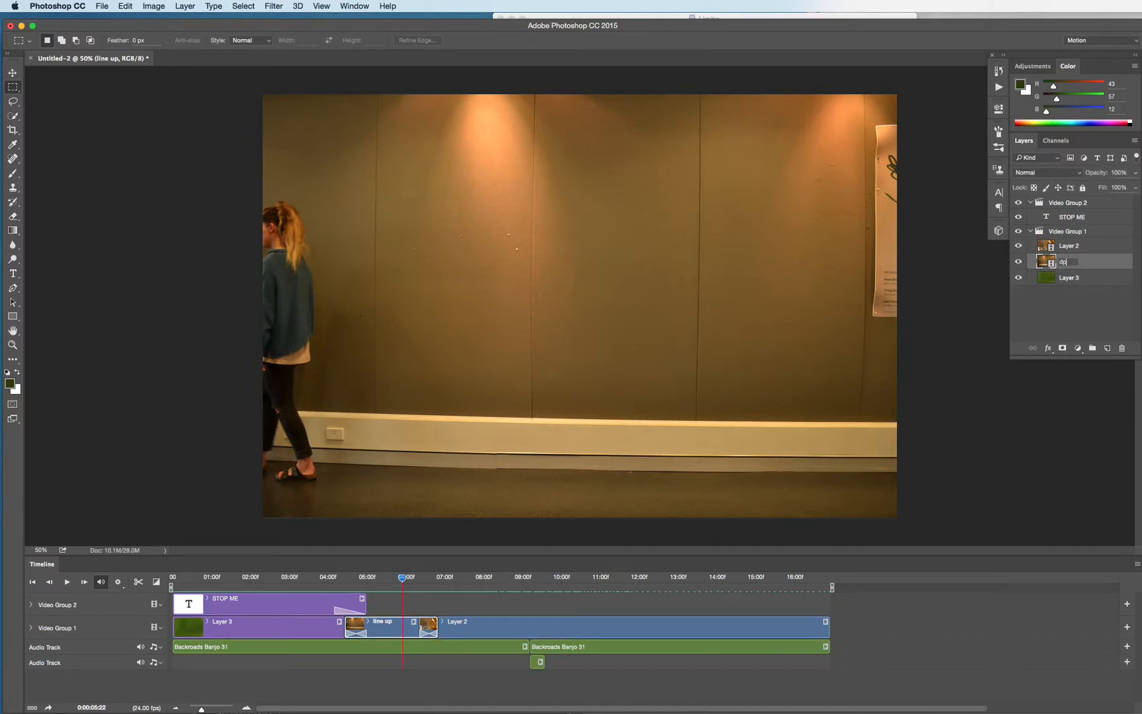
{"action": "type", "text": "own"}
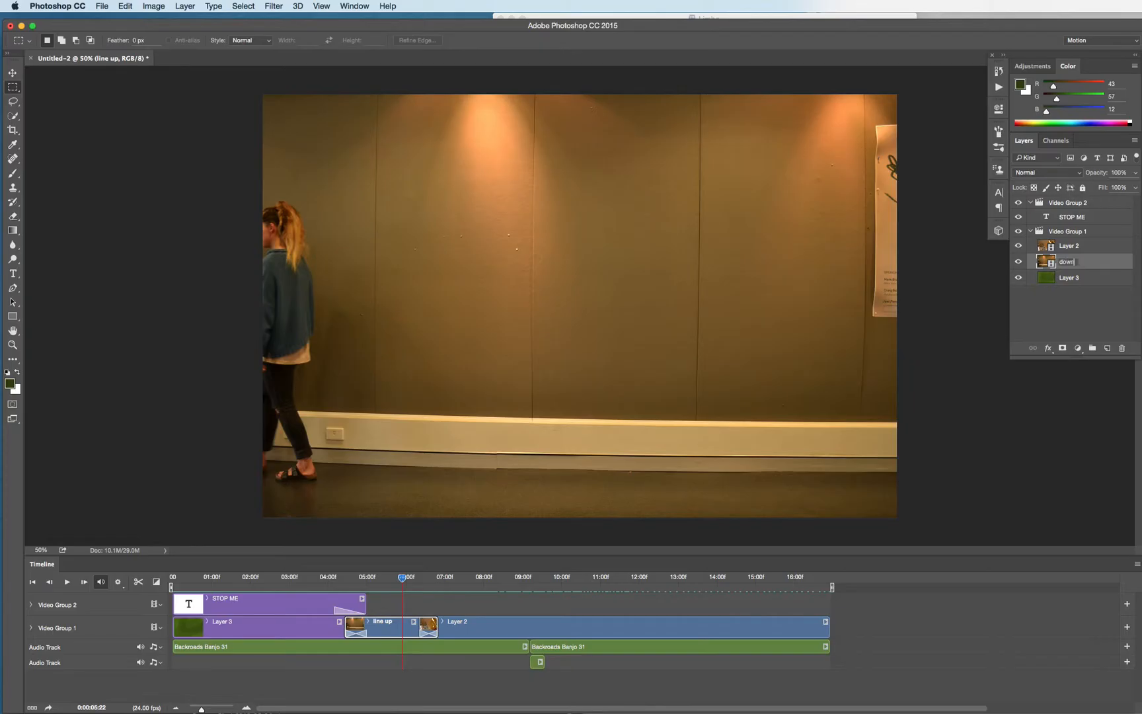
{"action": "type", "text": "stairs"}
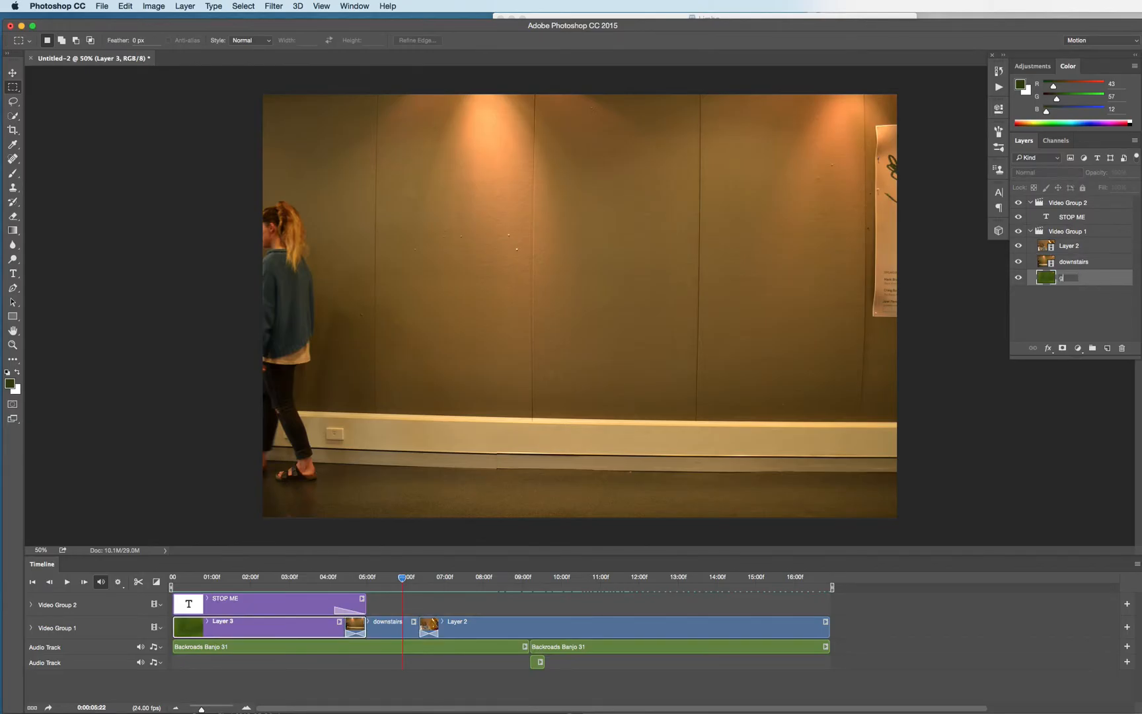
Step: Rename Layer 3 to 'green back' and Layer 2 to 'lineup'
{"action": "type", "text": "green back"}
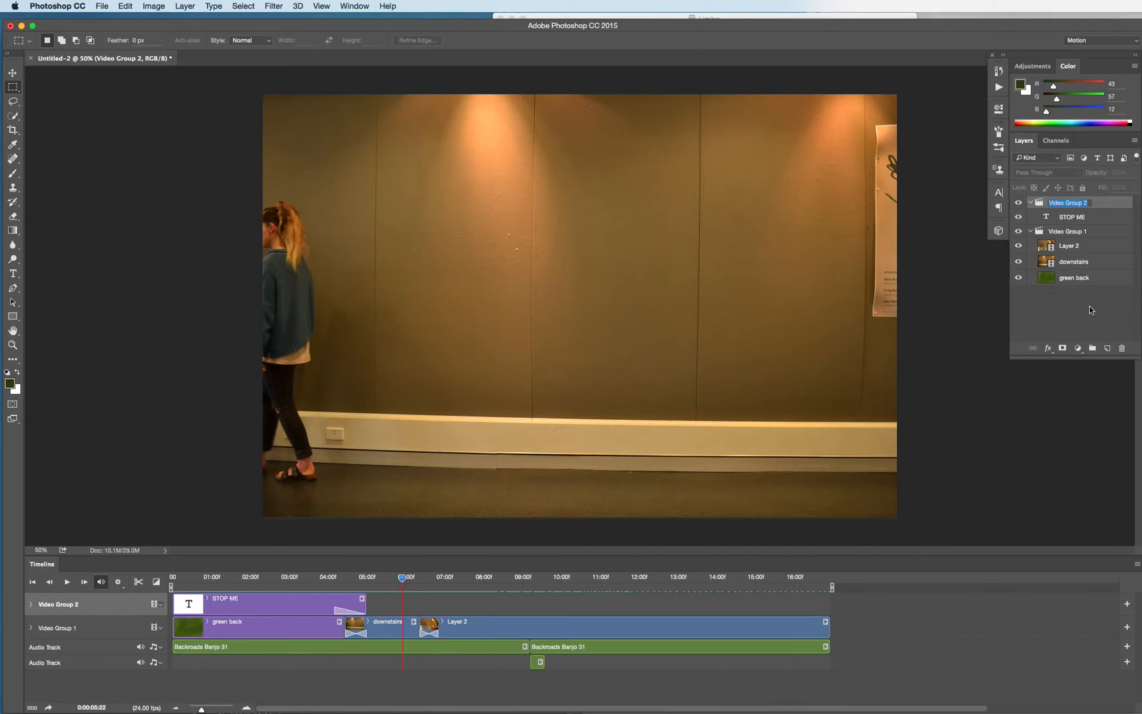
{"action": "left_click", "coordinate": [1068, 246]}
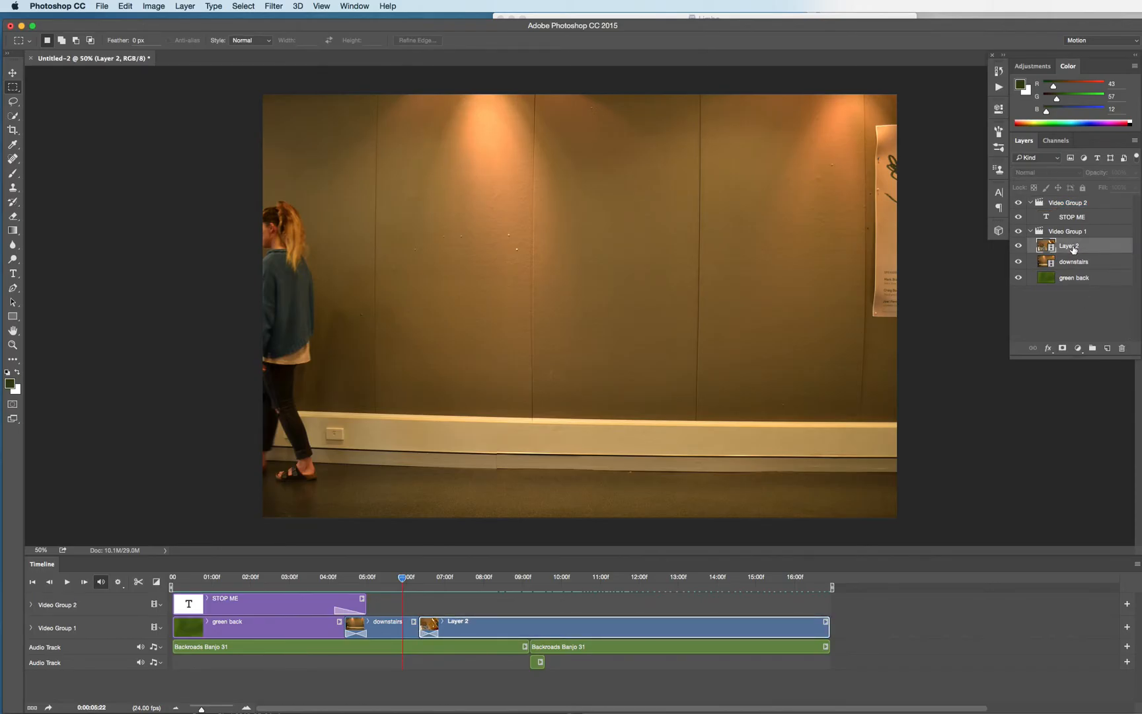
{"action": "type", "text": "lineup"}
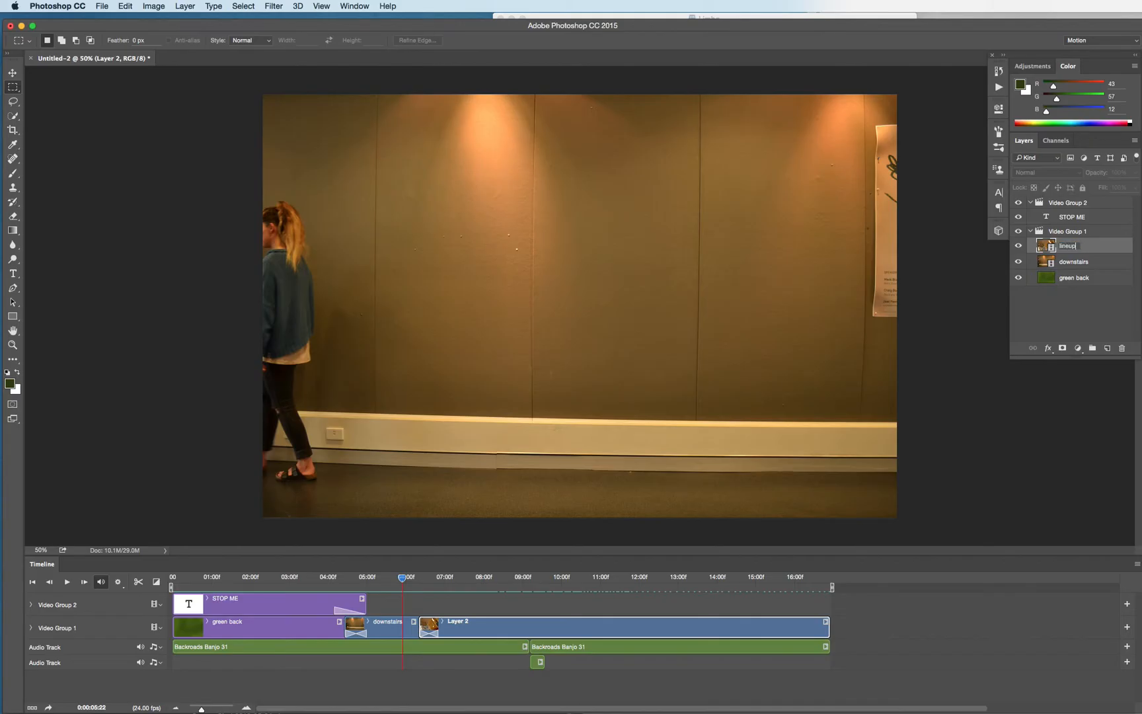
{"action": "left_click", "coordinate": [1075, 260]}
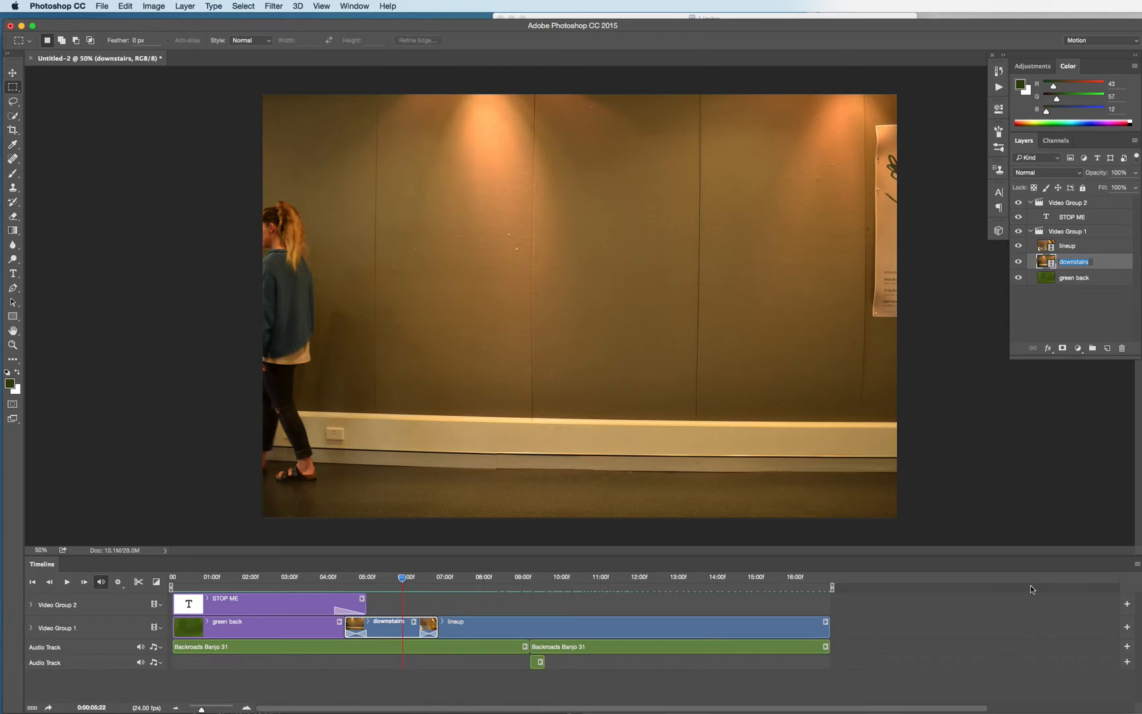
{"action": "mouse_move", "coordinate": [1114, 623]}
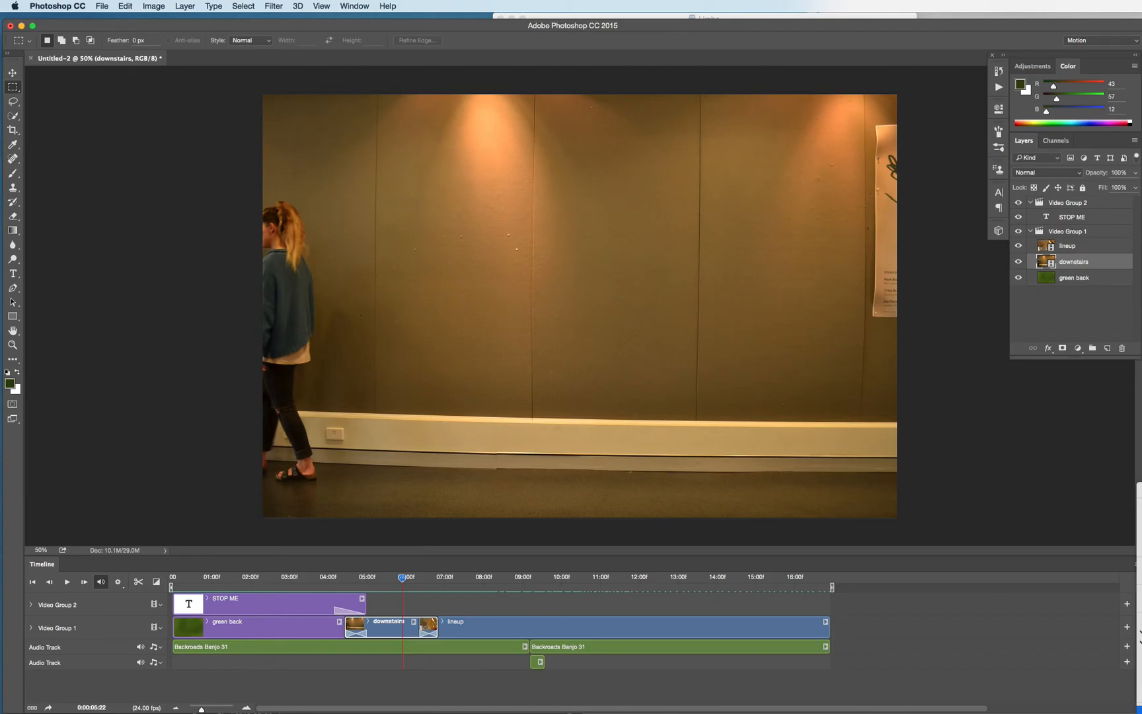
{"action": "mouse_move", "coordinate": [1134, 563]}
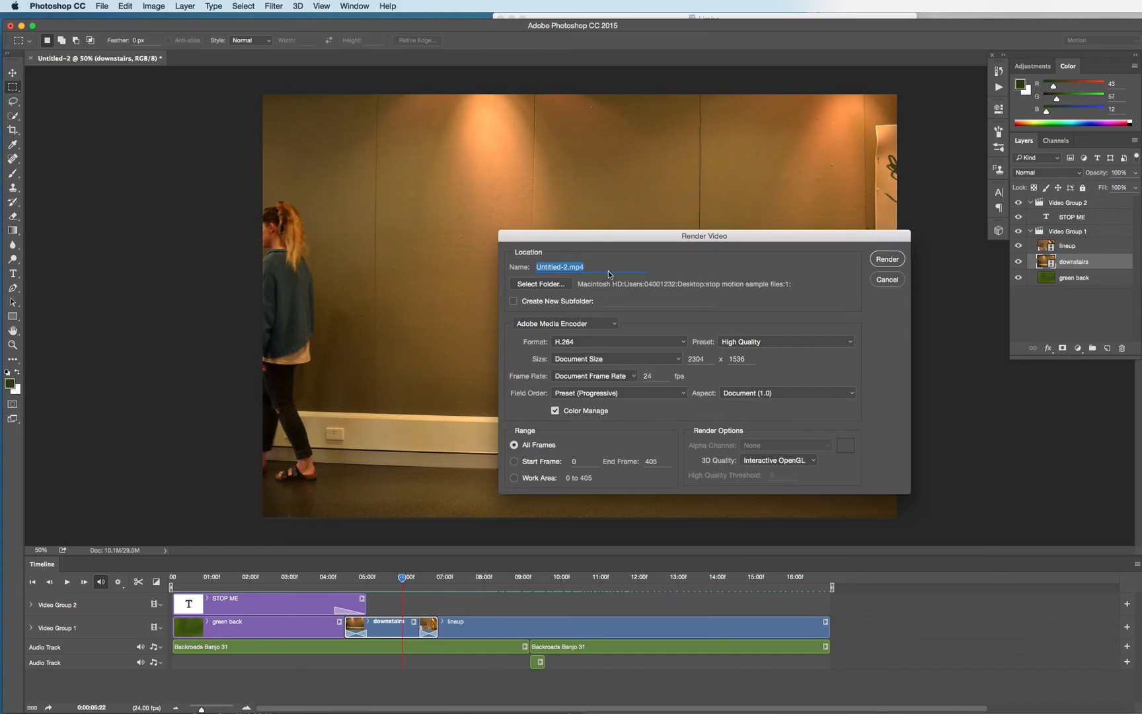
Step: Name the export 'testme' with H.264 High Quality and render the video
{"action": "type", "text": "testme"}
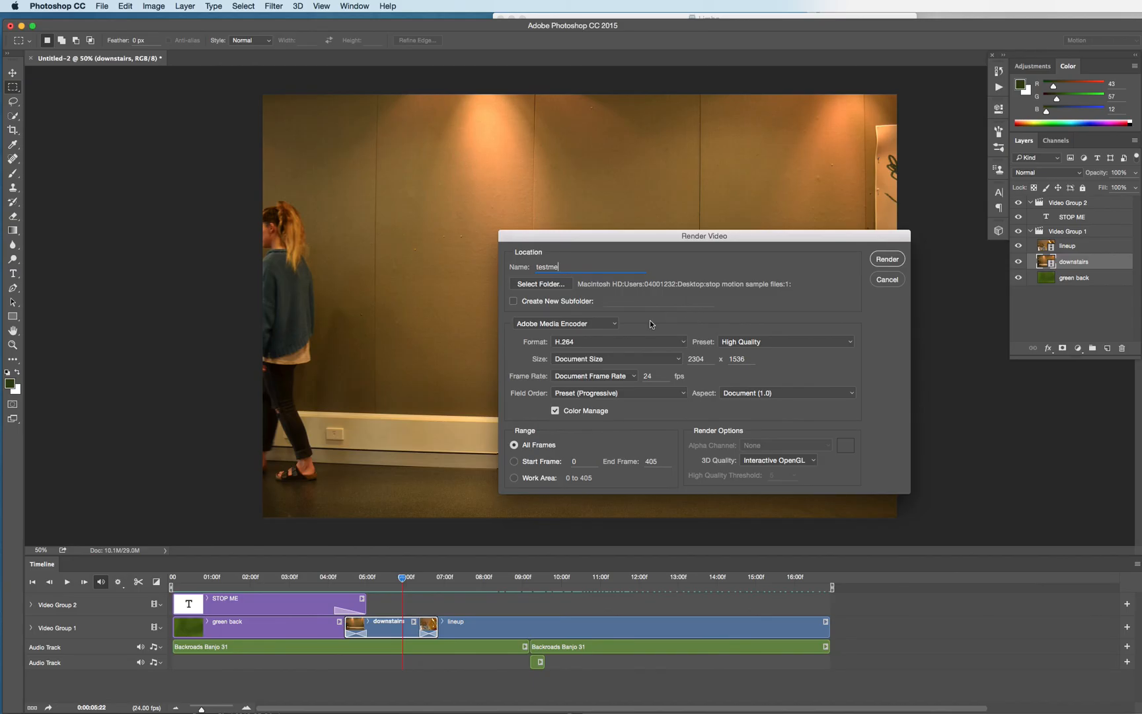
{"action": "mouse_move", "coordinate": [917, 253]}
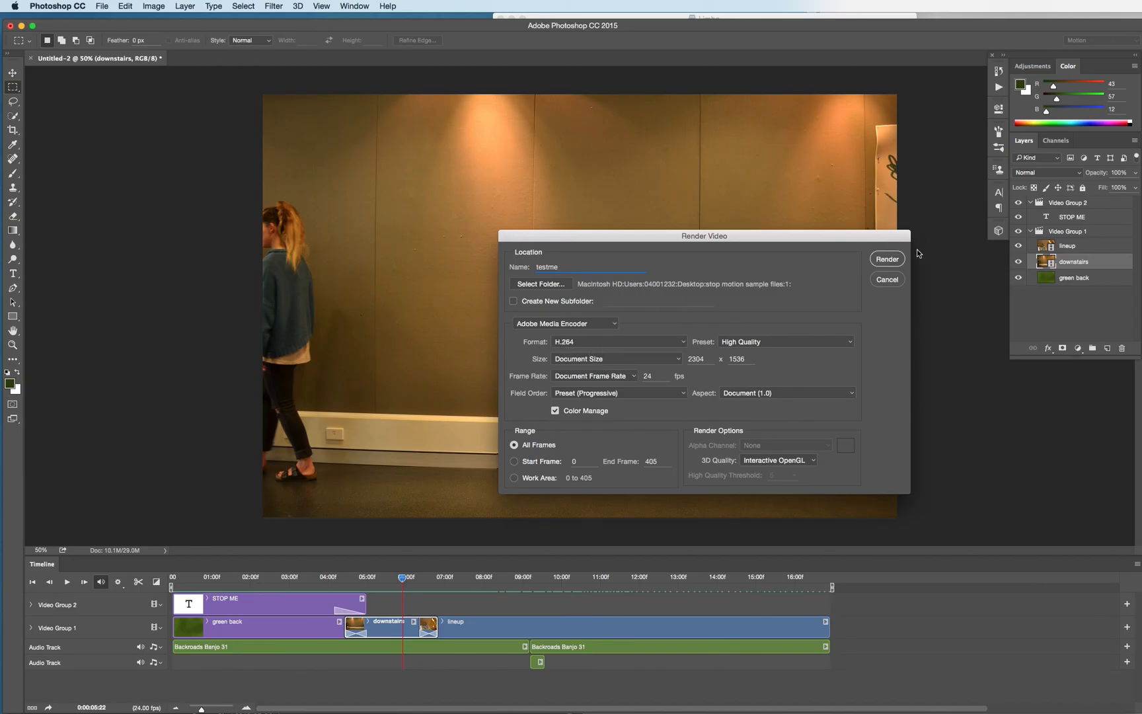
{"action": "left_click", "coordinate": [887, 279]}
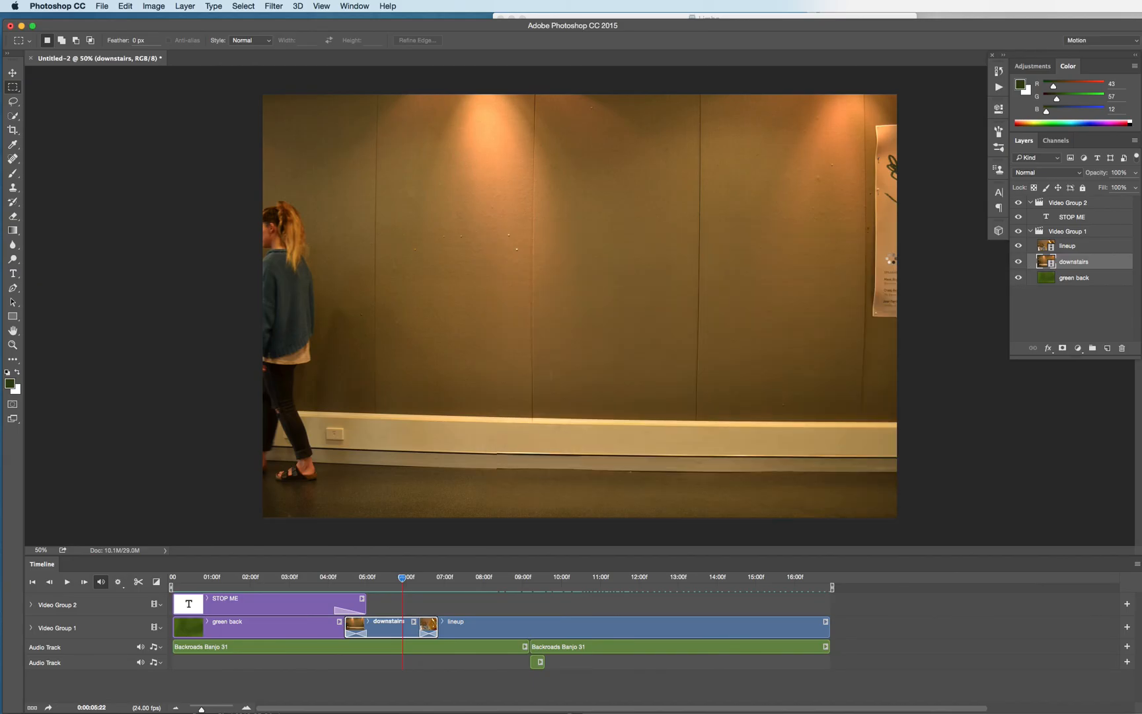